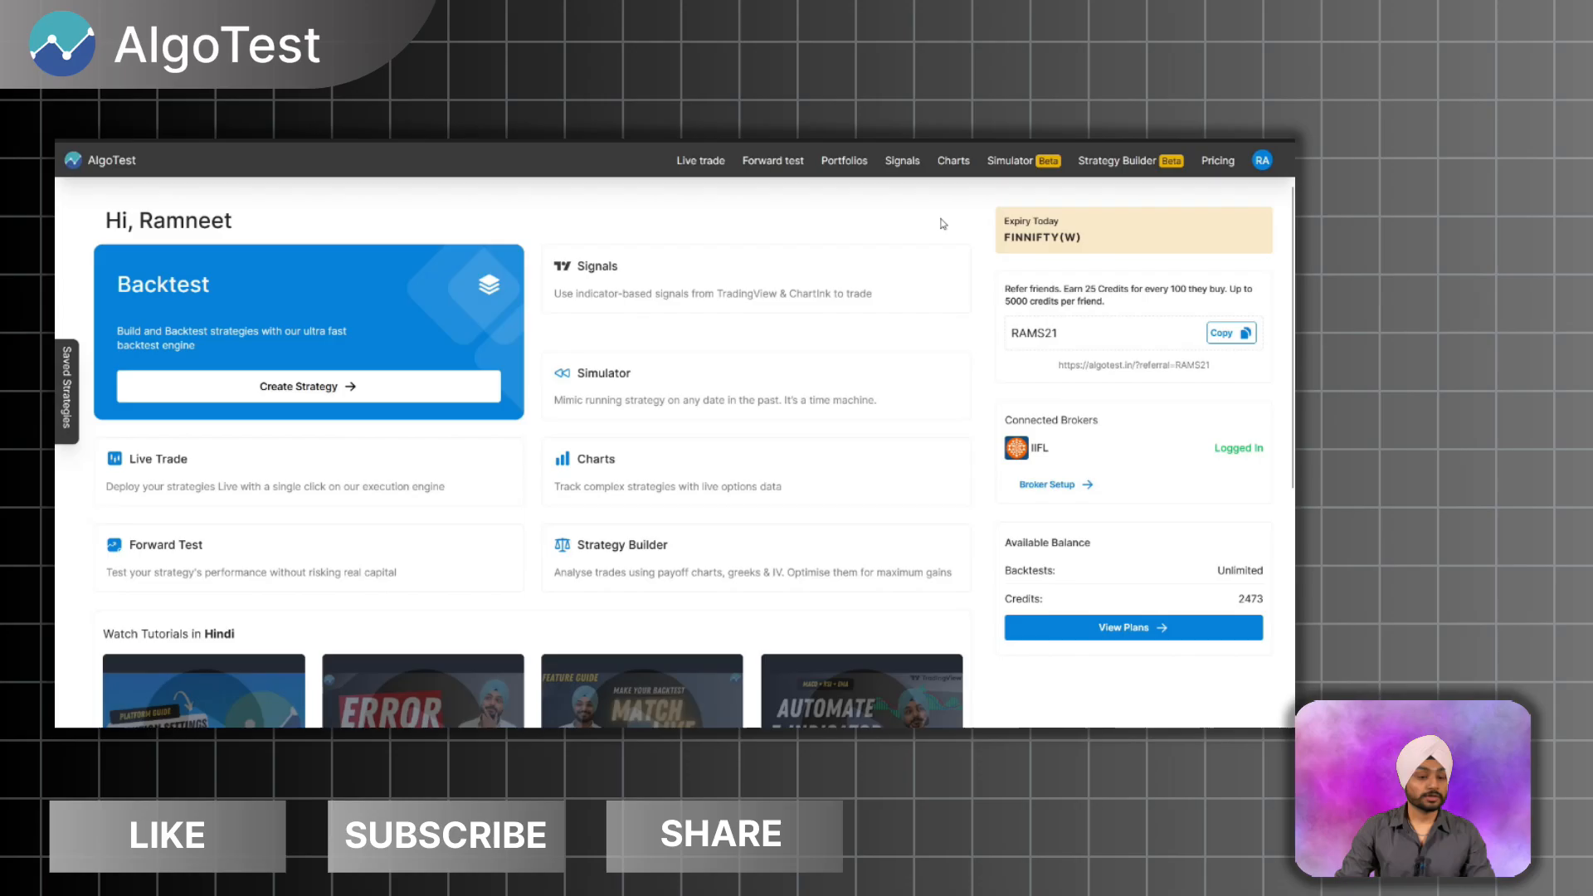
{"action": "mouse_move", "coordinate": [813, 215]}
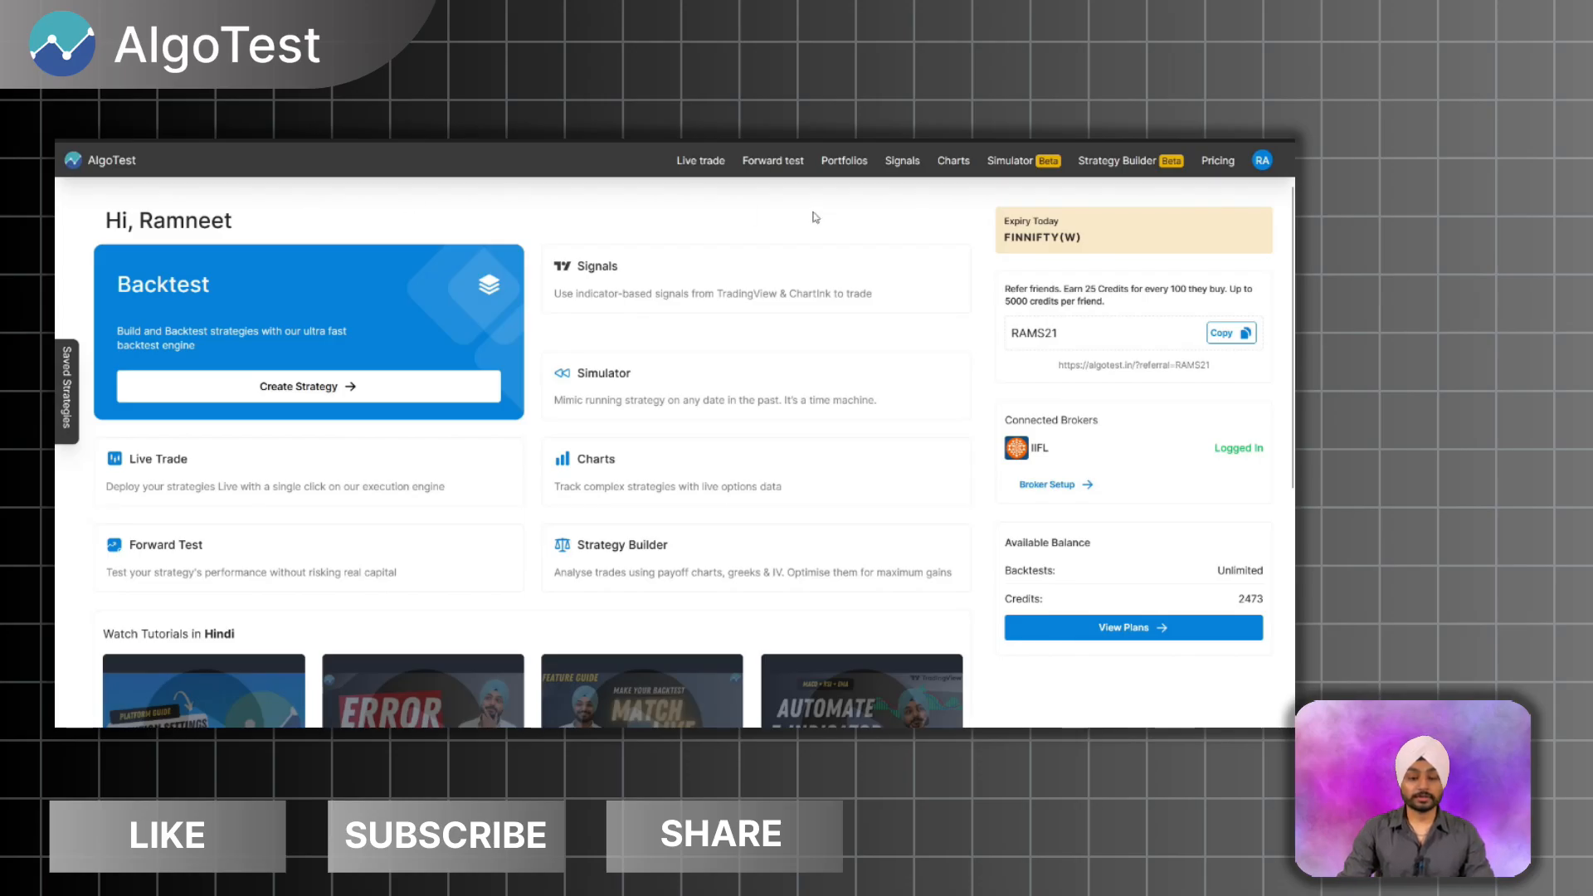
Go to the Signals section listing the live trade signals
{"action": "left_click", "coordinate": [899, 161]}
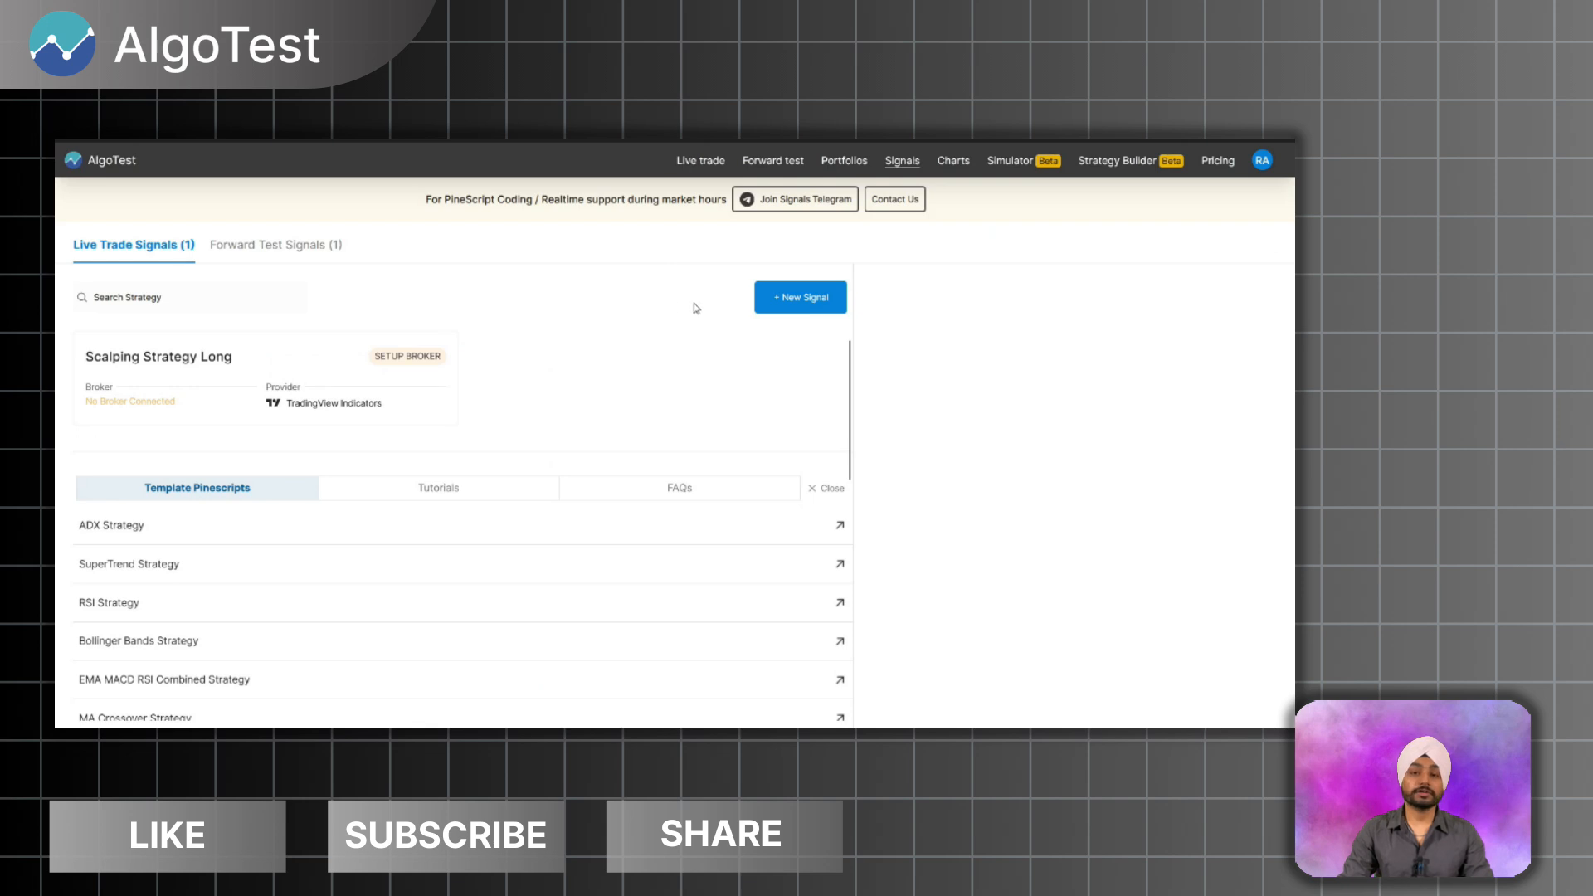
Create a new signal from Custom Scripts for Live Deployment, reaching strategy selection
{"action": "left_click", "coordinate": [800, 297]}
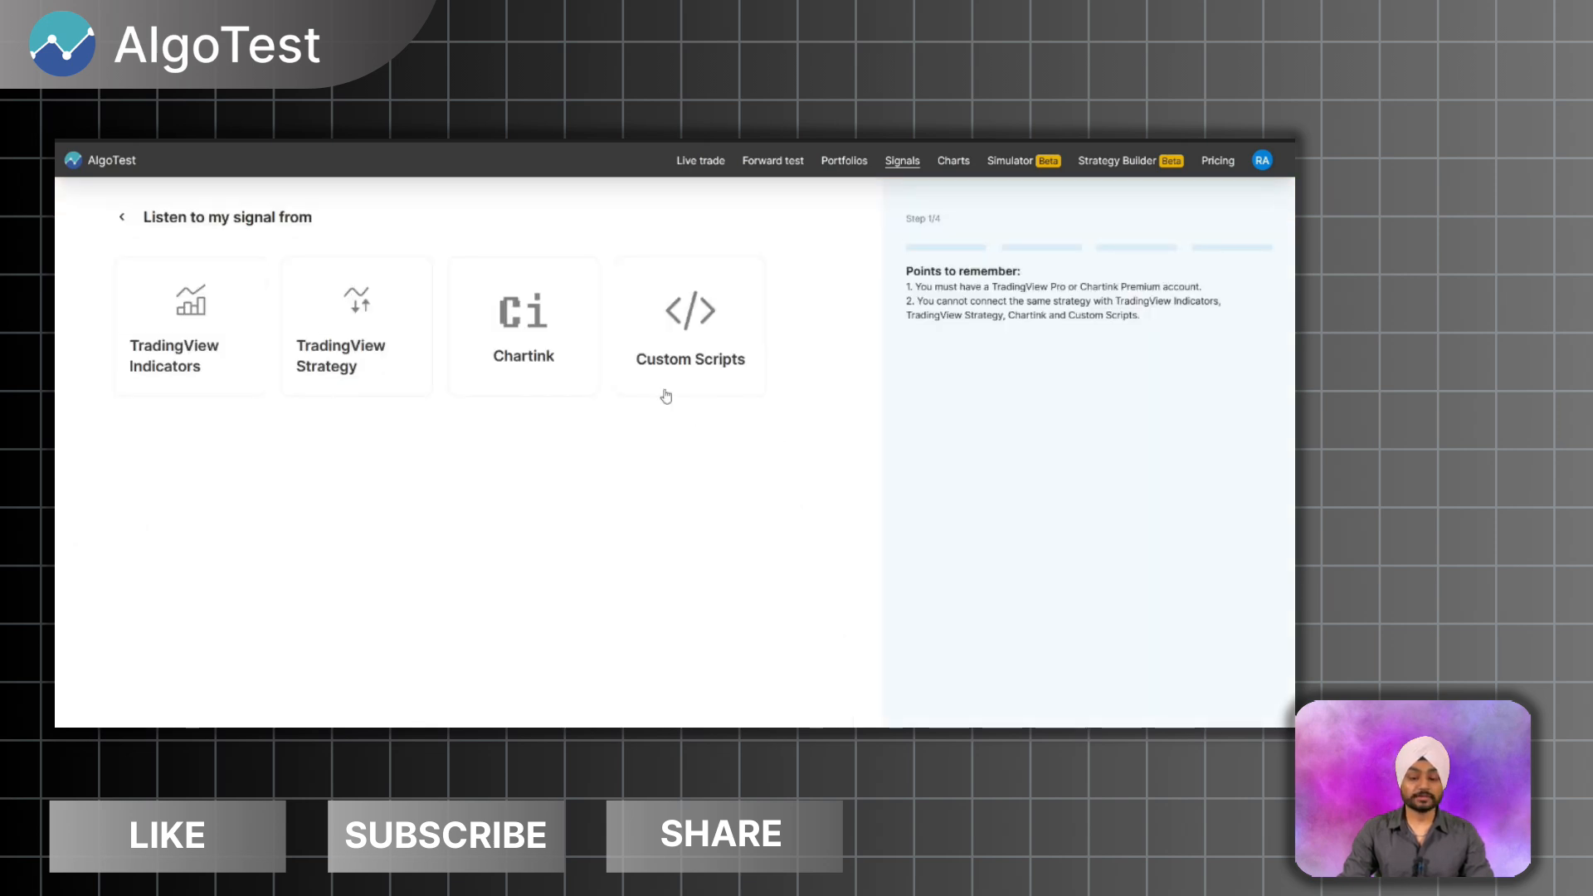
{"action": "left_click", "coordinate": [689, 326]}
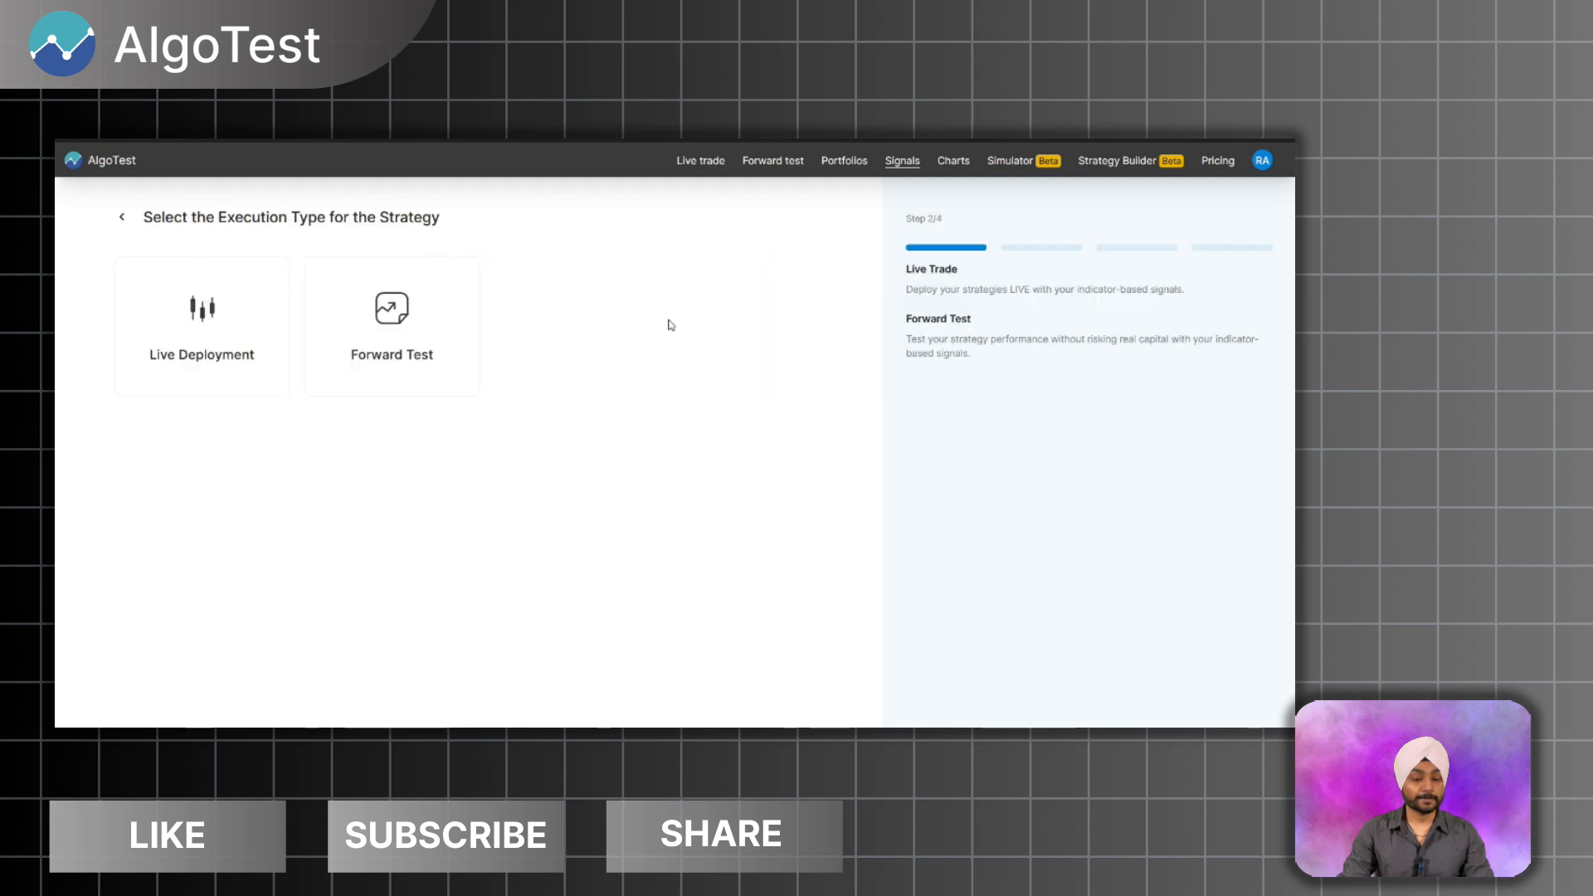
{"action": "mouse_move", "coordinate": [235, 332]}
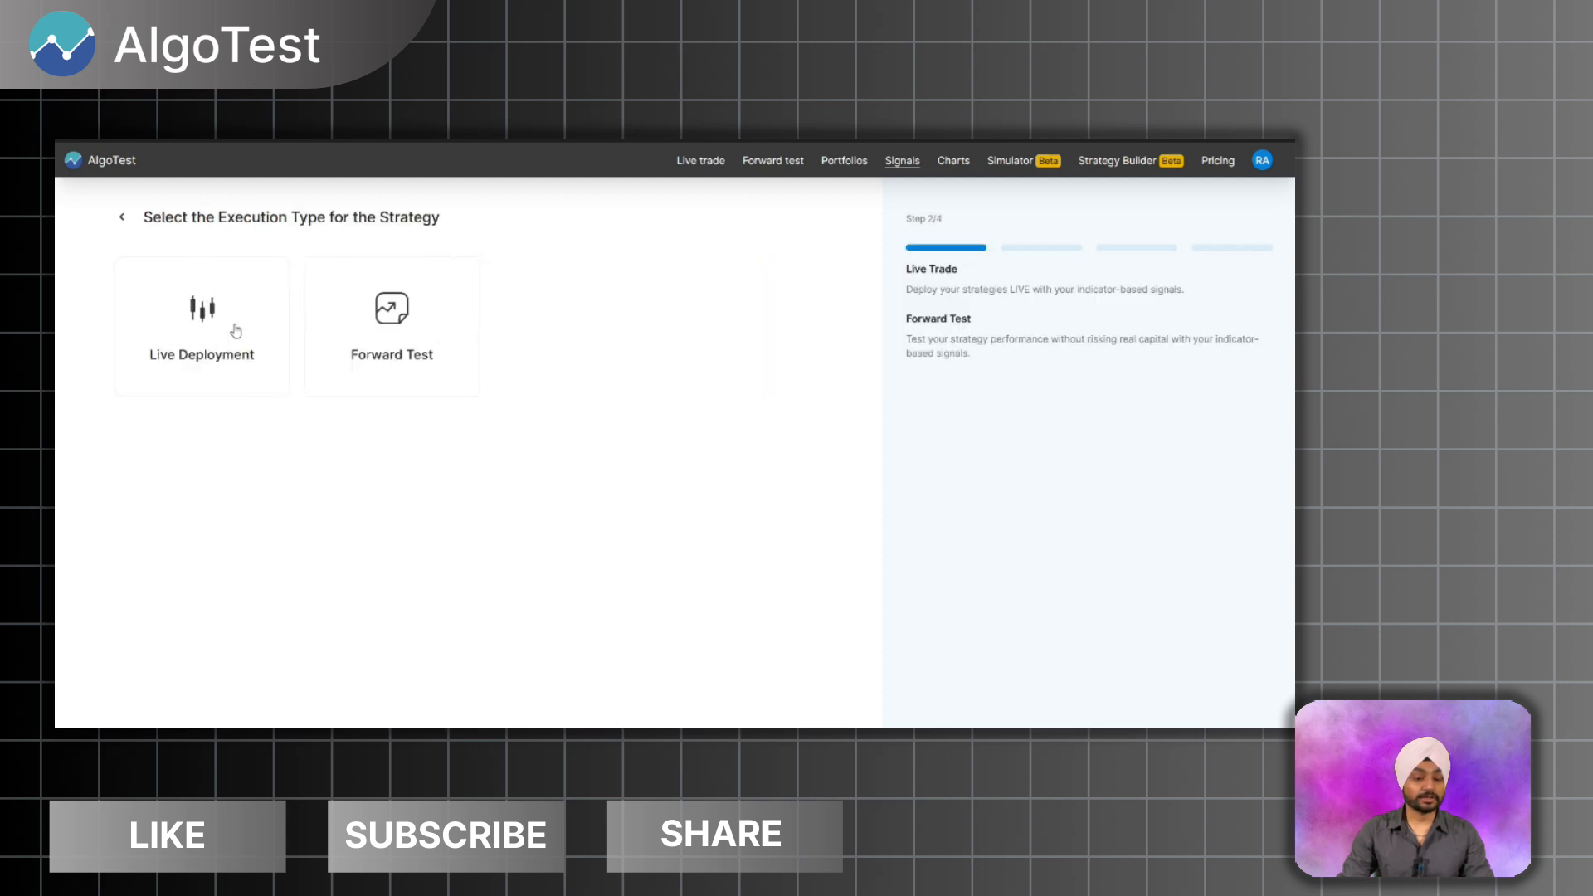
{"action": "left_click", "coordinate": [201, 326]}
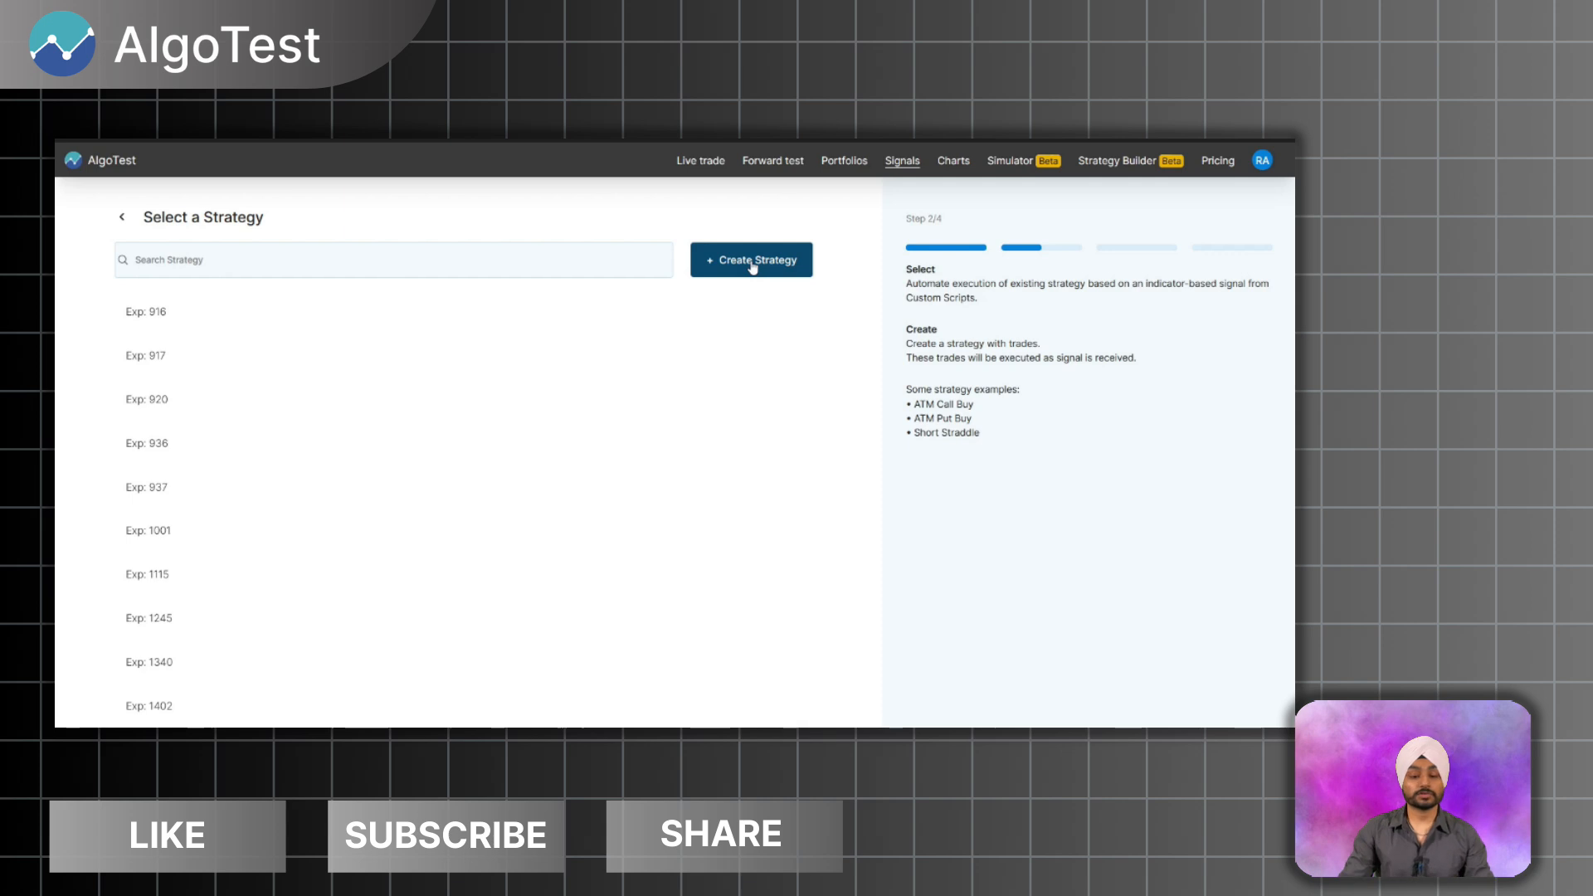
Create a BankNifty strategy with 3:29 pm exit, a buy leg by Closest Premium 10
{"action": "left_click", "coordinate": [750, 259]}
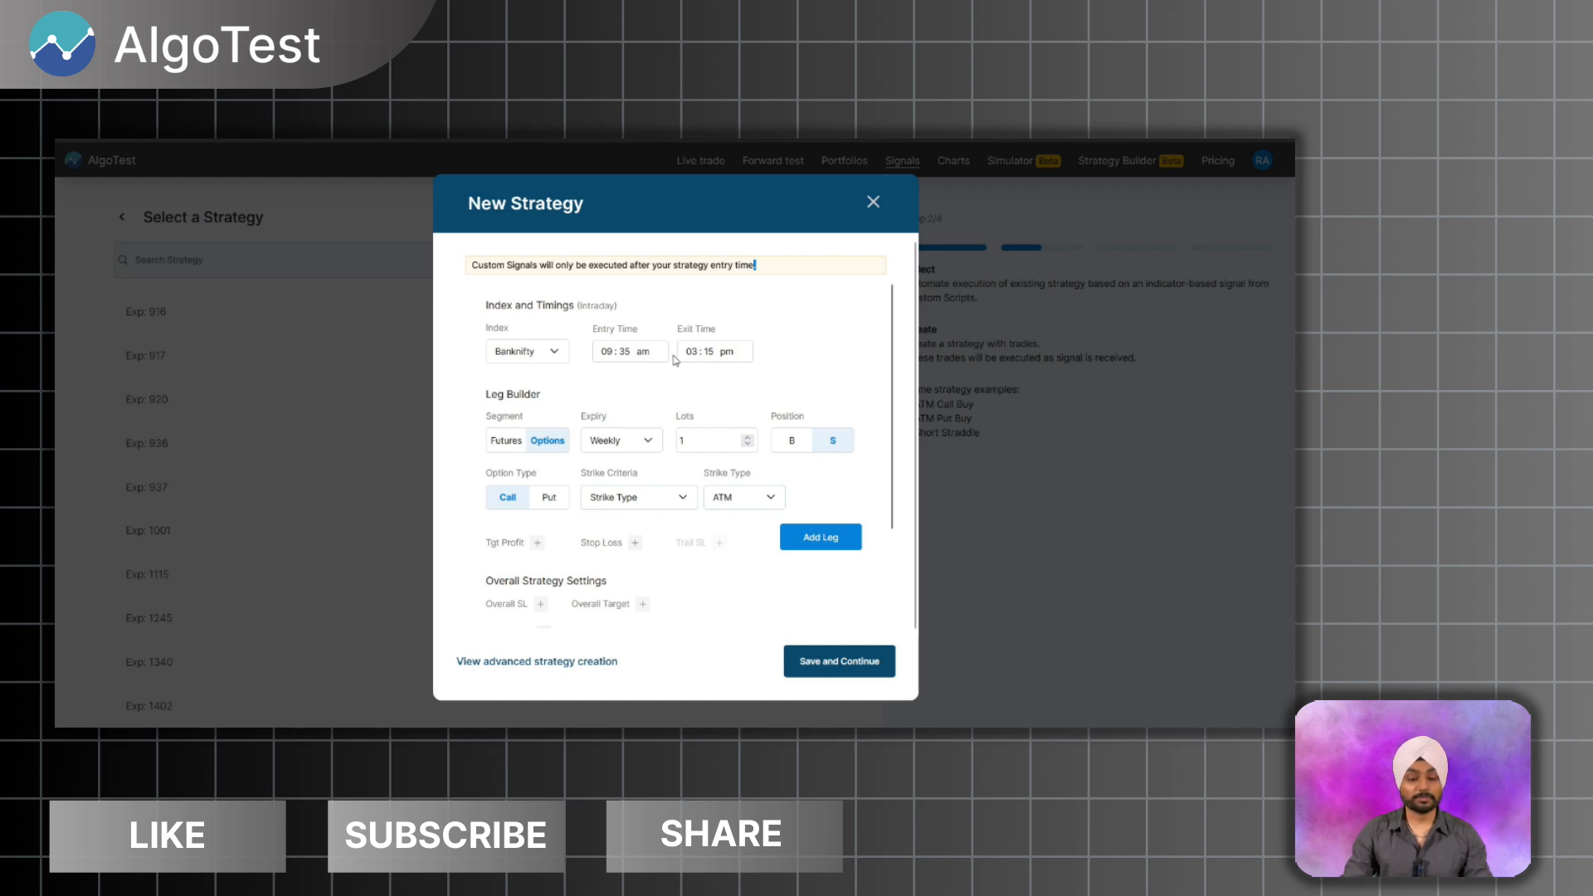
{"action": "left_click", "coordinate": [714, 350]}
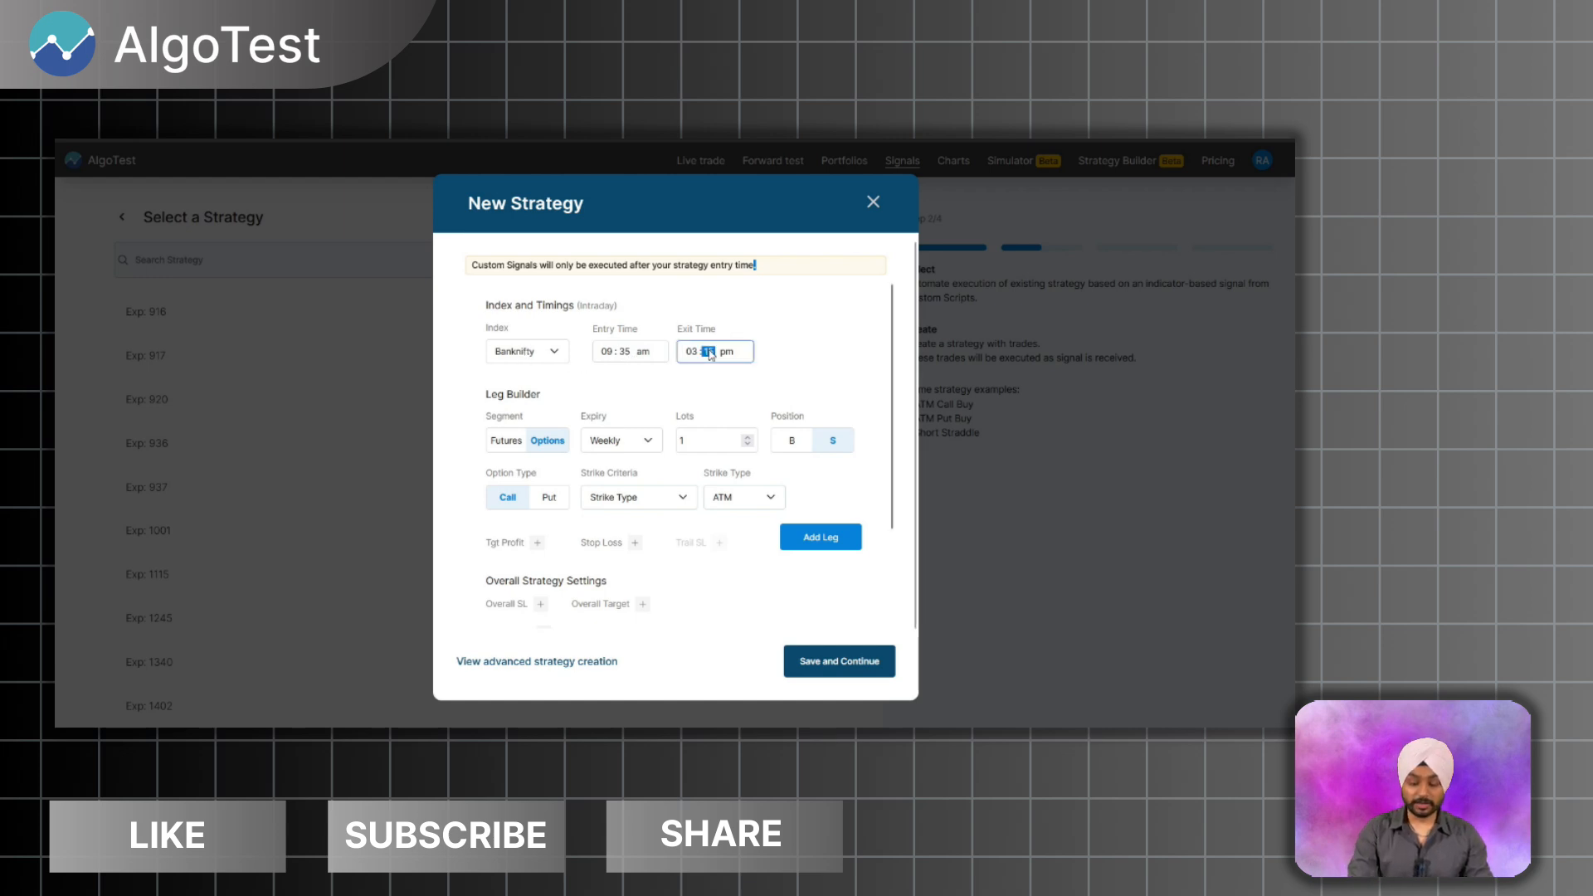
{"action": "type", "text": "29"}
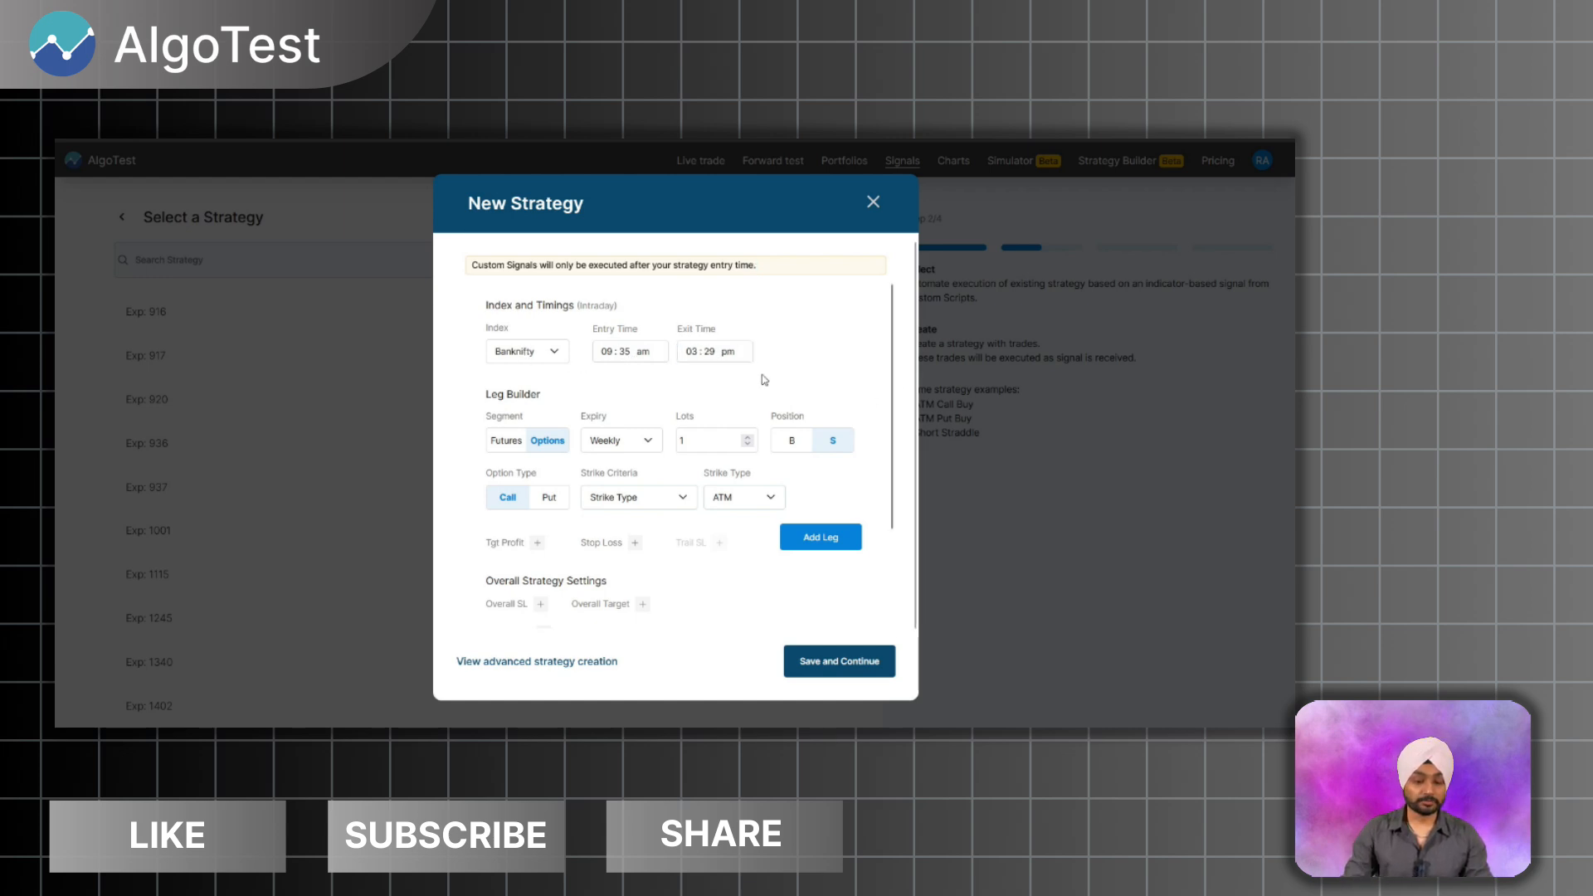
{"action": "mouse_move", "coordinate": [632, 448]}
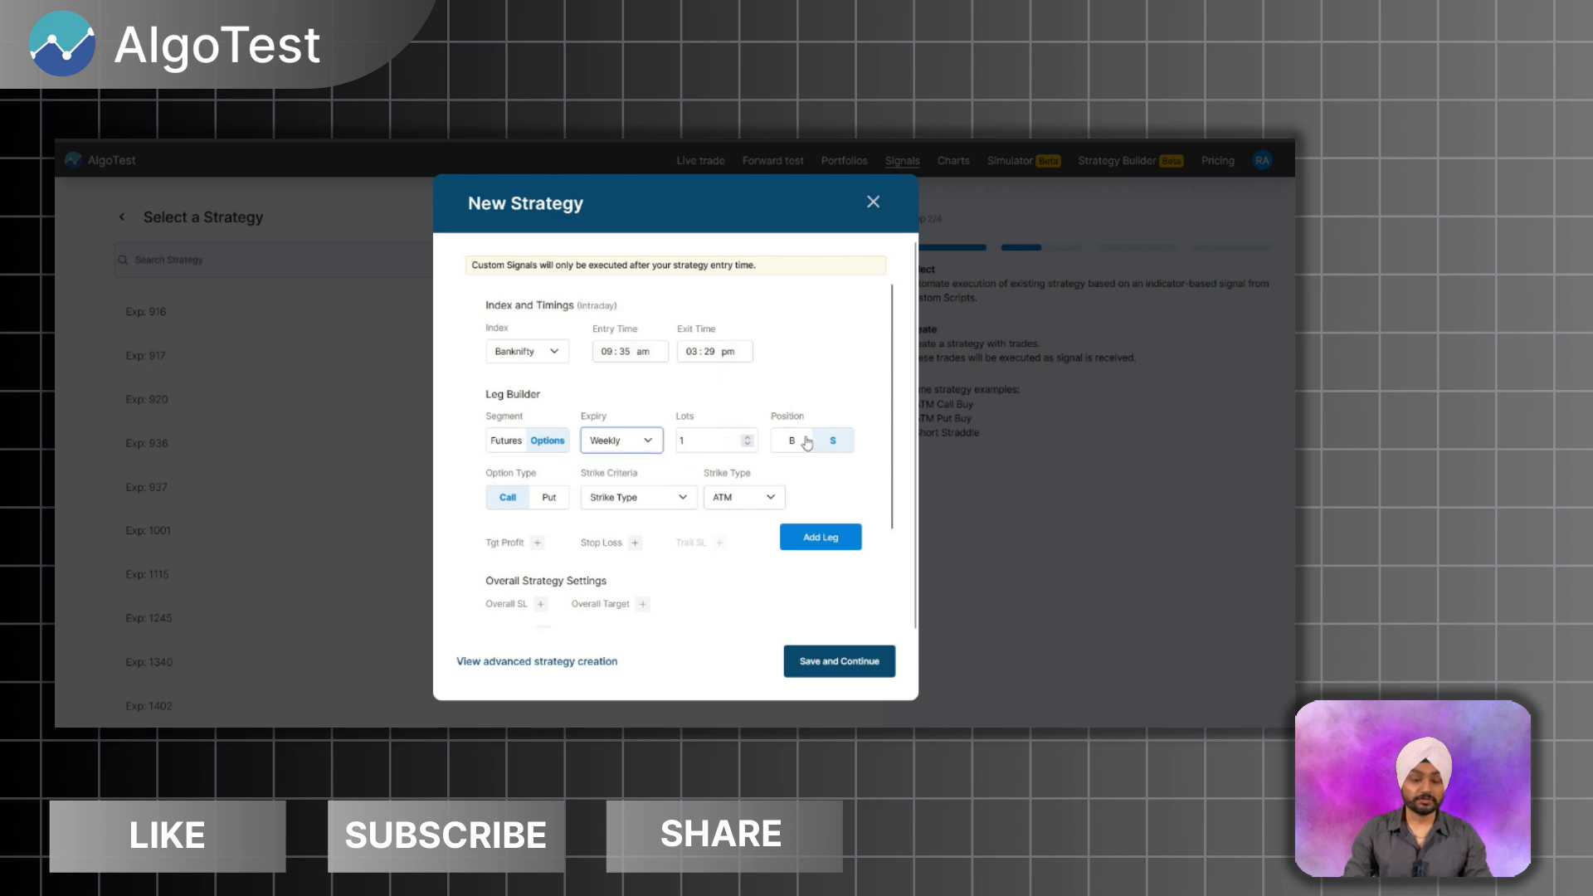
{"action": "left_click", "coordinate": [791, 440]}
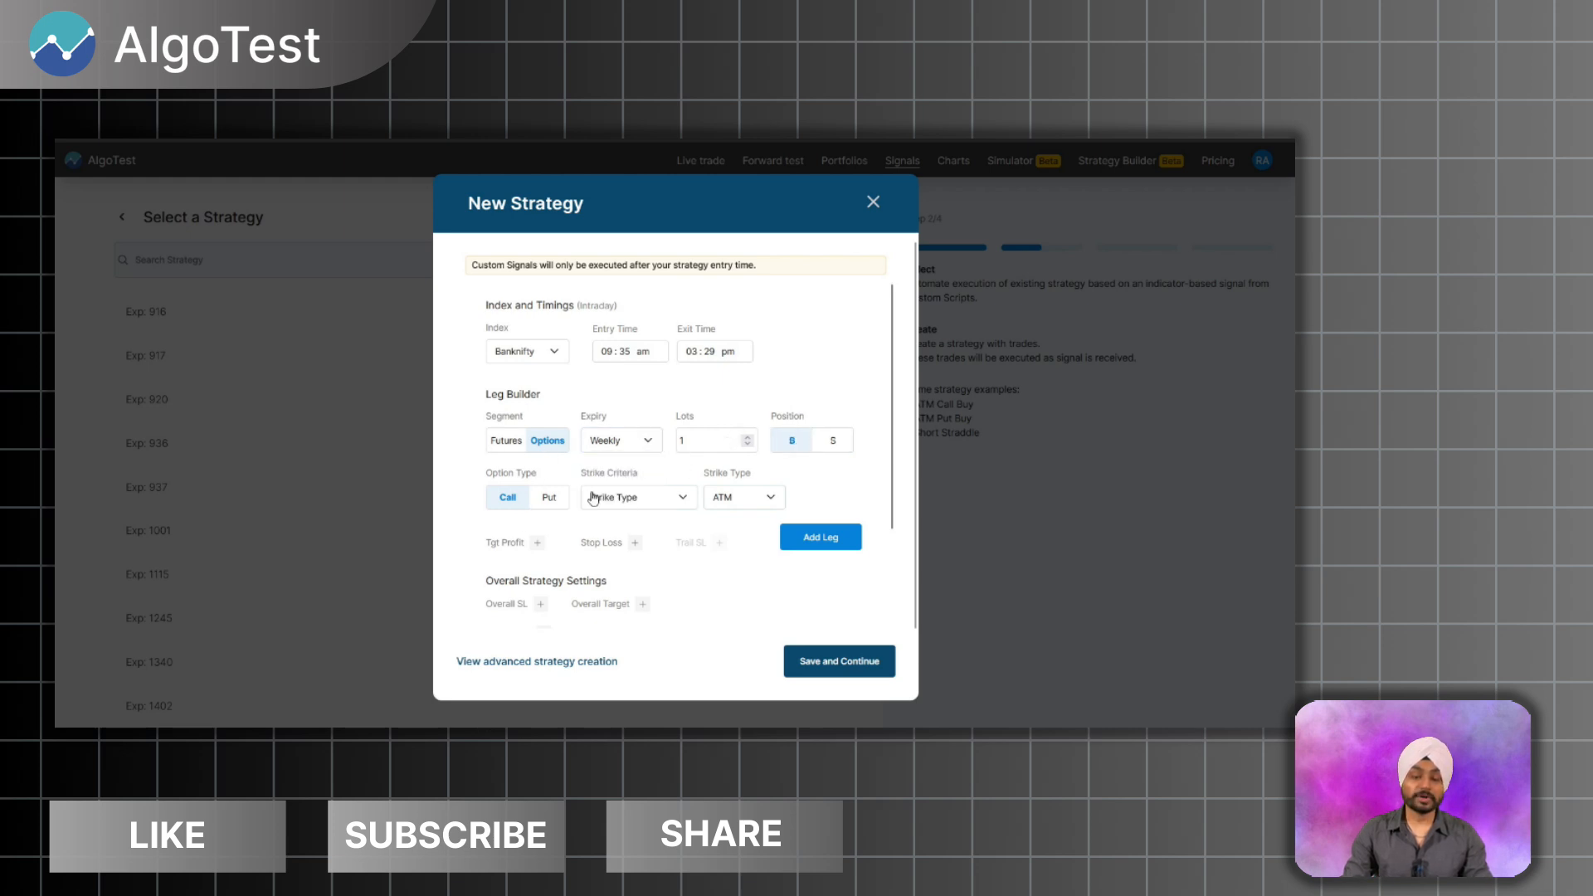
{"action": "left_click", "coordinate": [637, 496]}
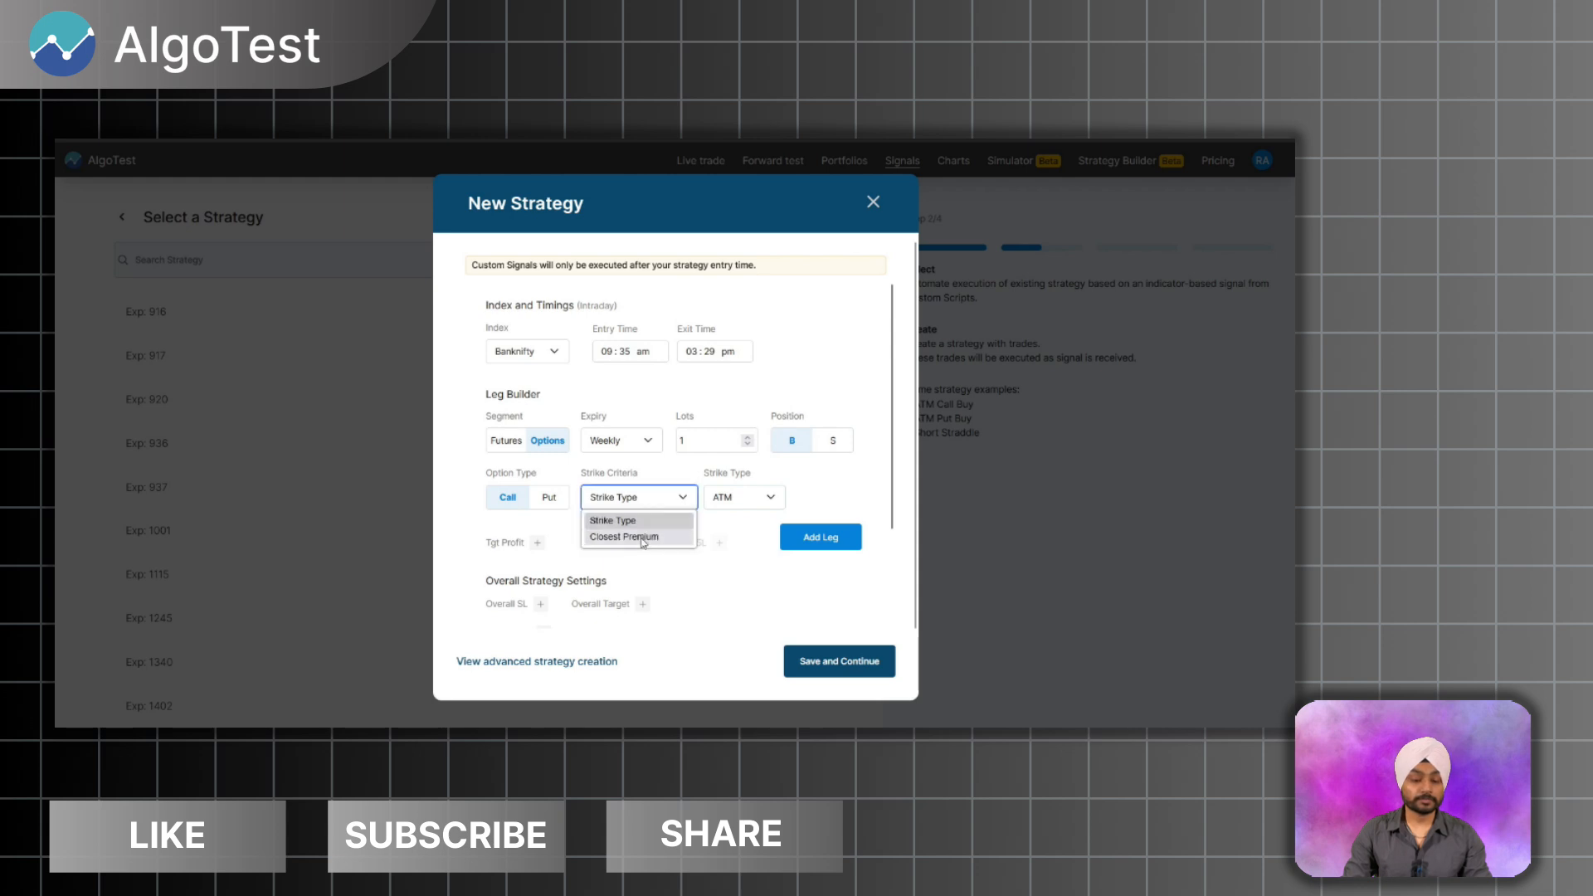
{"action": "left_click", "coordinate": [625, 535]}
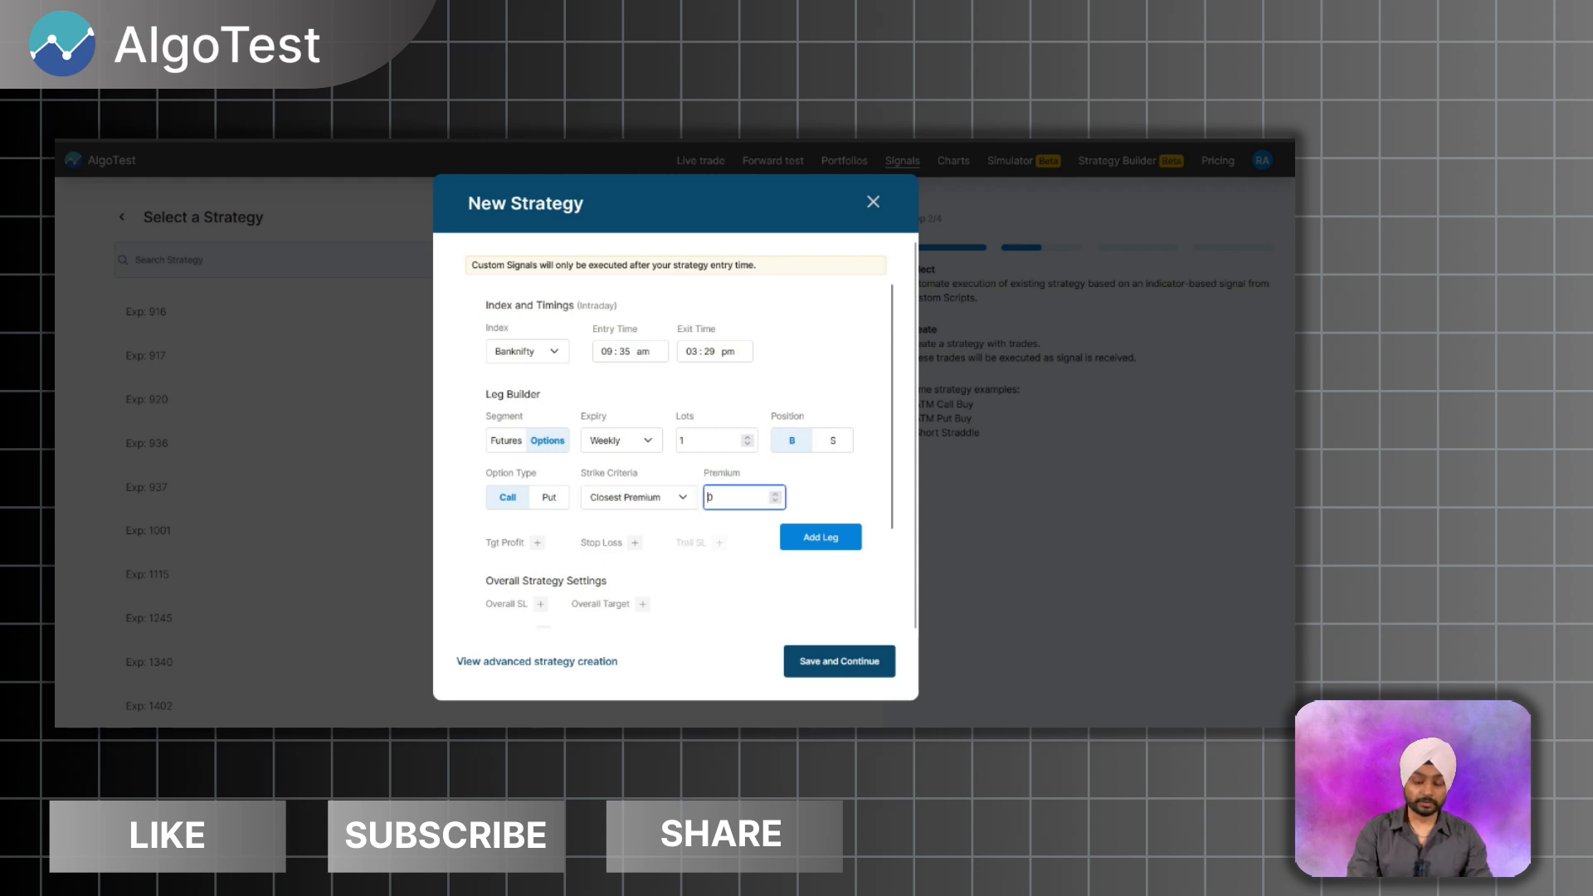
{"action": "type", "text": "10"}
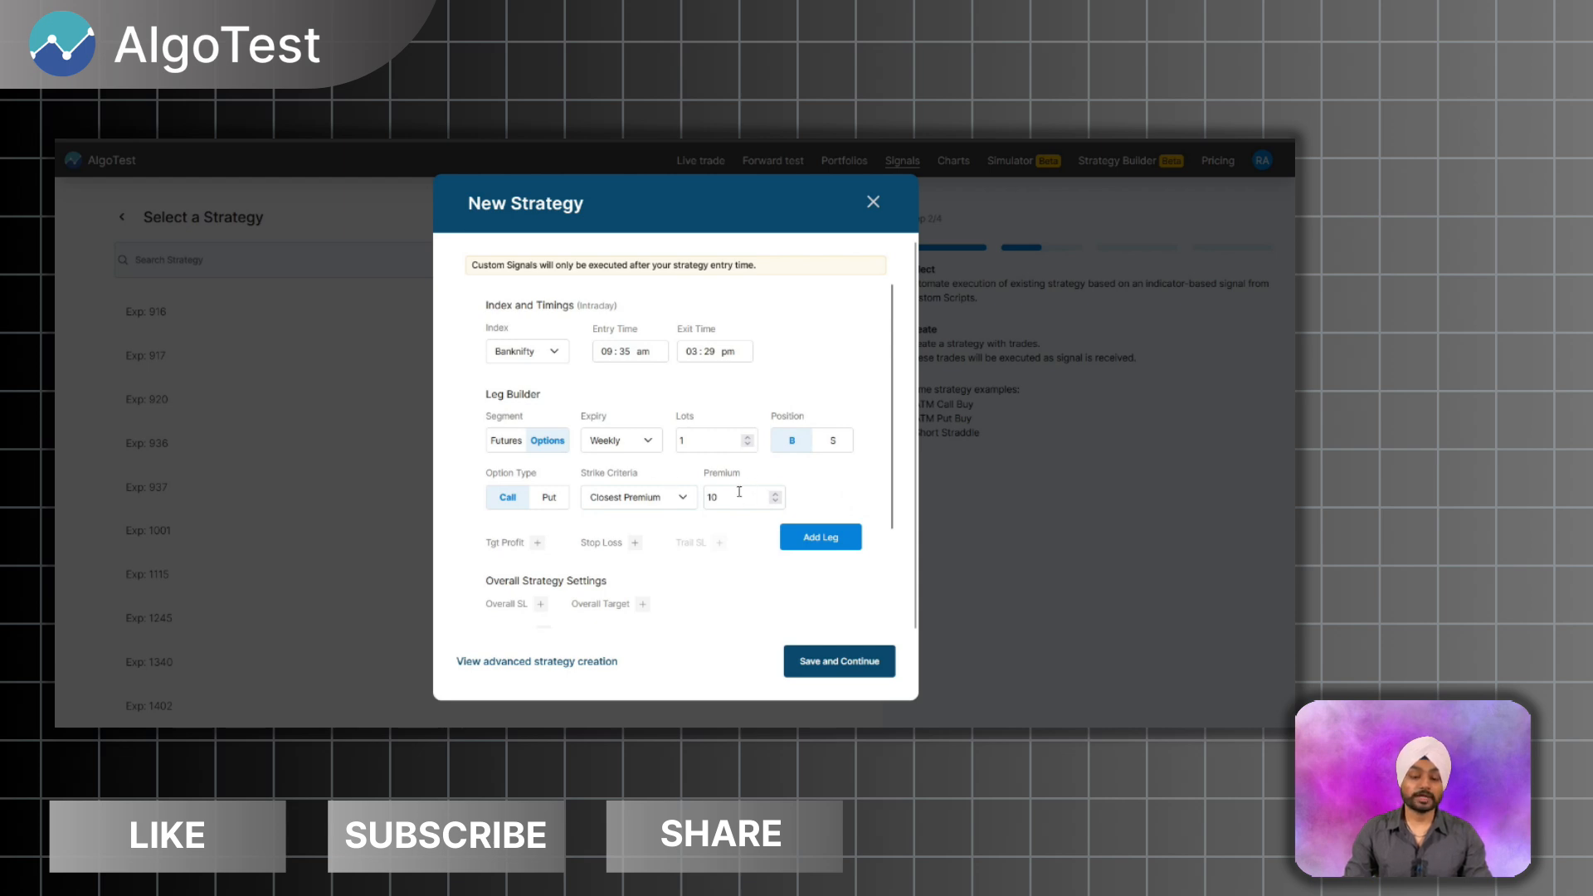
{"action": "mouse_move", "coordinate": [679, 508]}
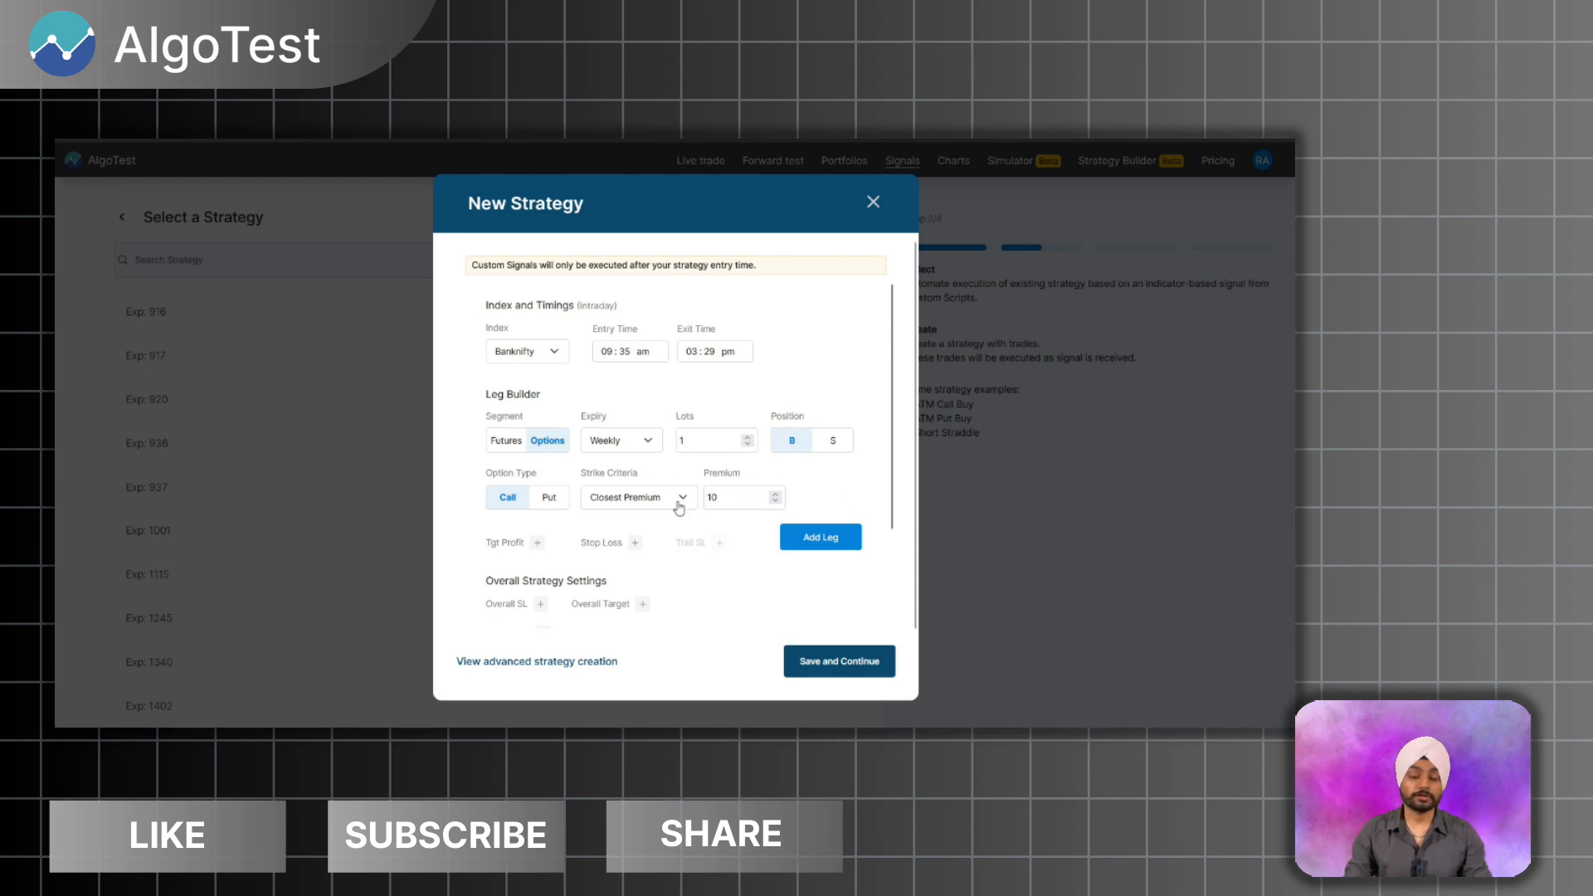
{"action": "mouse_move", "coordinate": [682, 513]}
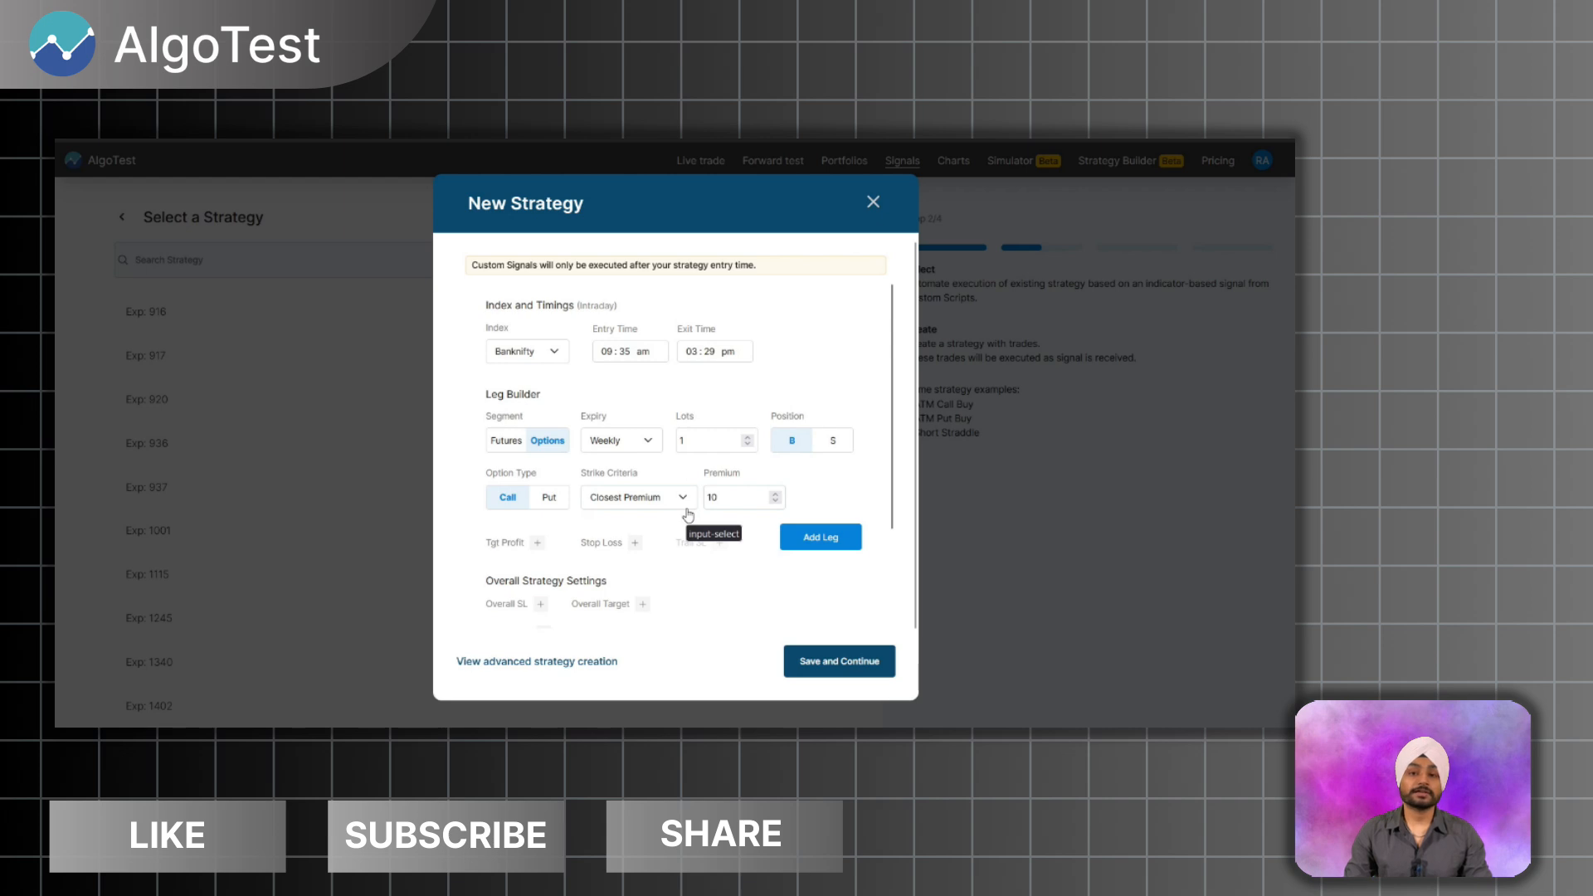
Add Leg 1 with 50% target profit, 30% stop loss and a trailing stop loss
{"action": "left_click", "coordinate": [538, 541]}
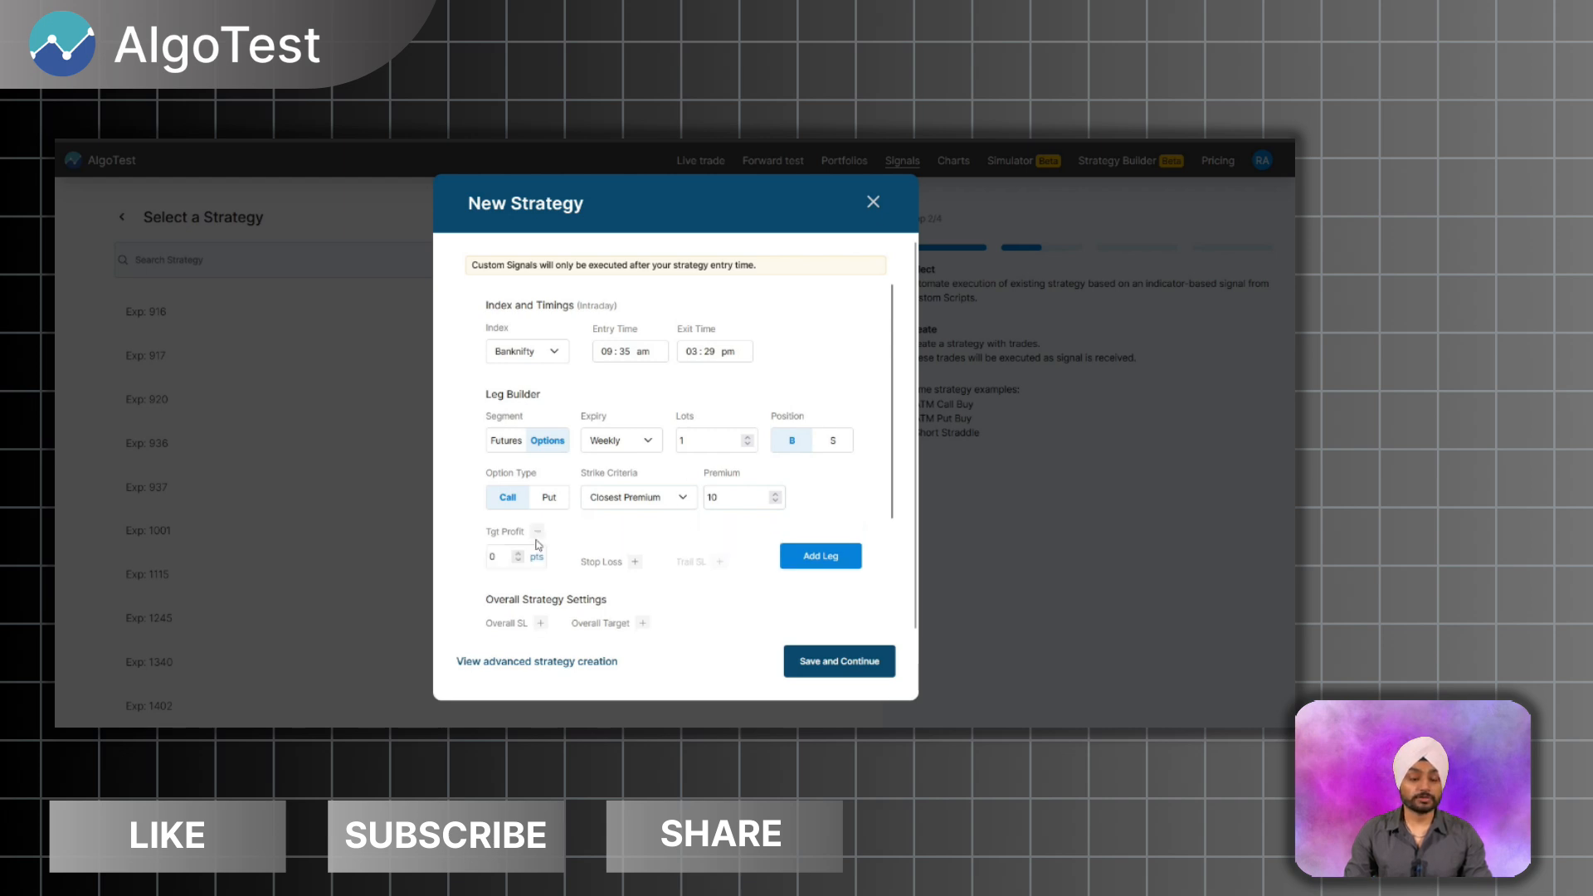
{"action": "left_click", "coordinate": [503, 555]}
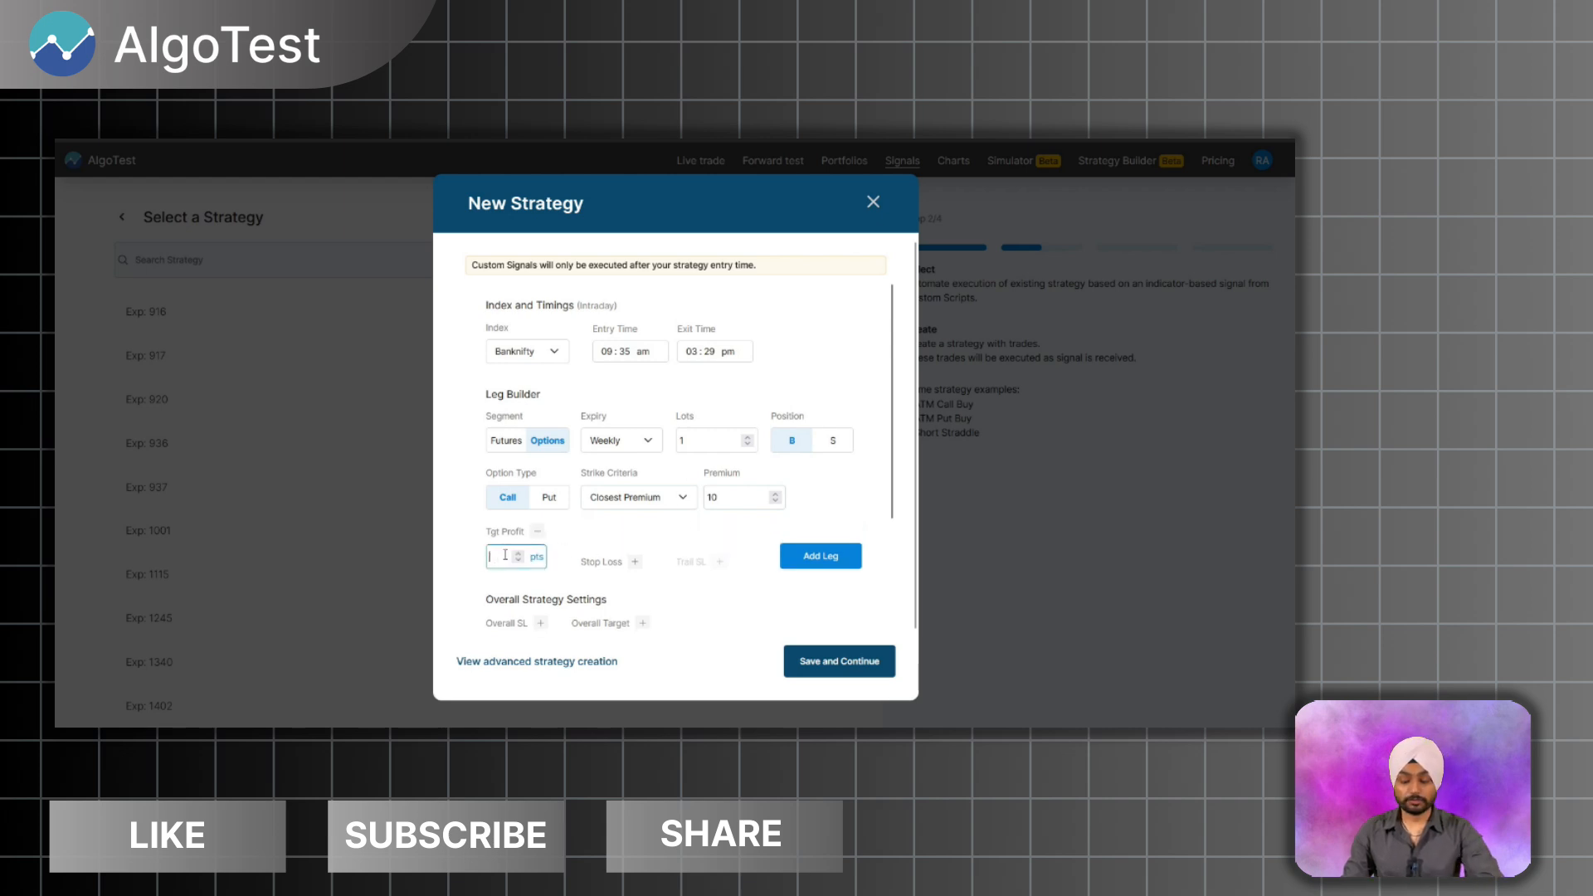
{"action": "type", "text": "50"}
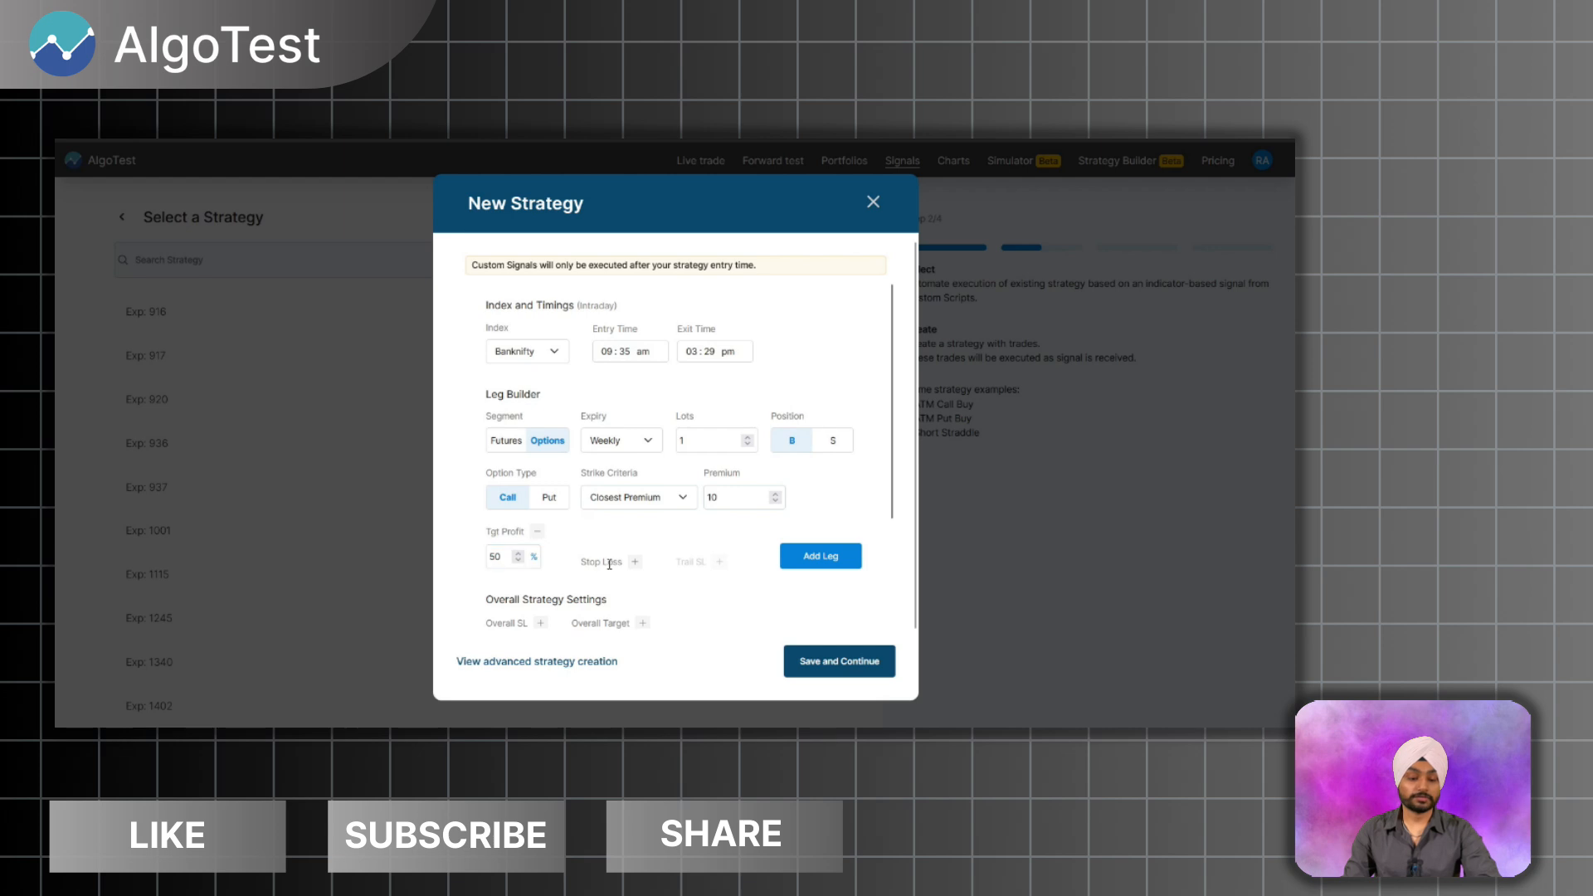
{"action": "left_click", "coordinate": [634, 561]}
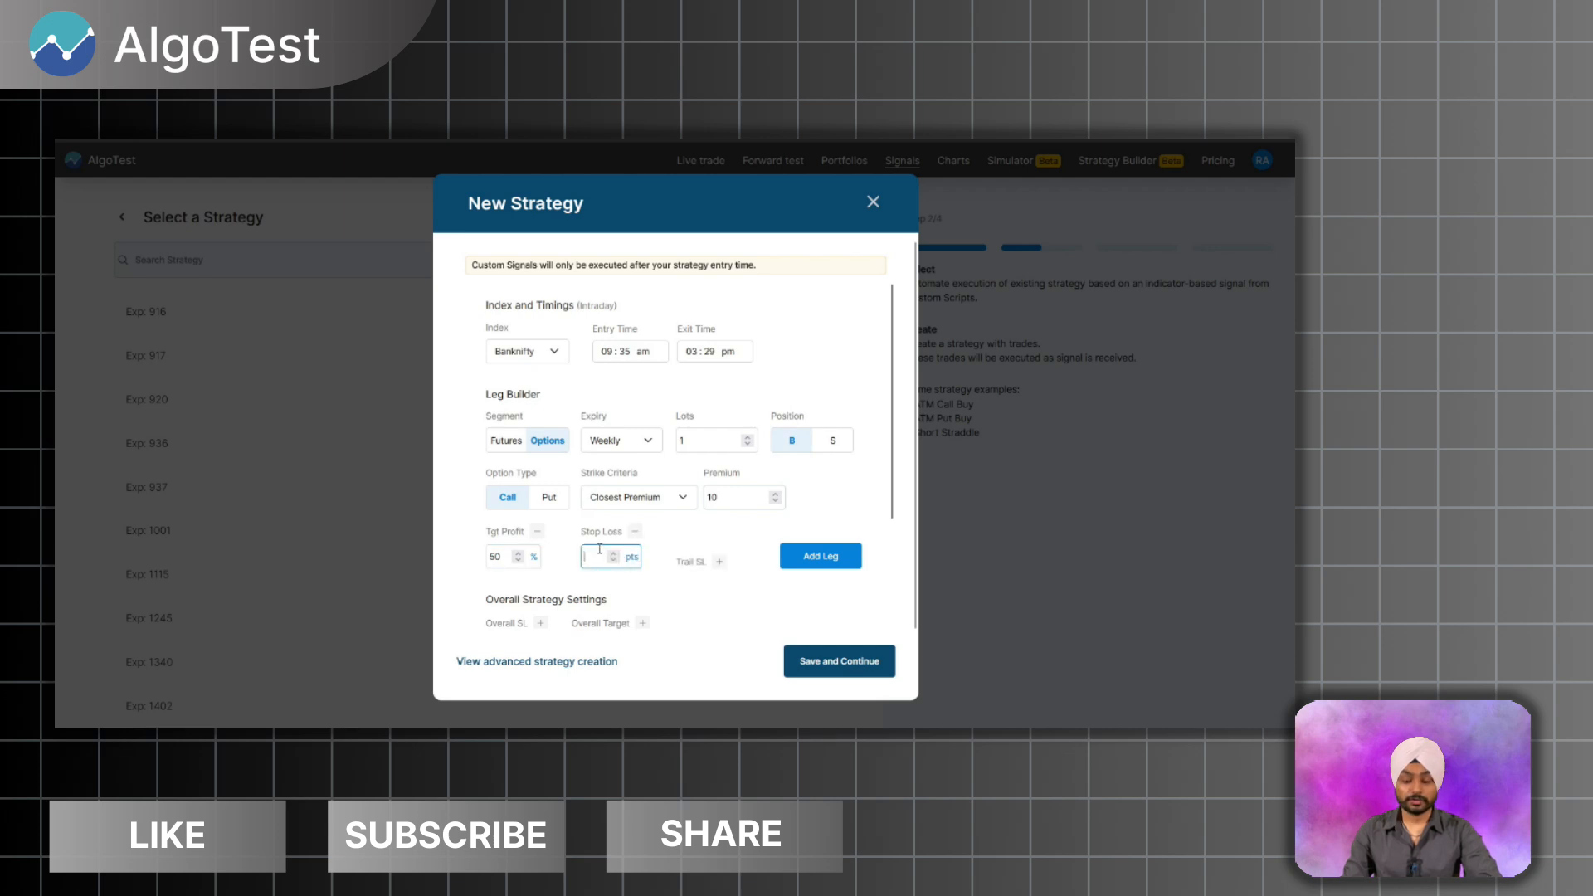
{"action": "type", "text": "30"}
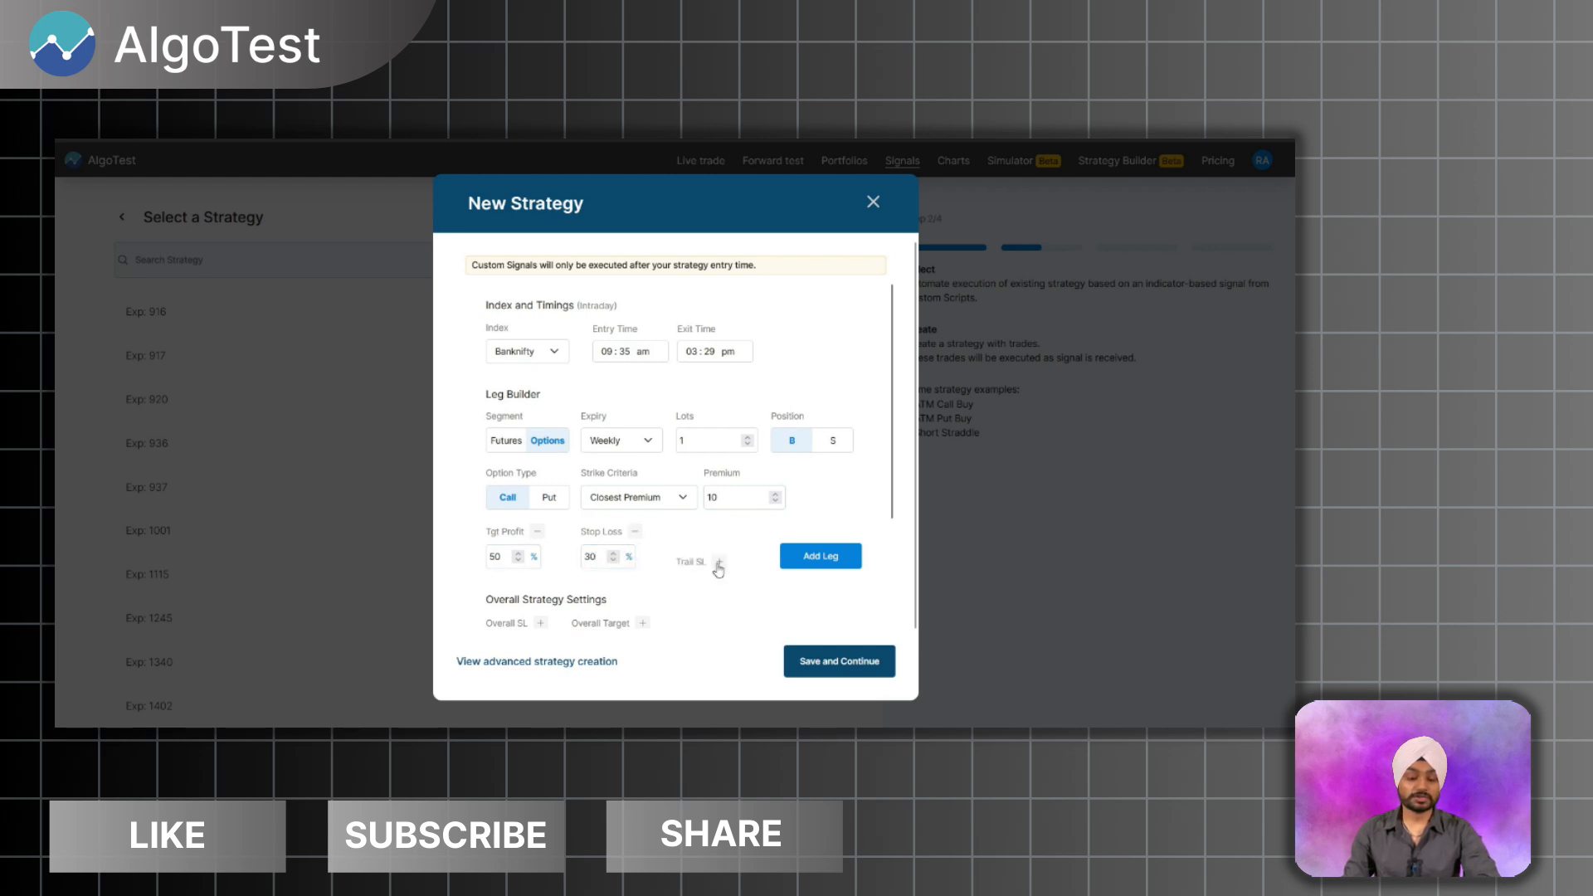
{"action": "left_click", "coordinate": [720, 561]}
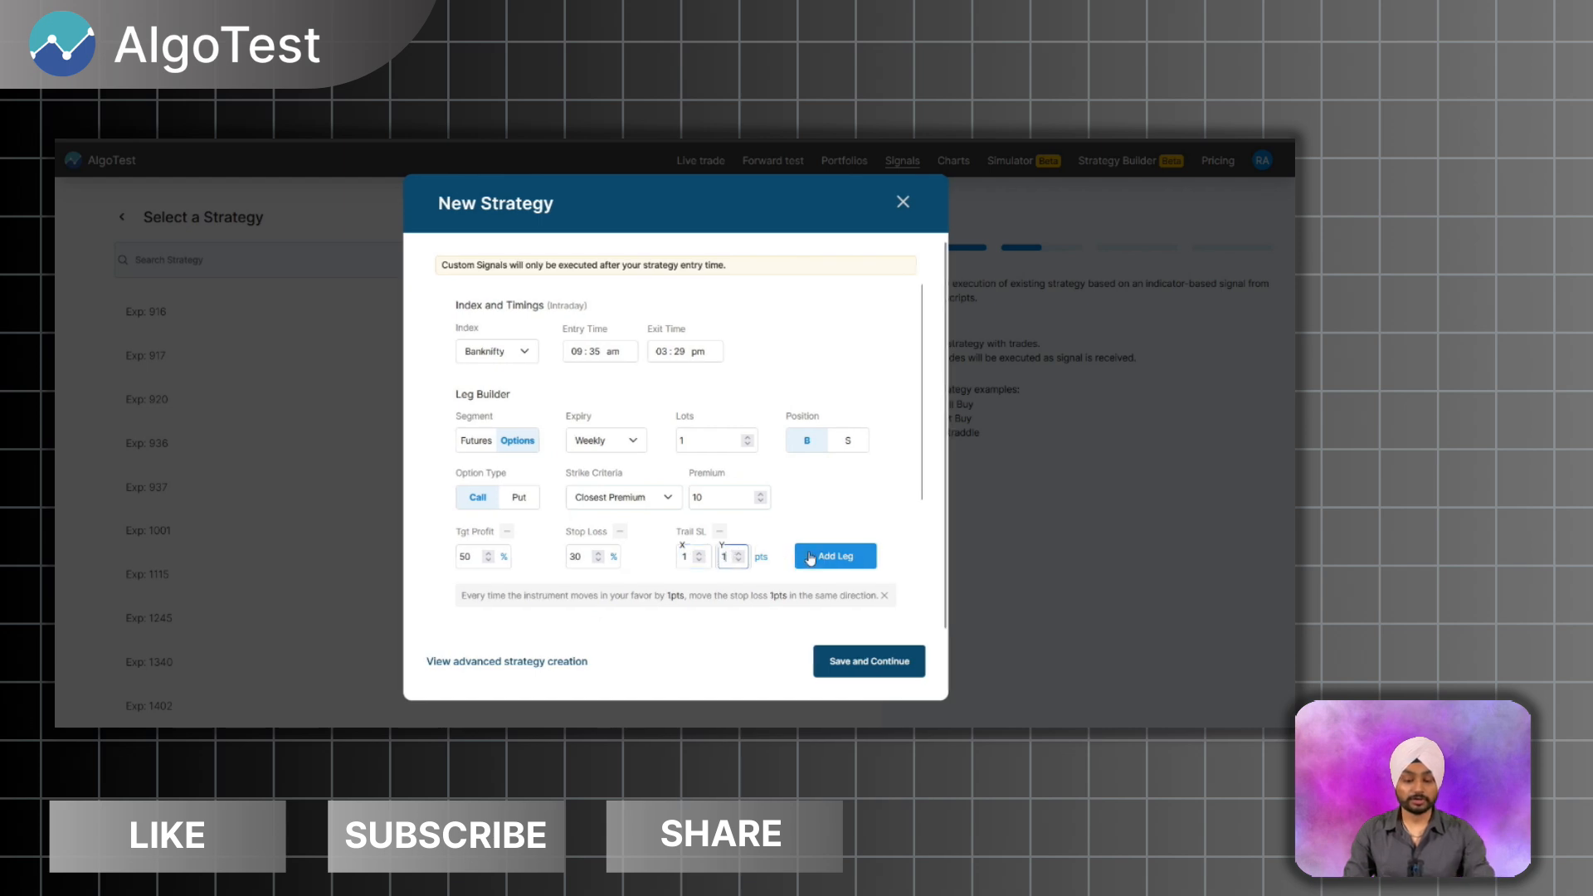
{"action": "left_click", "coordinate": [835, 556]}
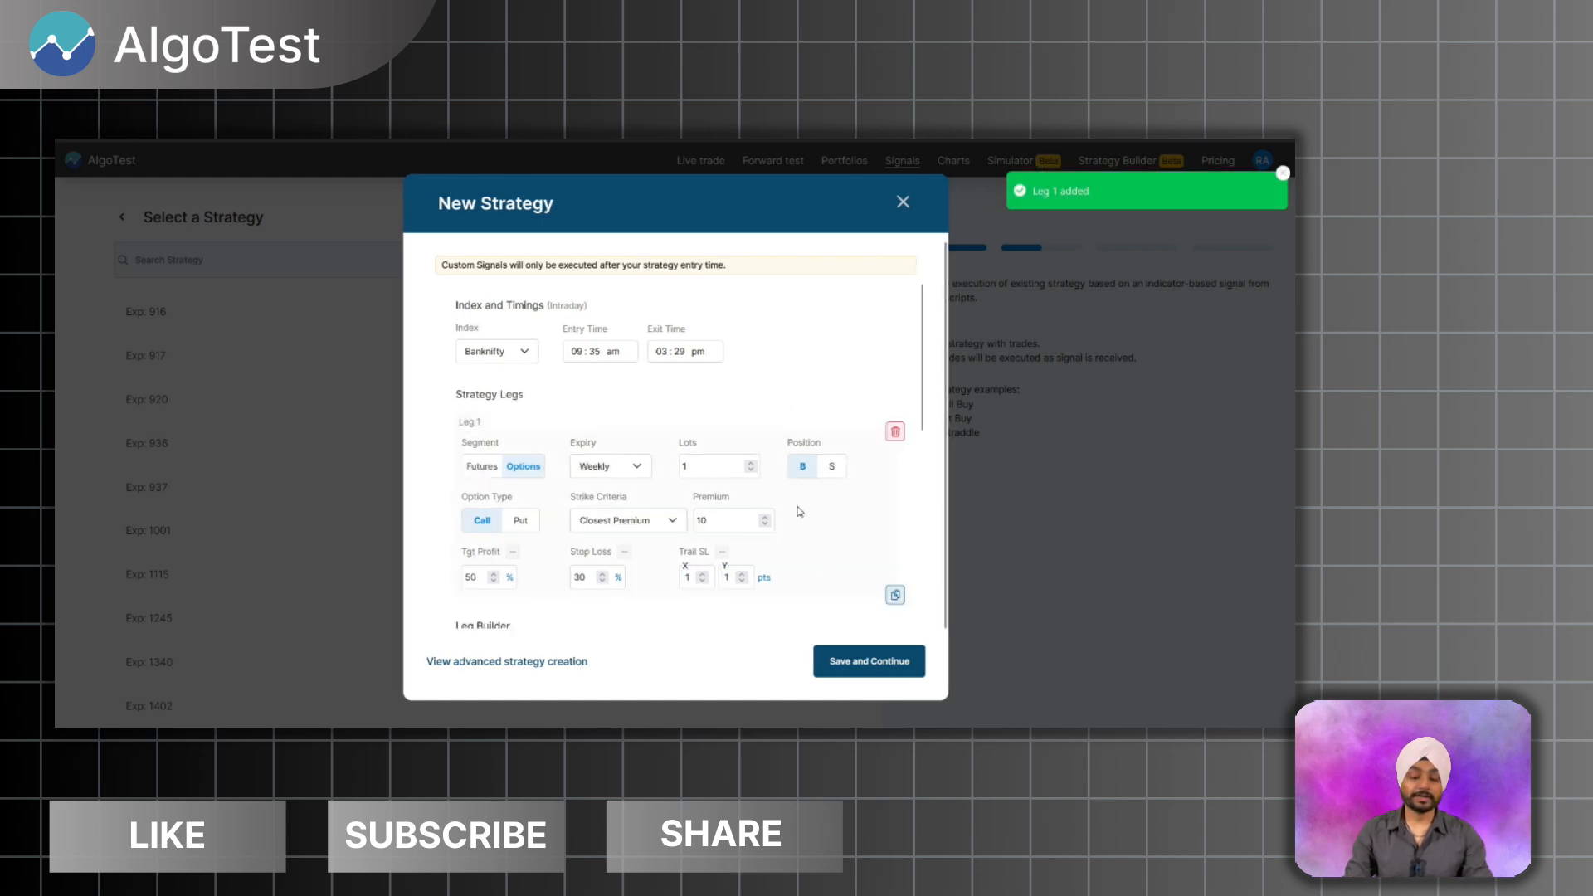
{"action": "scroll", "scroll_direction": "down", "scroll_amount": 3}
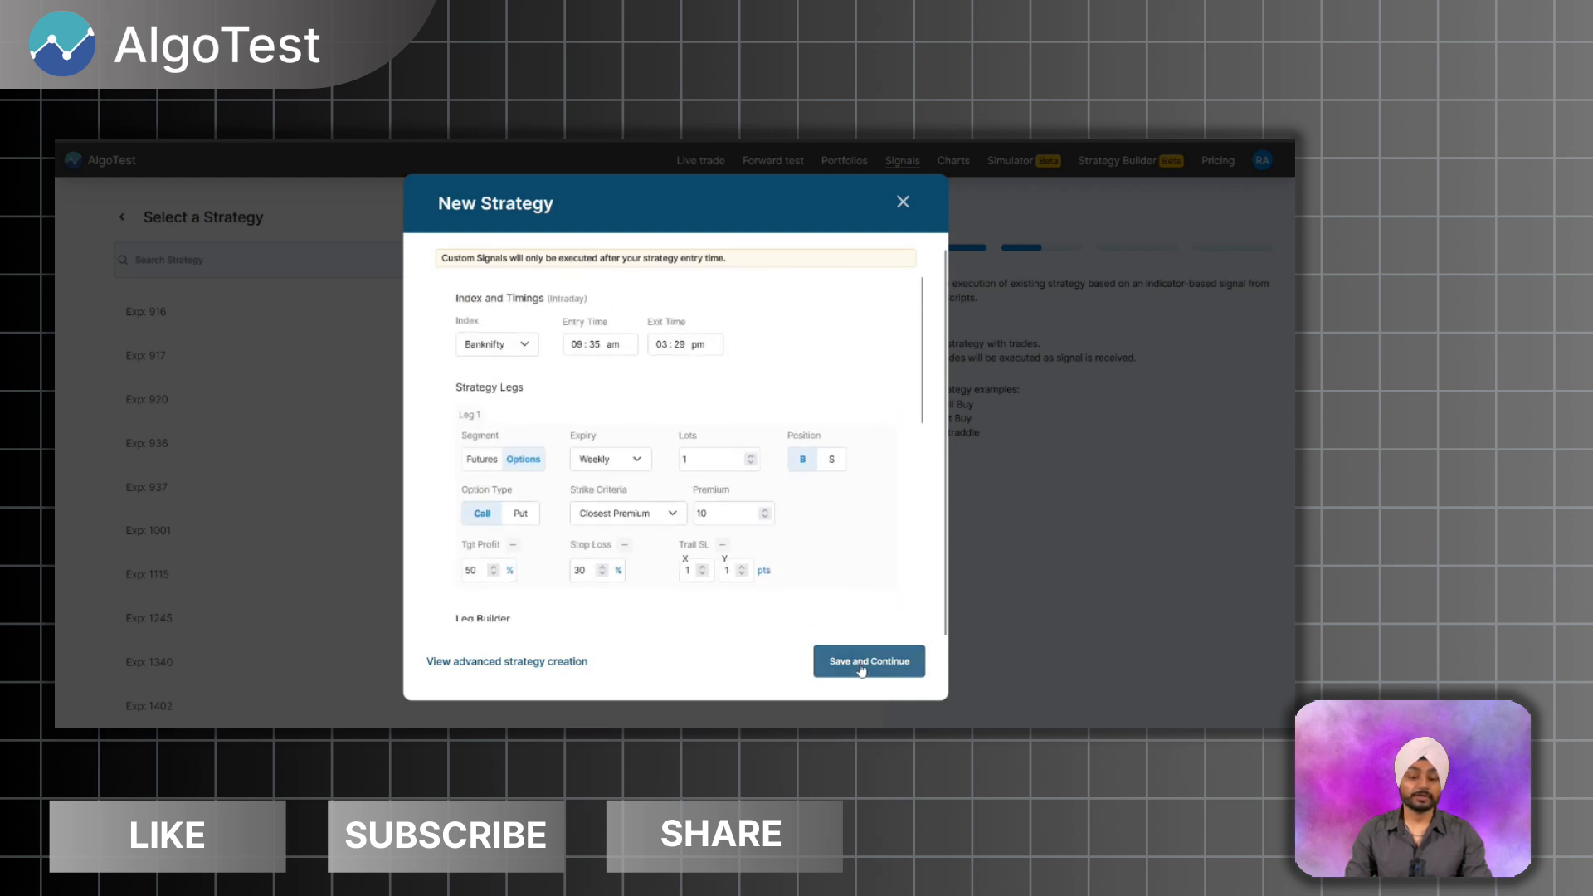
Save the strategy as 'Demo' and continue to broker selection
{"action": "left_click", "coordinate": [868, 662]}
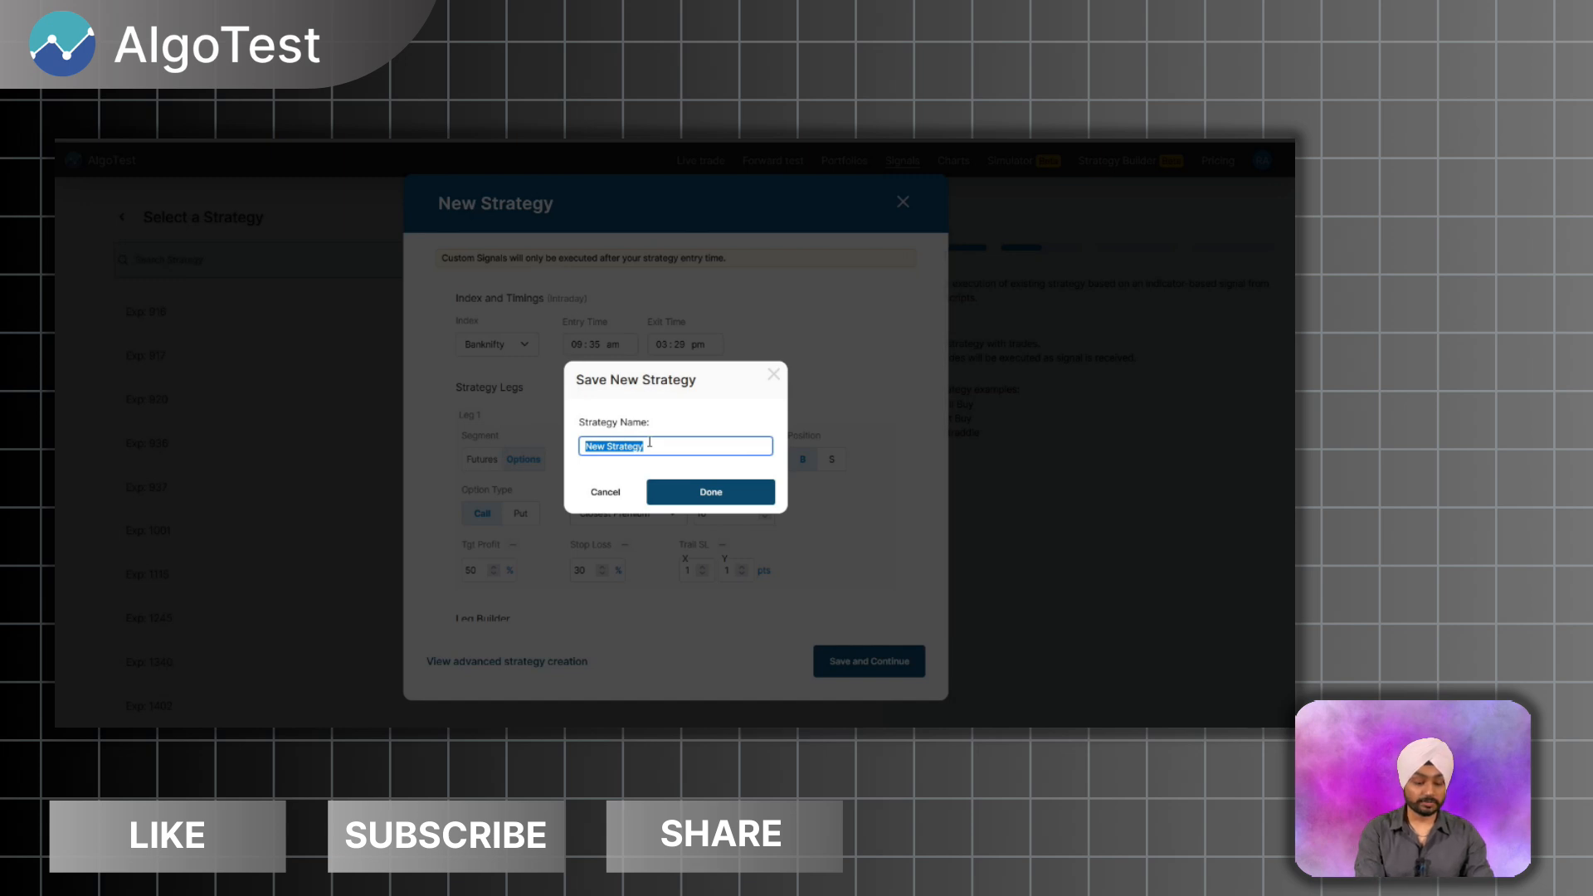
{"action": "type", "text": "Demo"}
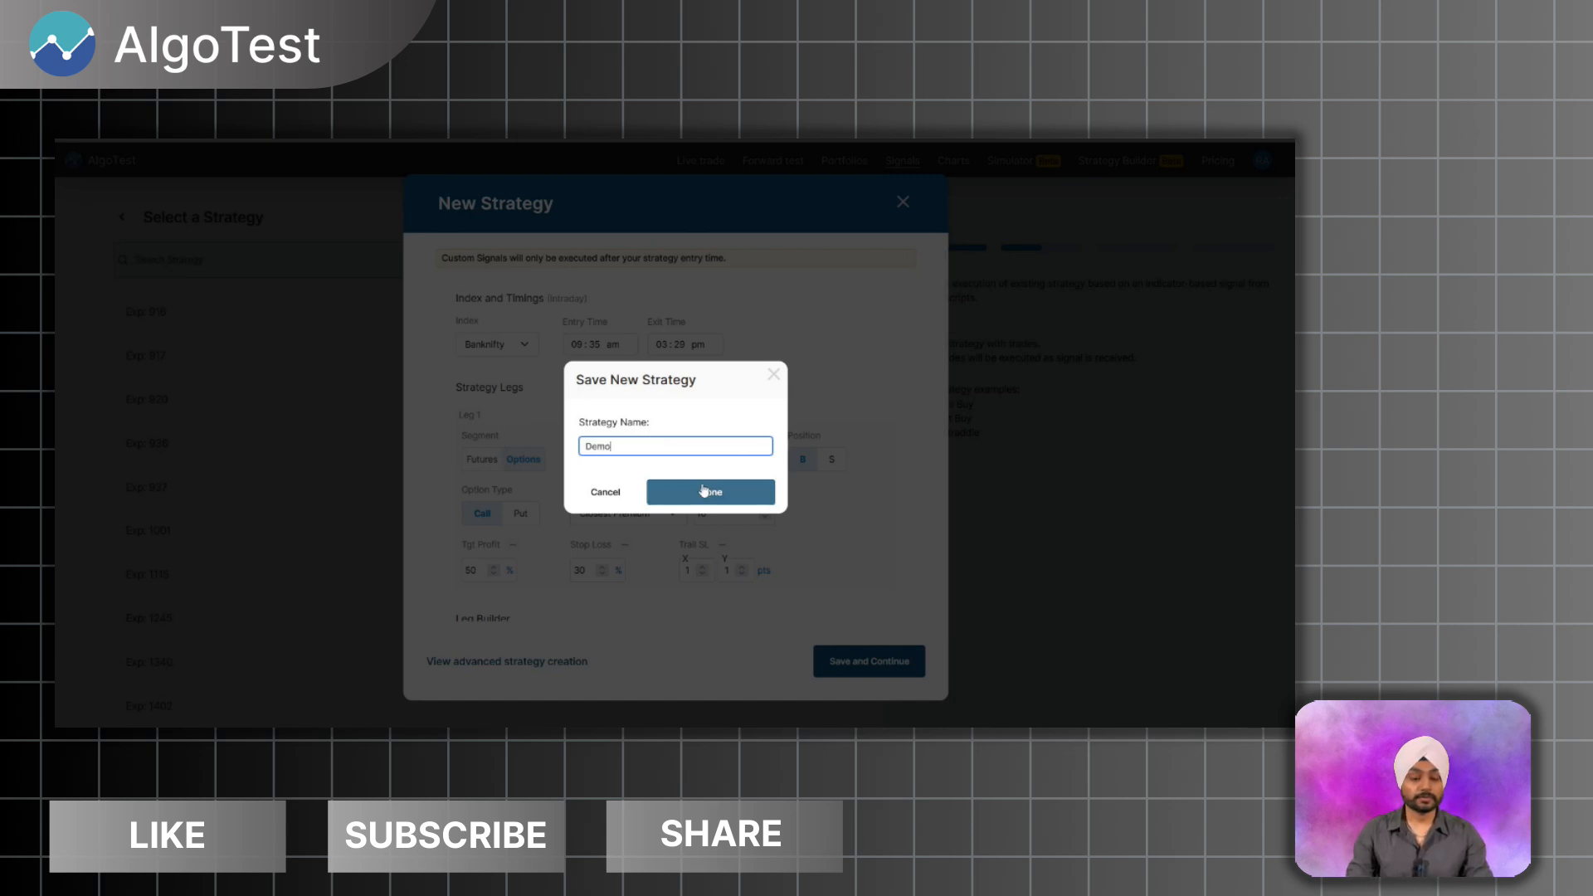
{"action": "left_click", "coordinate": [710, 491]}
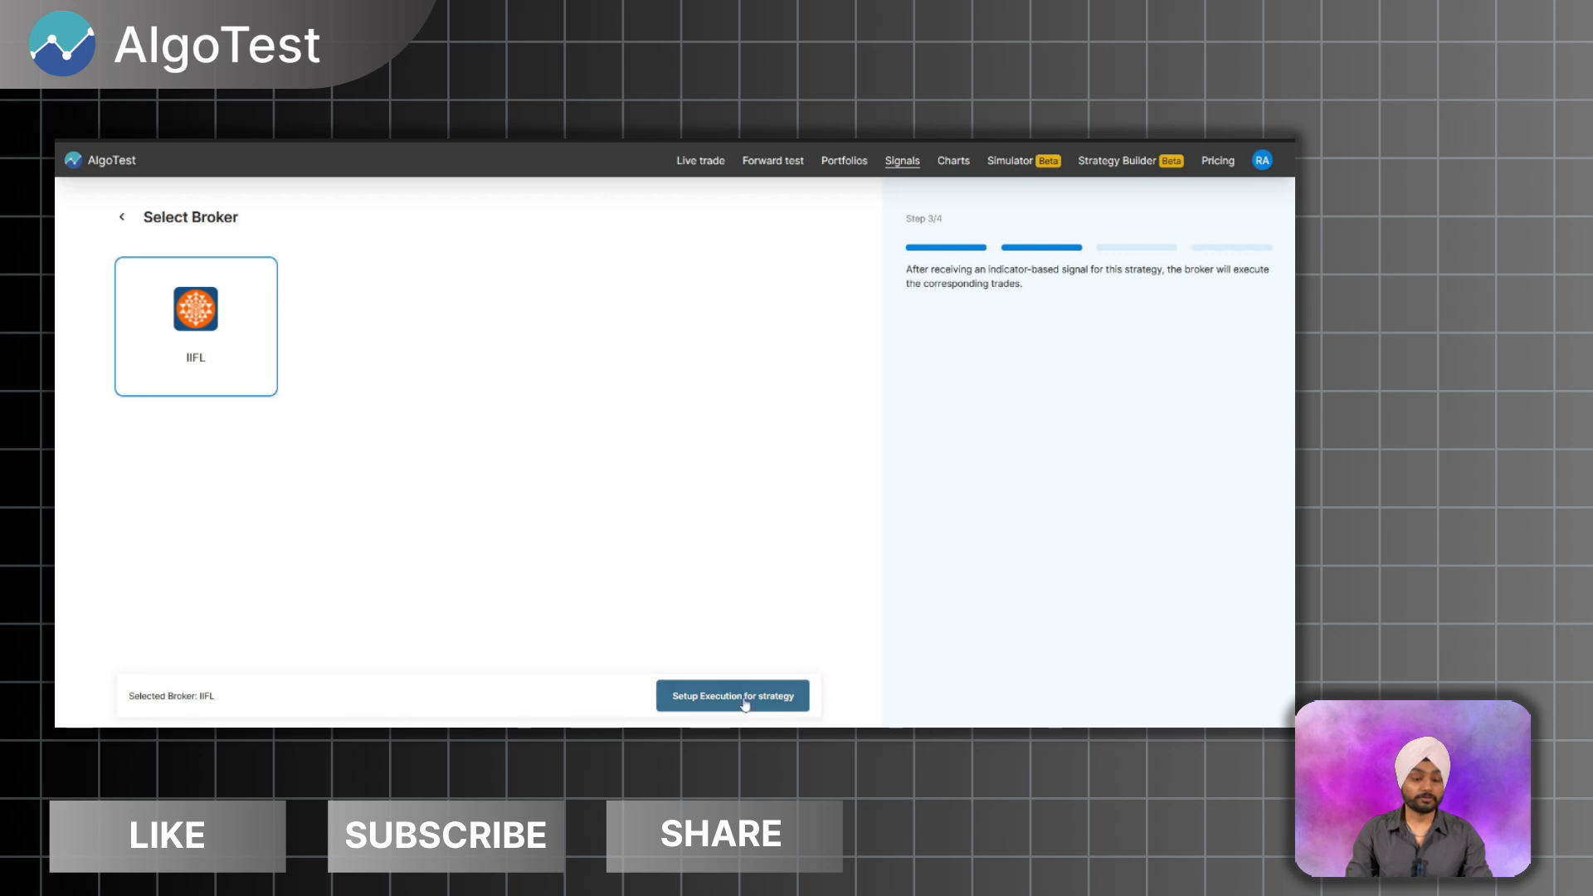
Proceed with the IIFL broker to the strategy's Leg 1 execution setup
{"action": "left_click", "coordinate": [732, 695]}
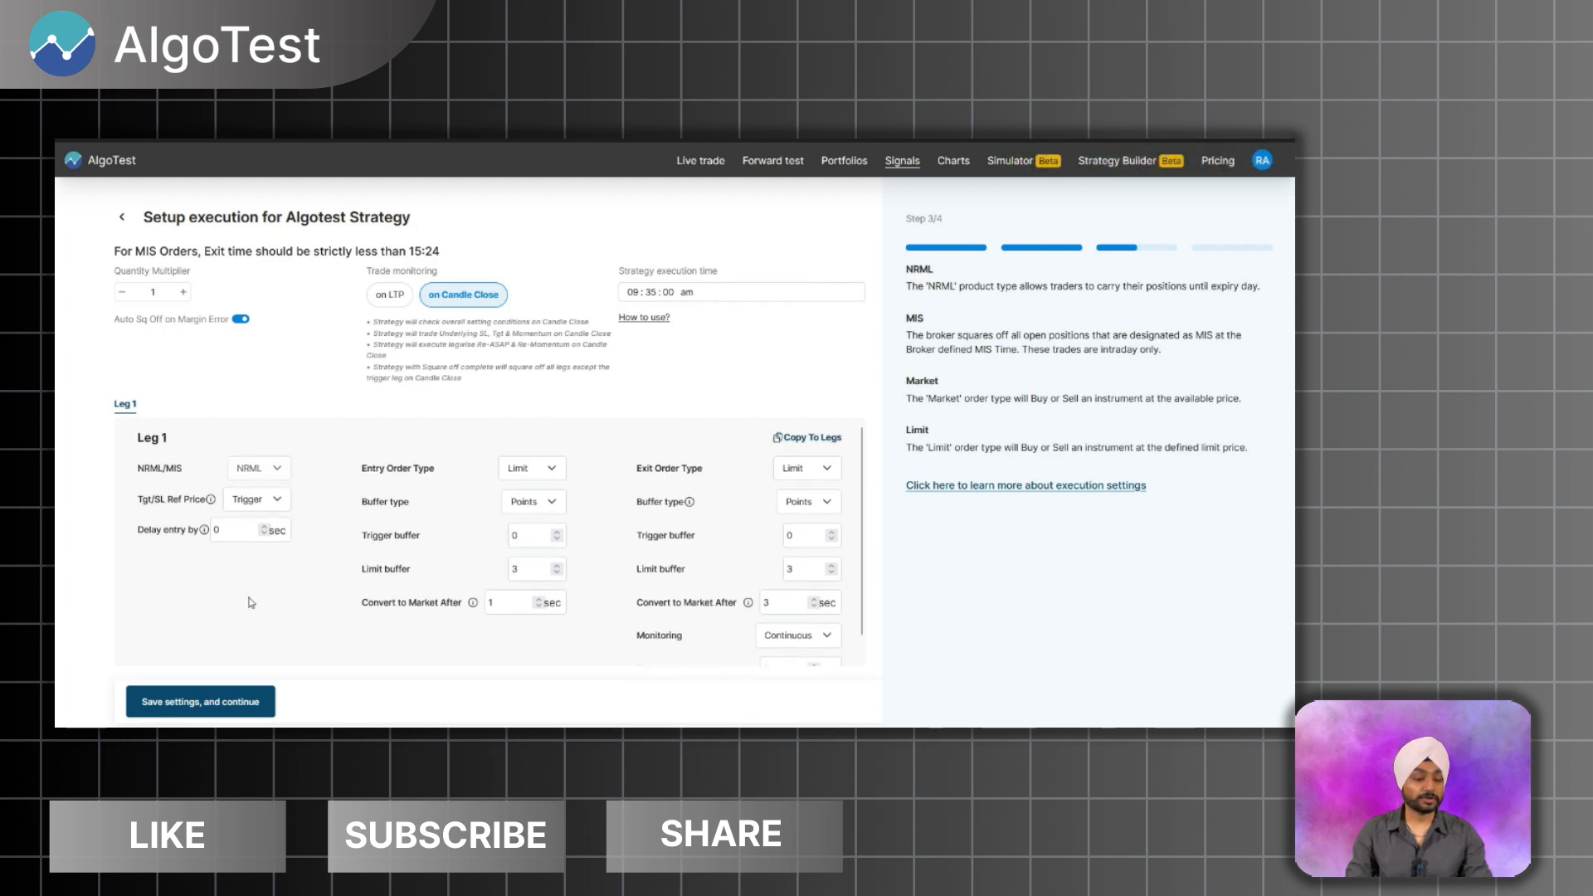
{"action": "mouse_move", "coordinate": [206, 627]}
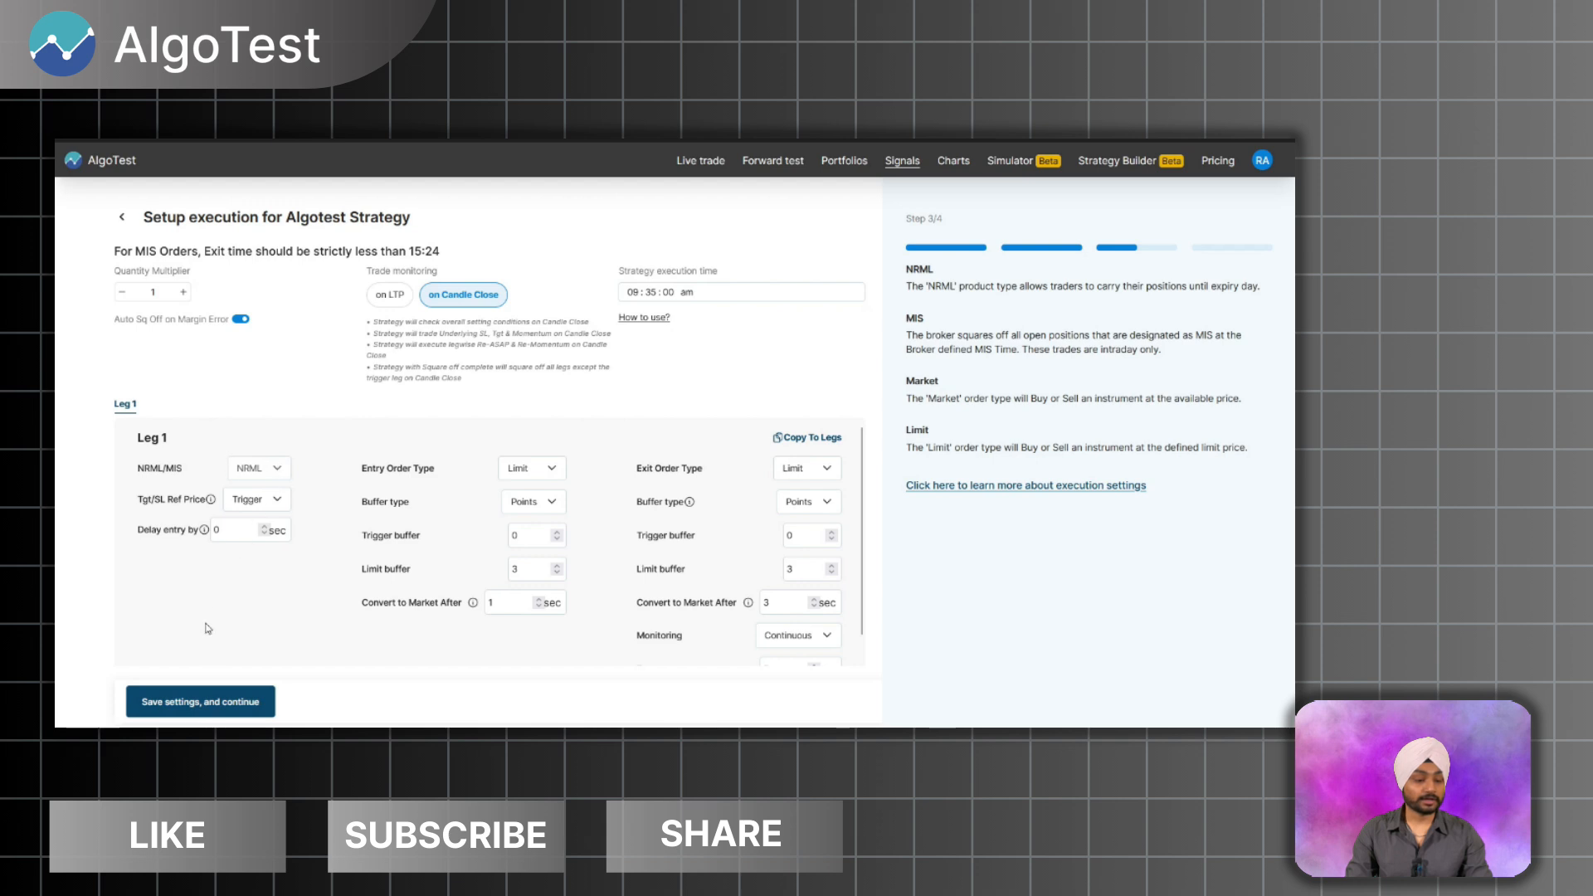
{"action": "mouse_move", "coordinate": [200, 700]}
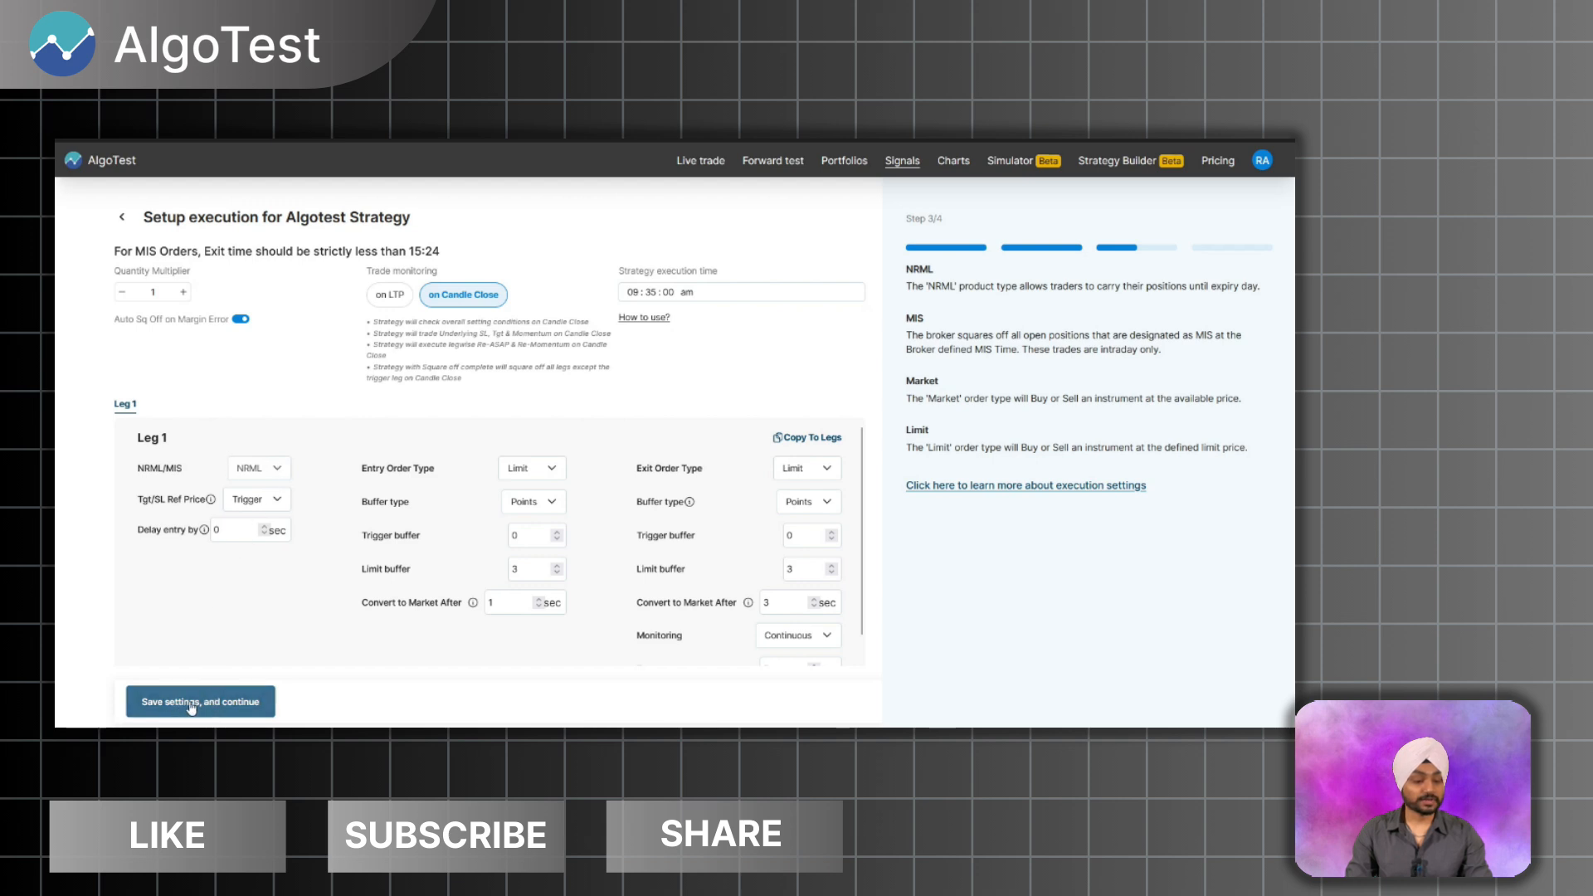
Name the entry alert 'entry', save it and copy its JSON block
{"action": "left_click", "coordinate": [199, 700]}
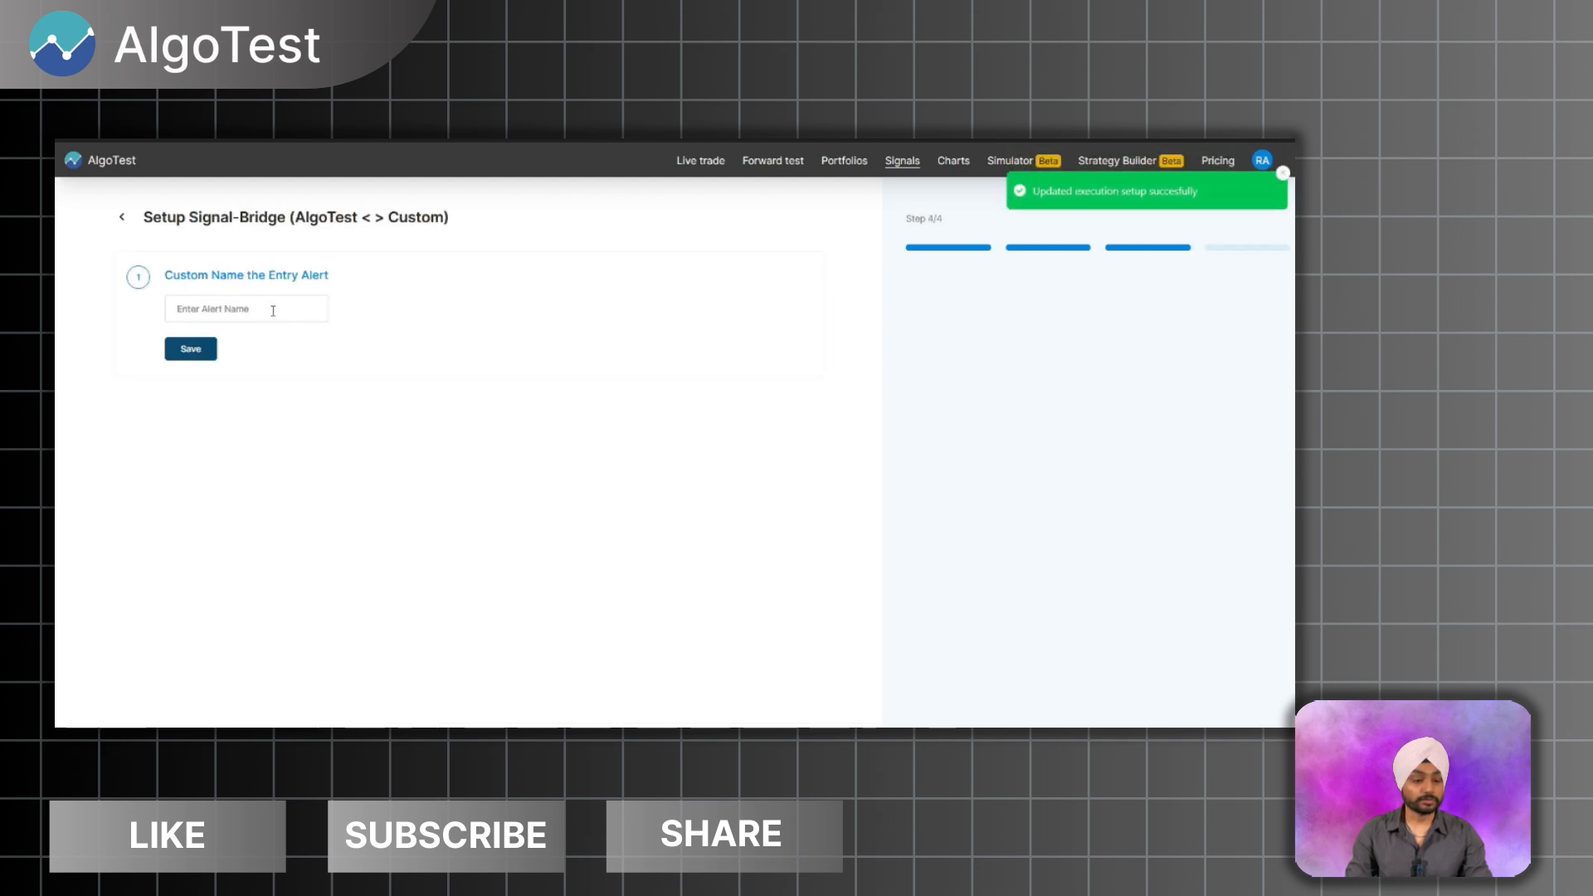
{"action": "type", "text": "entry"}
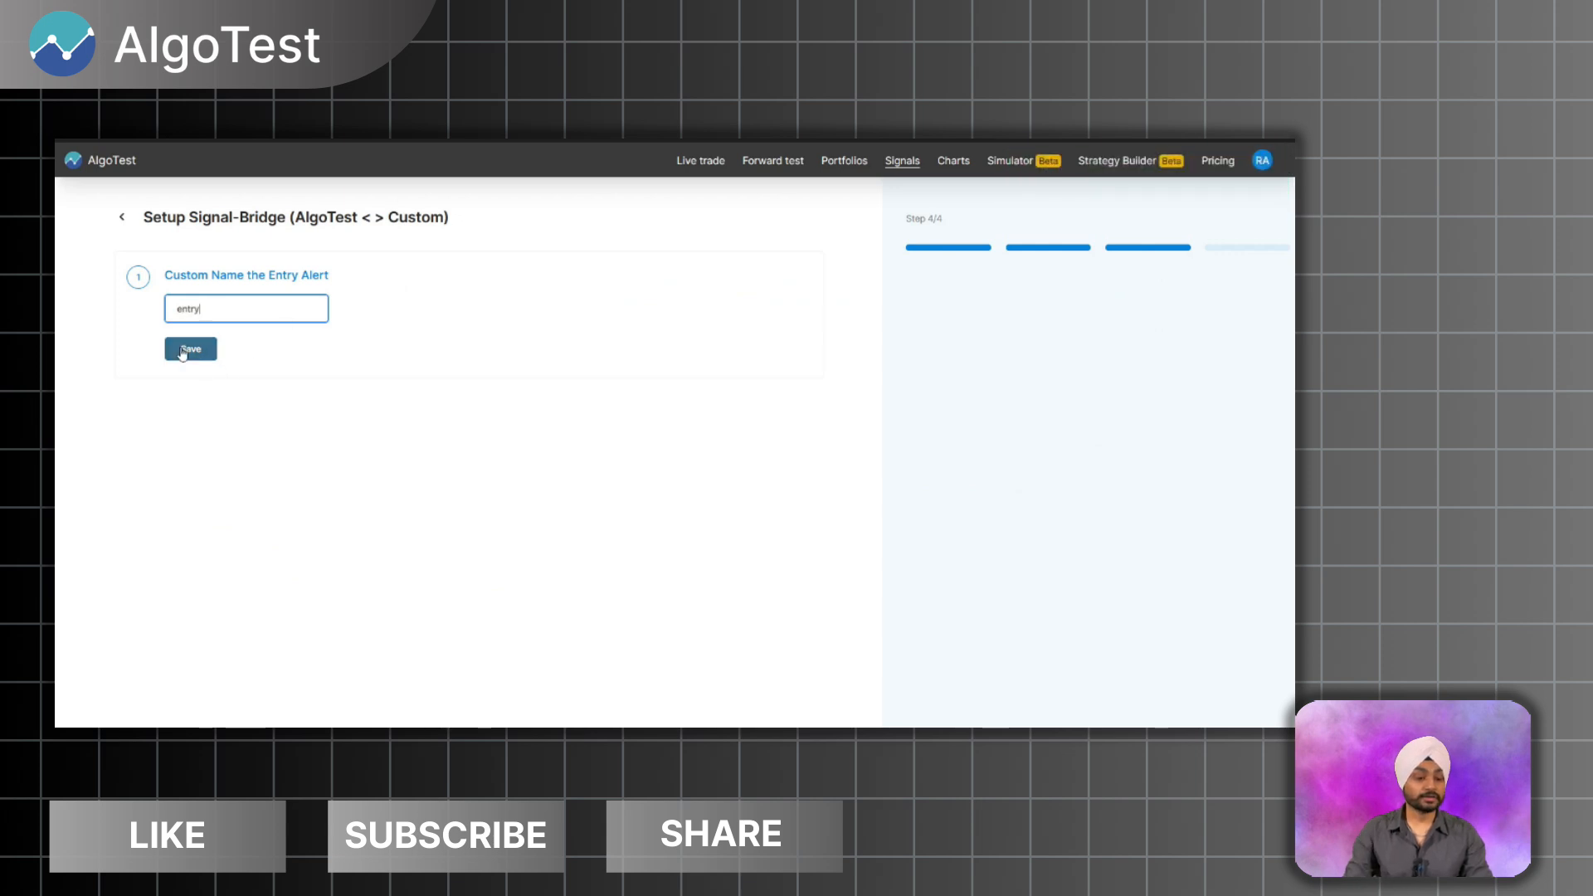
{"action": "left_click", "coordinate": [189, 349]}
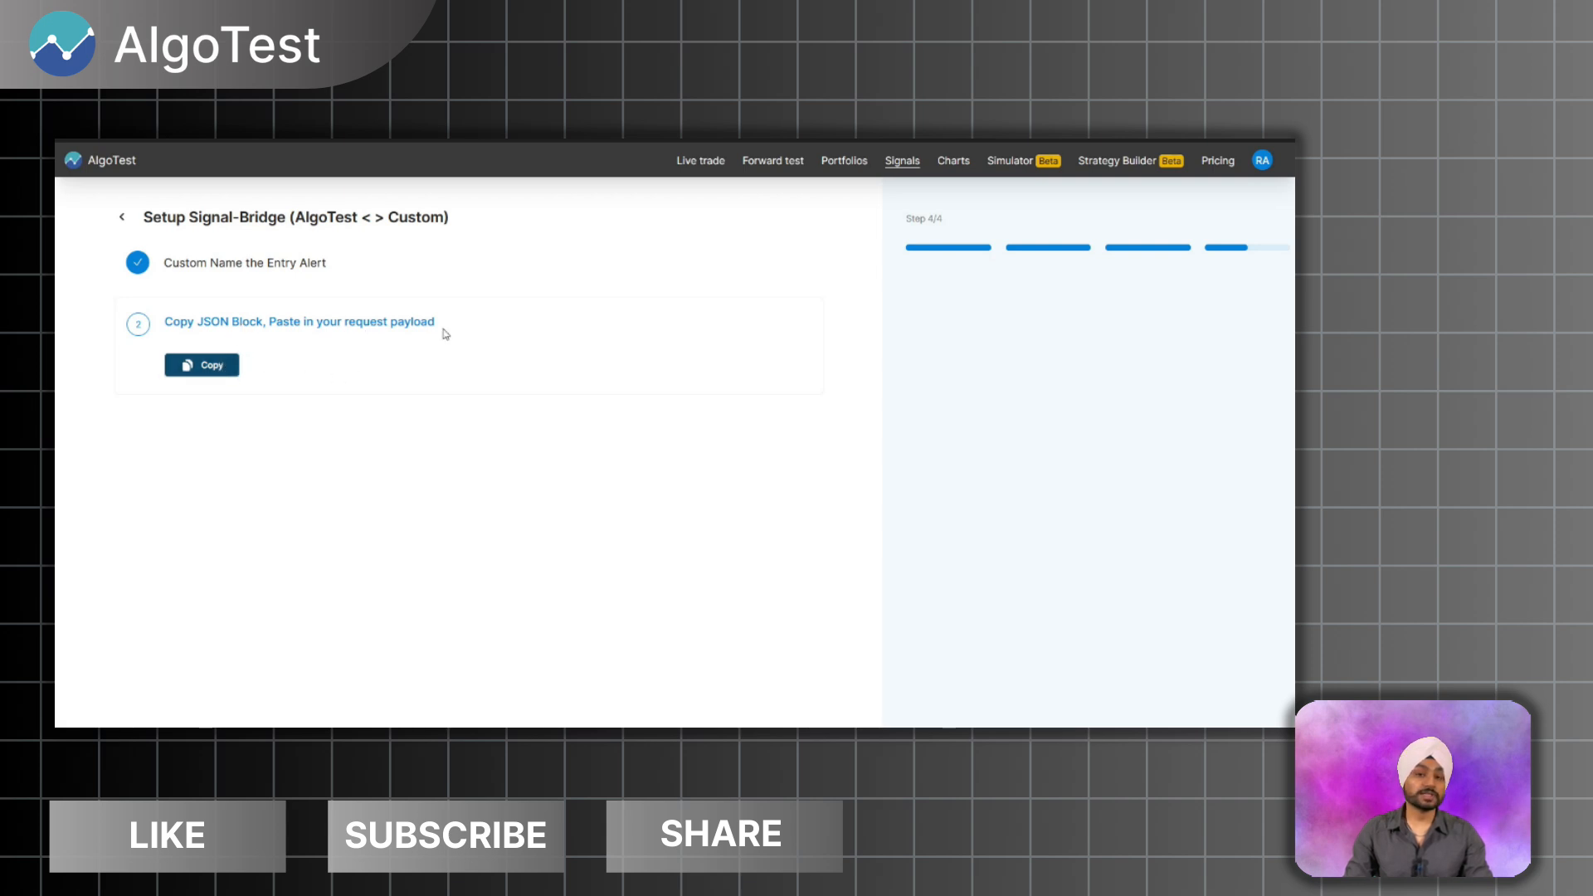
{"action": "left_click", "coordinate": [201, 365]}
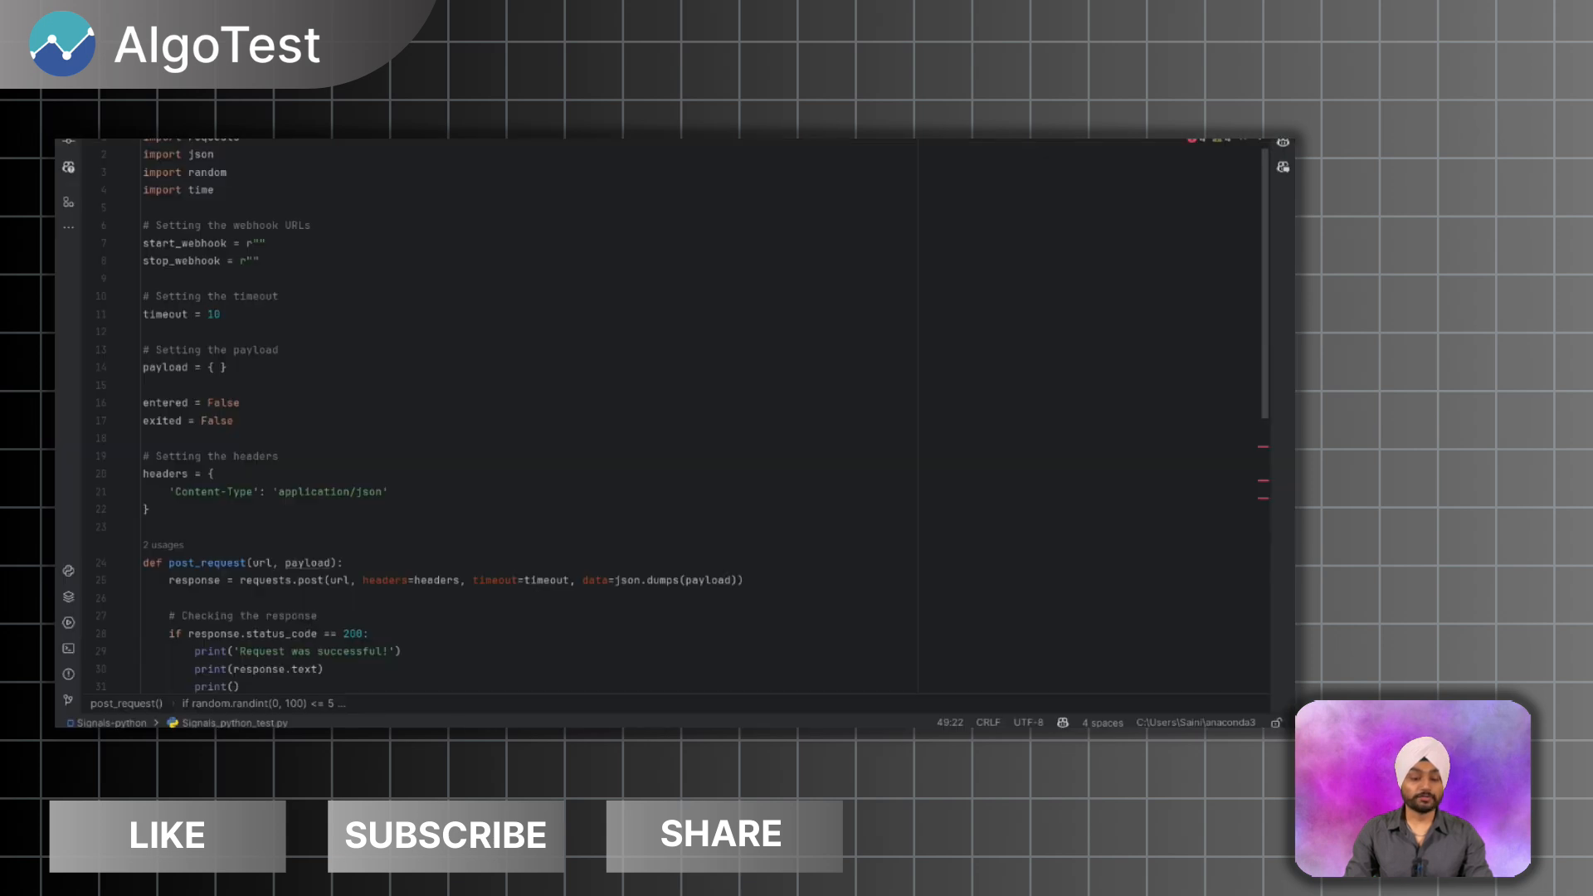
{"action": "mouse_move", "coordinate": [305, 349]}
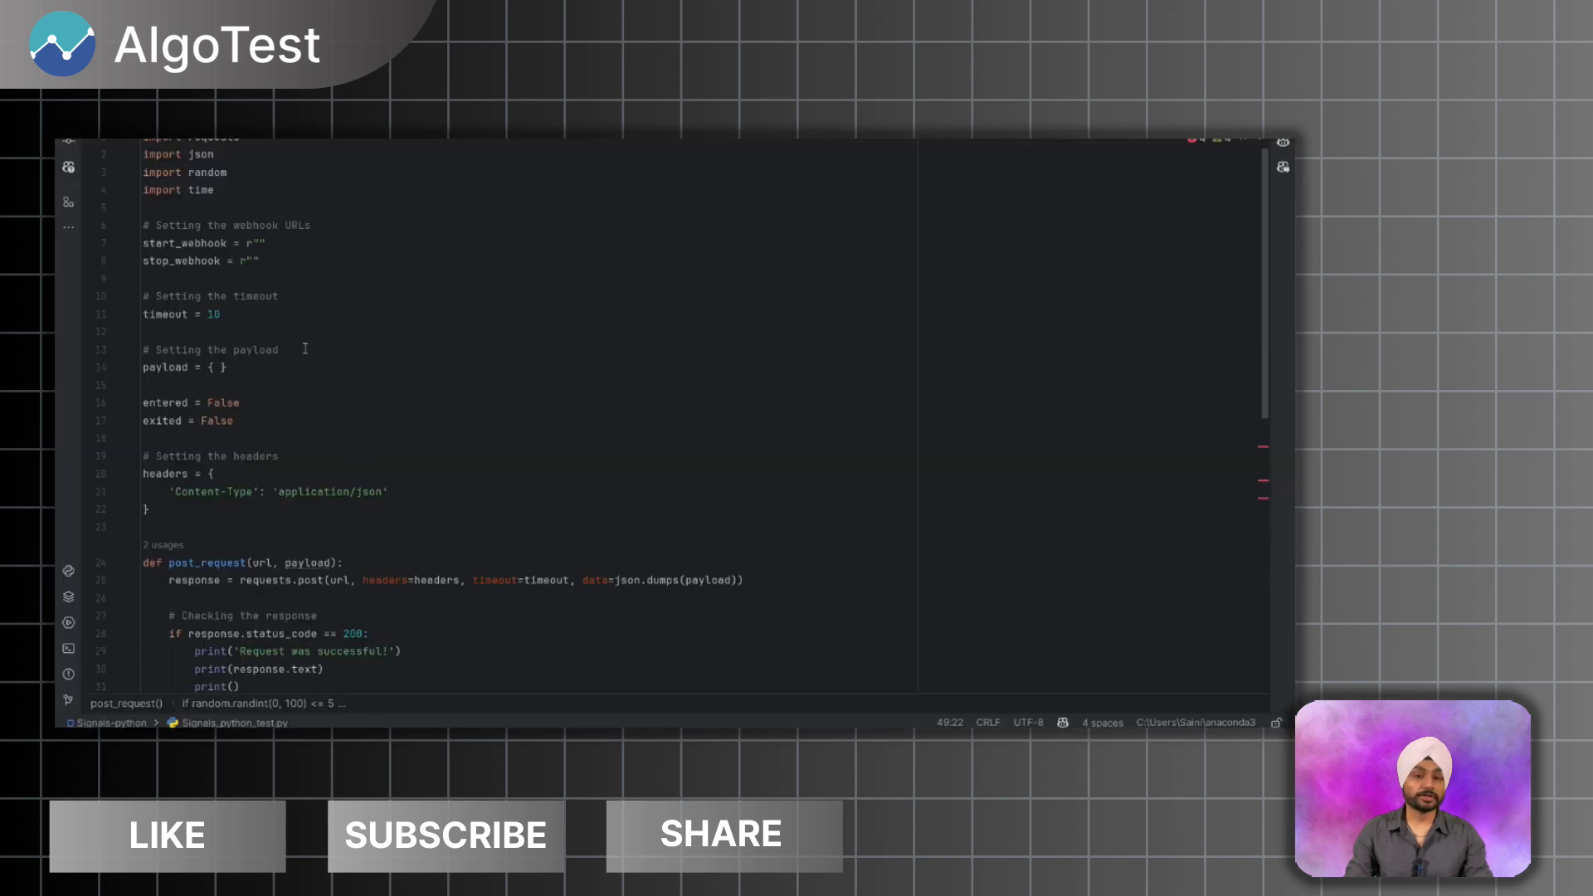
{"action": "mouse_move", "coordinate": [350, 432]}
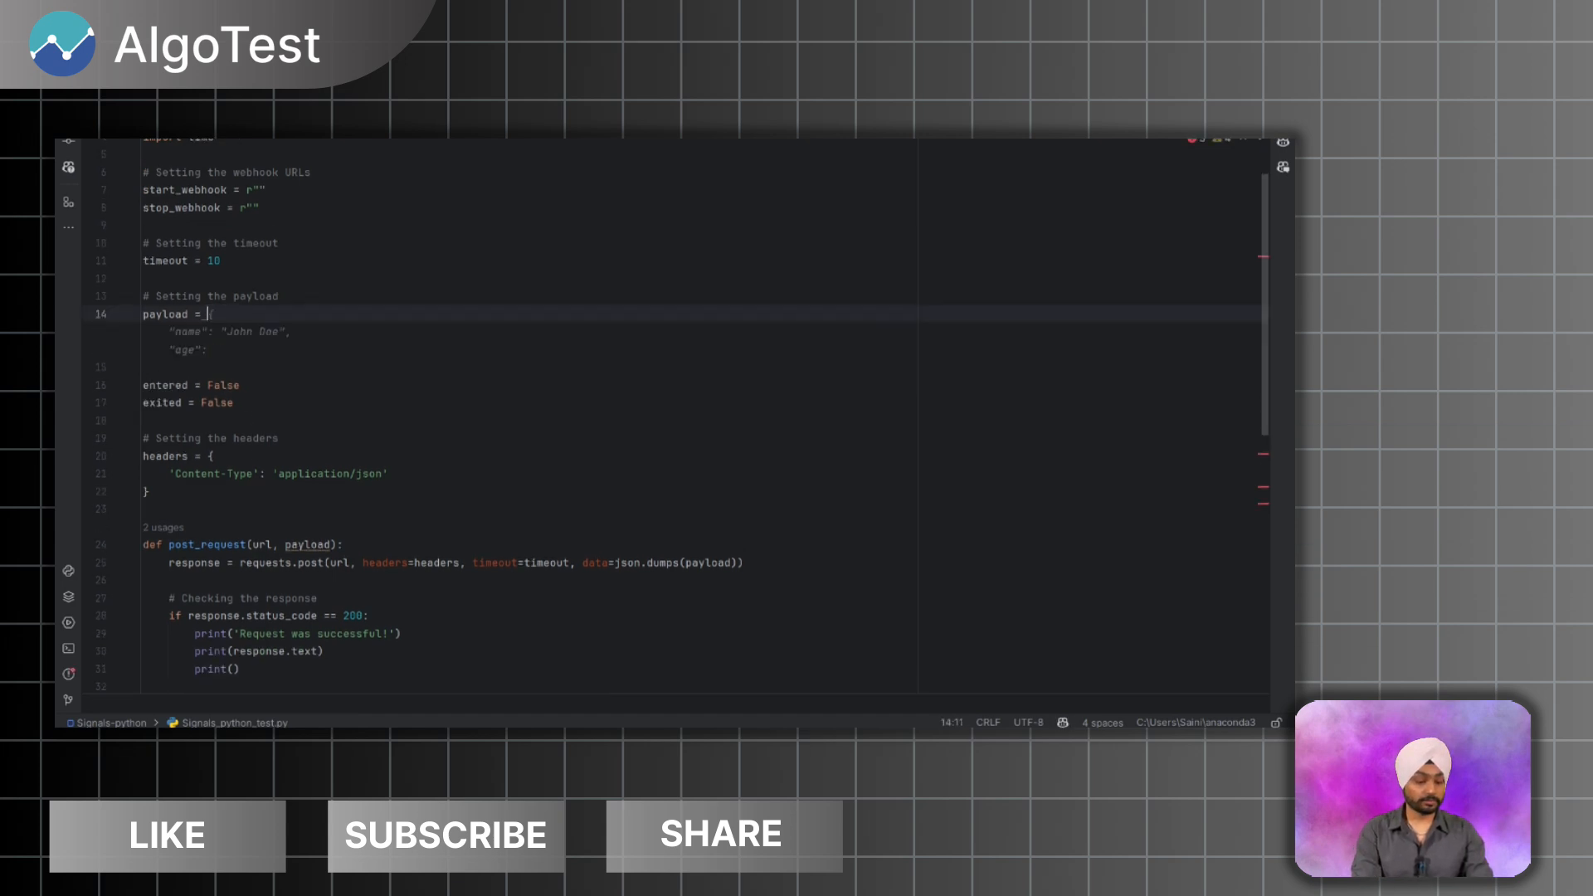
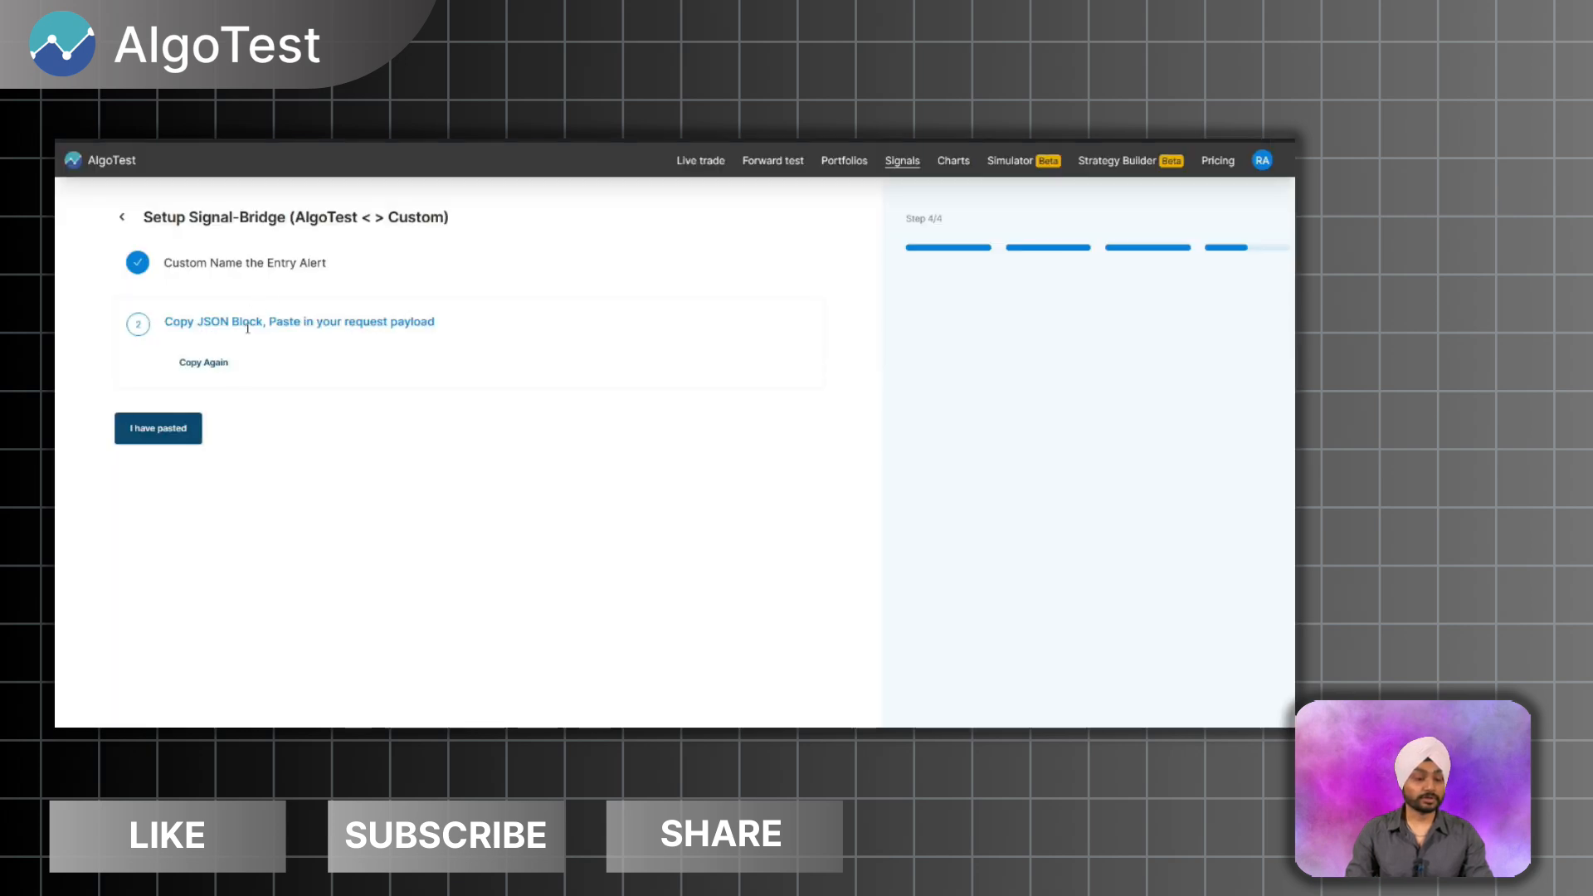
Confirm the JSON block was pasted and copy the entry webhook URL
{"action": "left_click", "coordinate": [158, 428]}
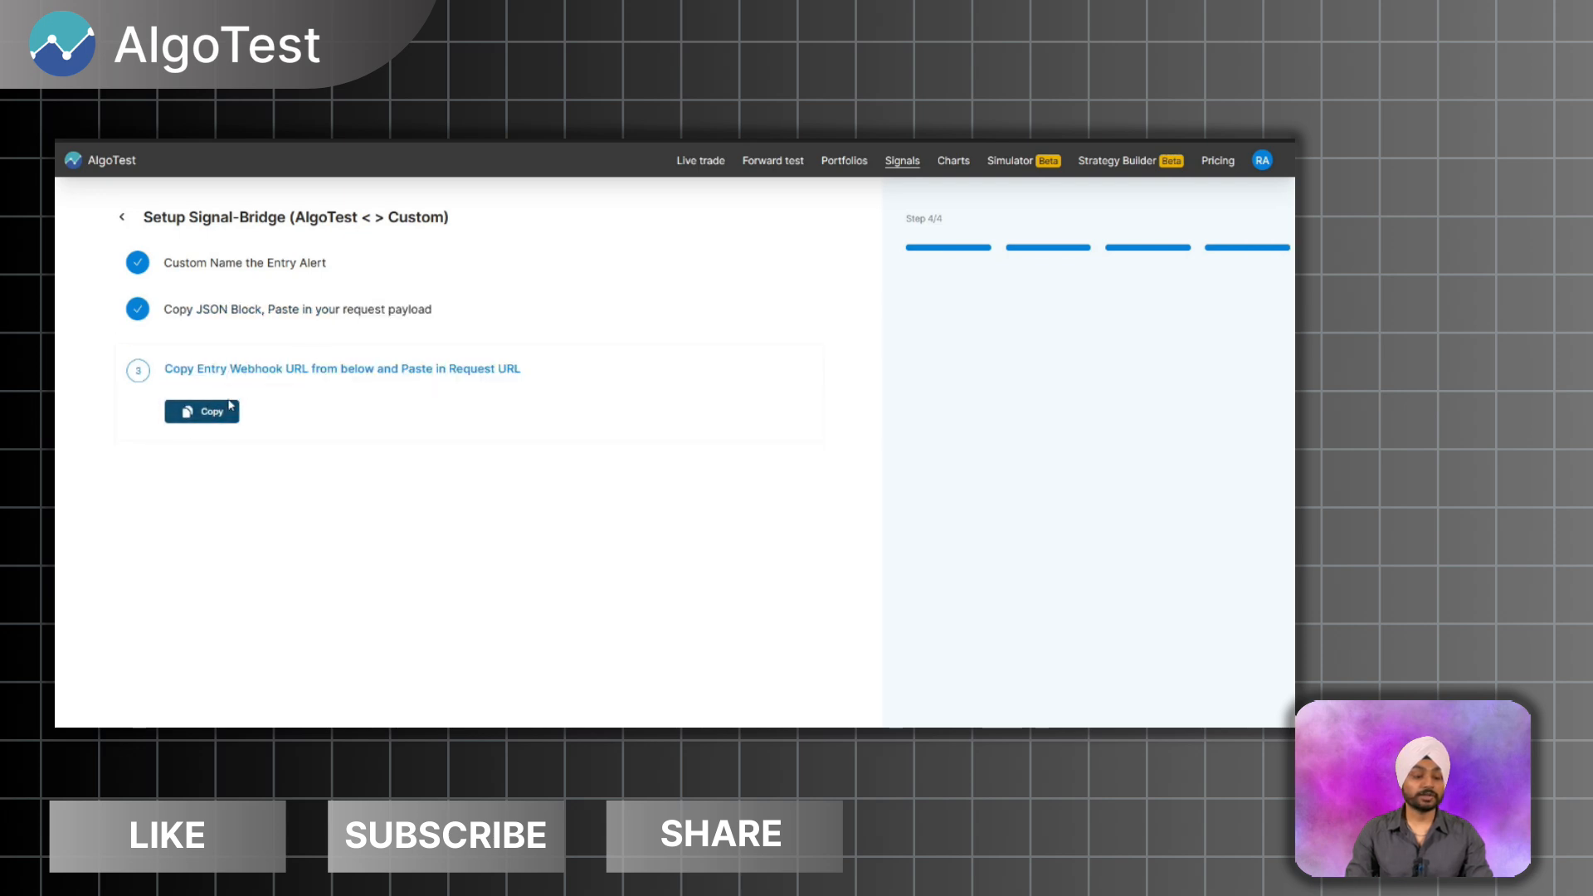
{"action": "left_click", "coordinate": [200, 410]}
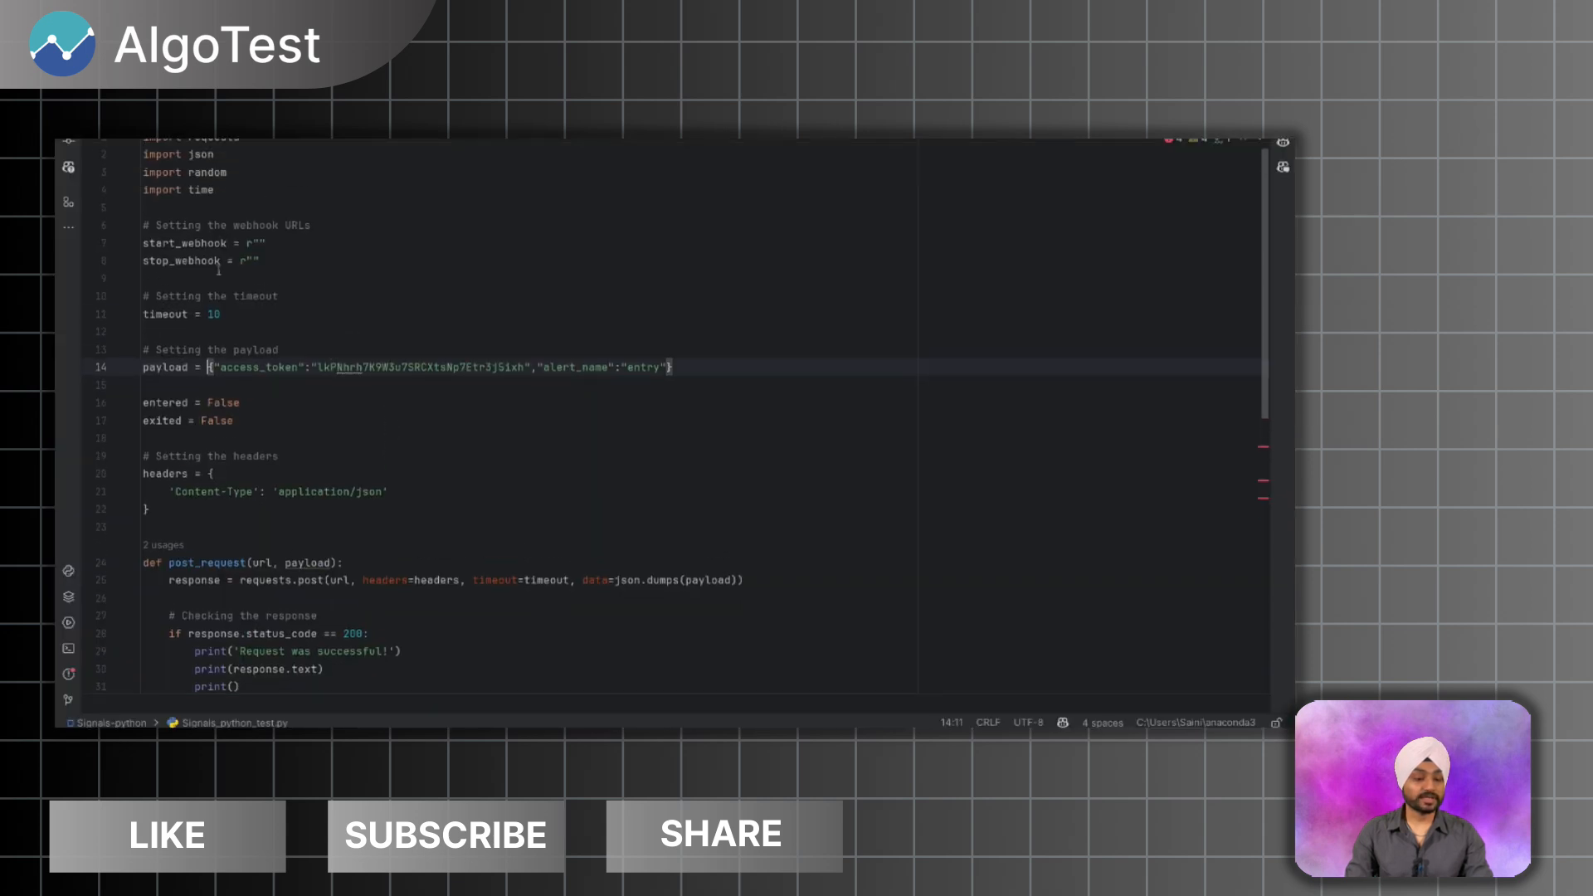
Fill start_webhook with the AlgoTest entry execution start URL
{"action": "left_click", "coordinate": [261, 243]}
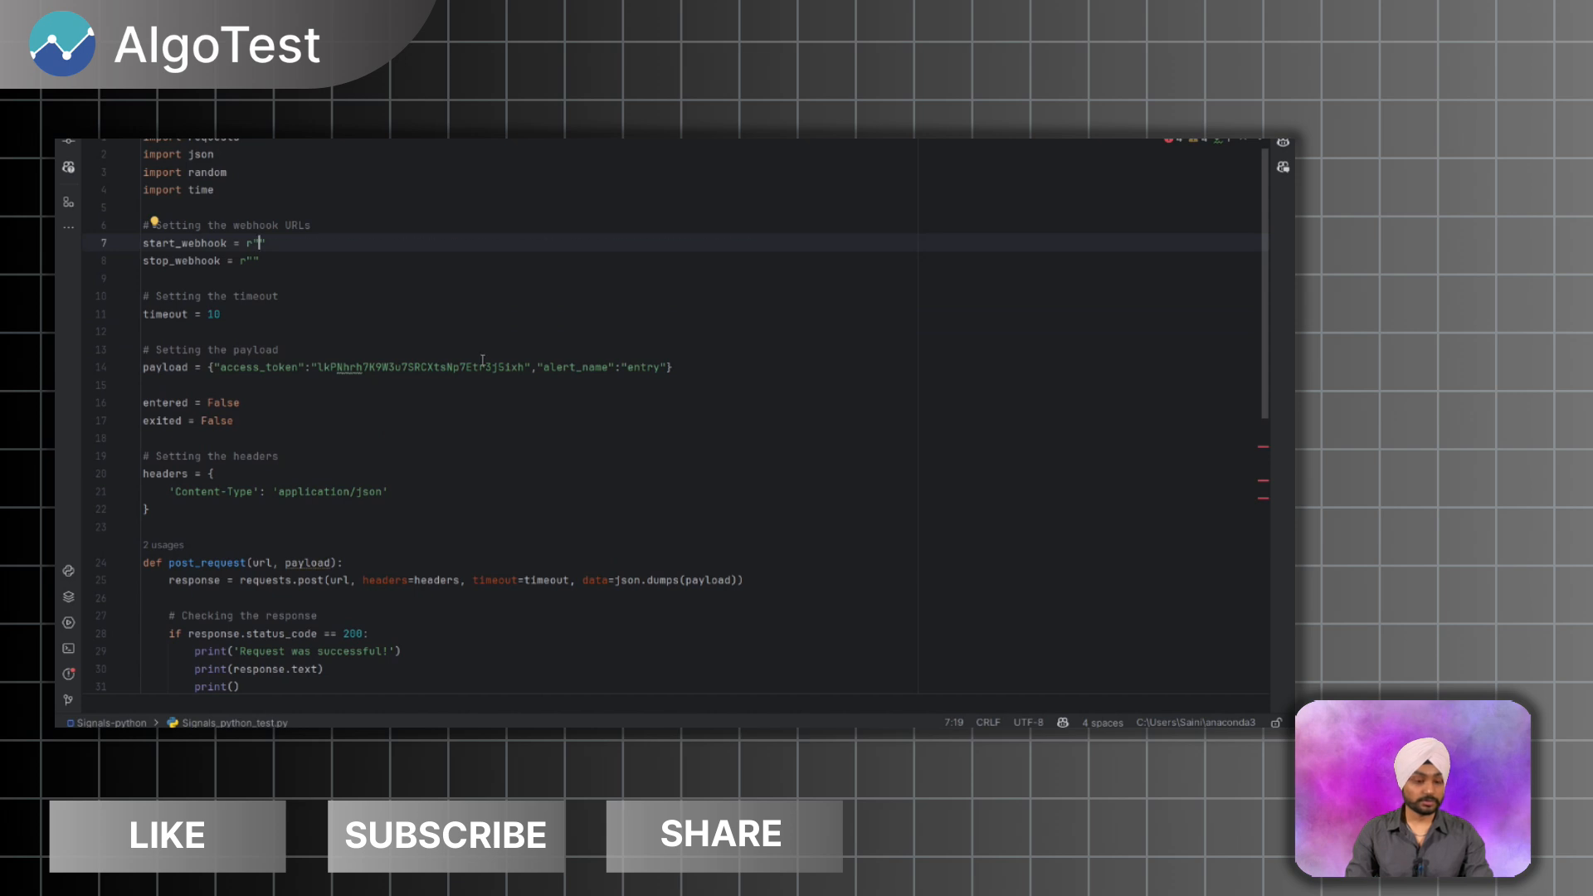
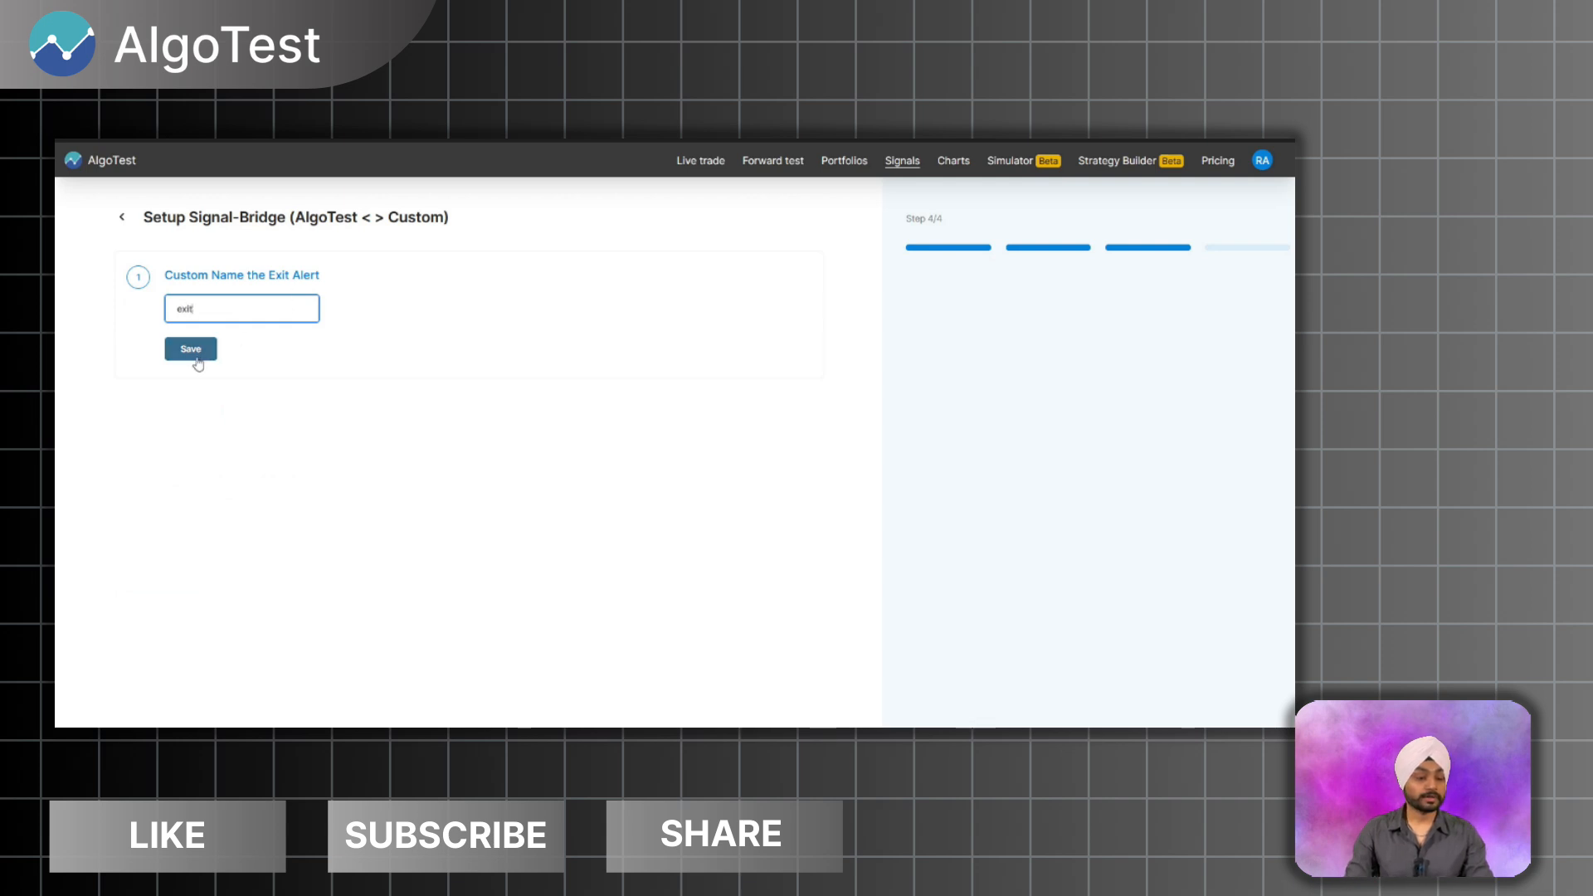
Save the exit alert, copy its JSON block, confirm it was pasted, and copy the square-off webhook URL
{"action": "left_click", "coordinate": [189, 348]}
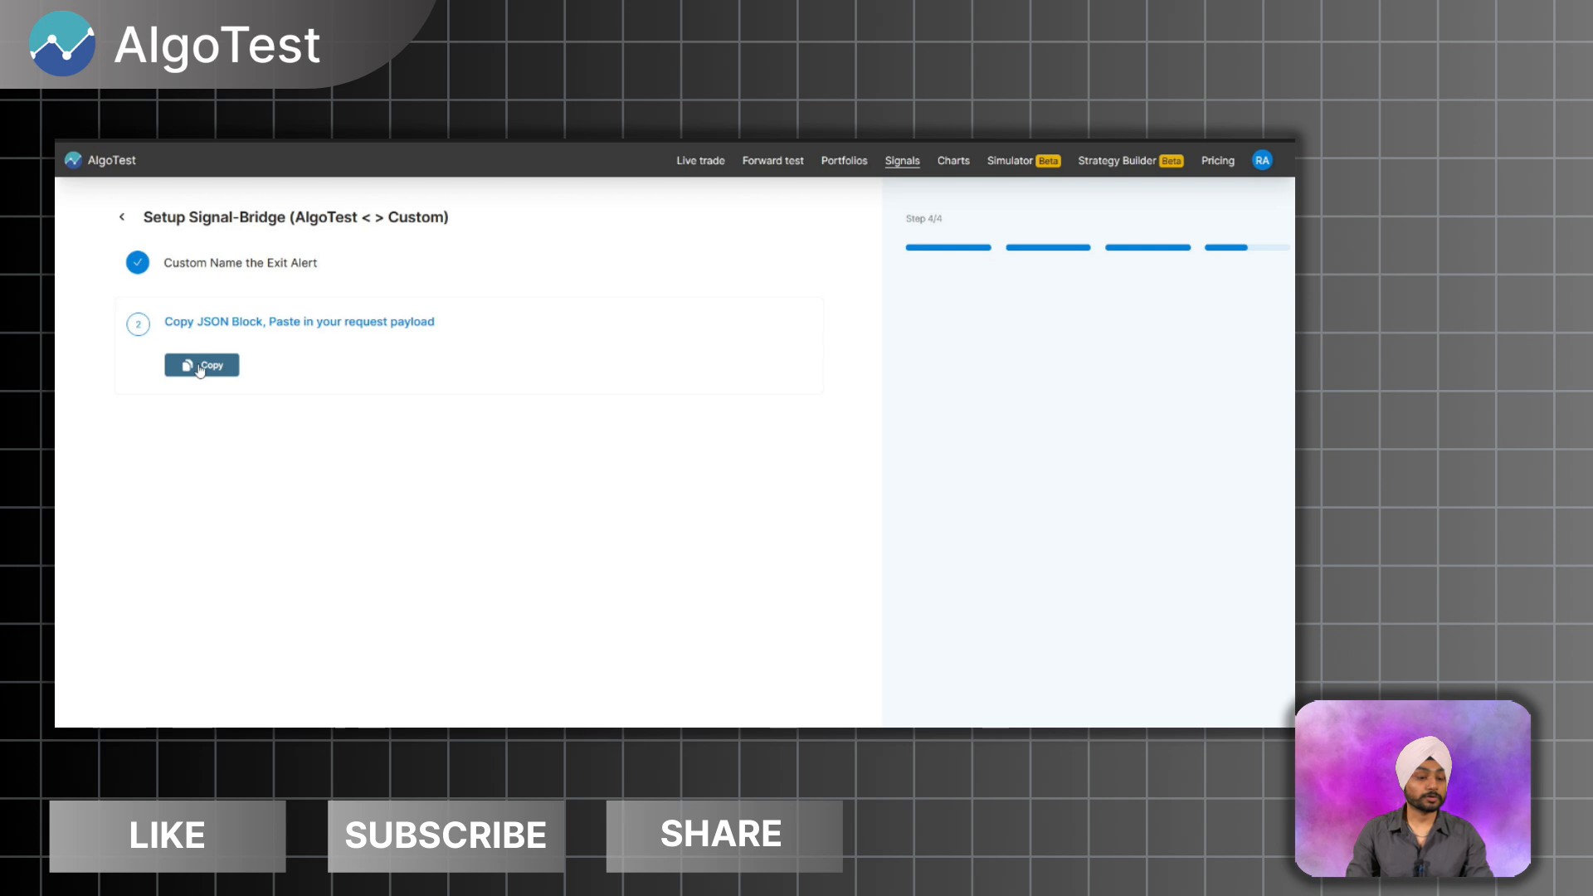
{"action": "left_click", "coordinate": [200, 366]}
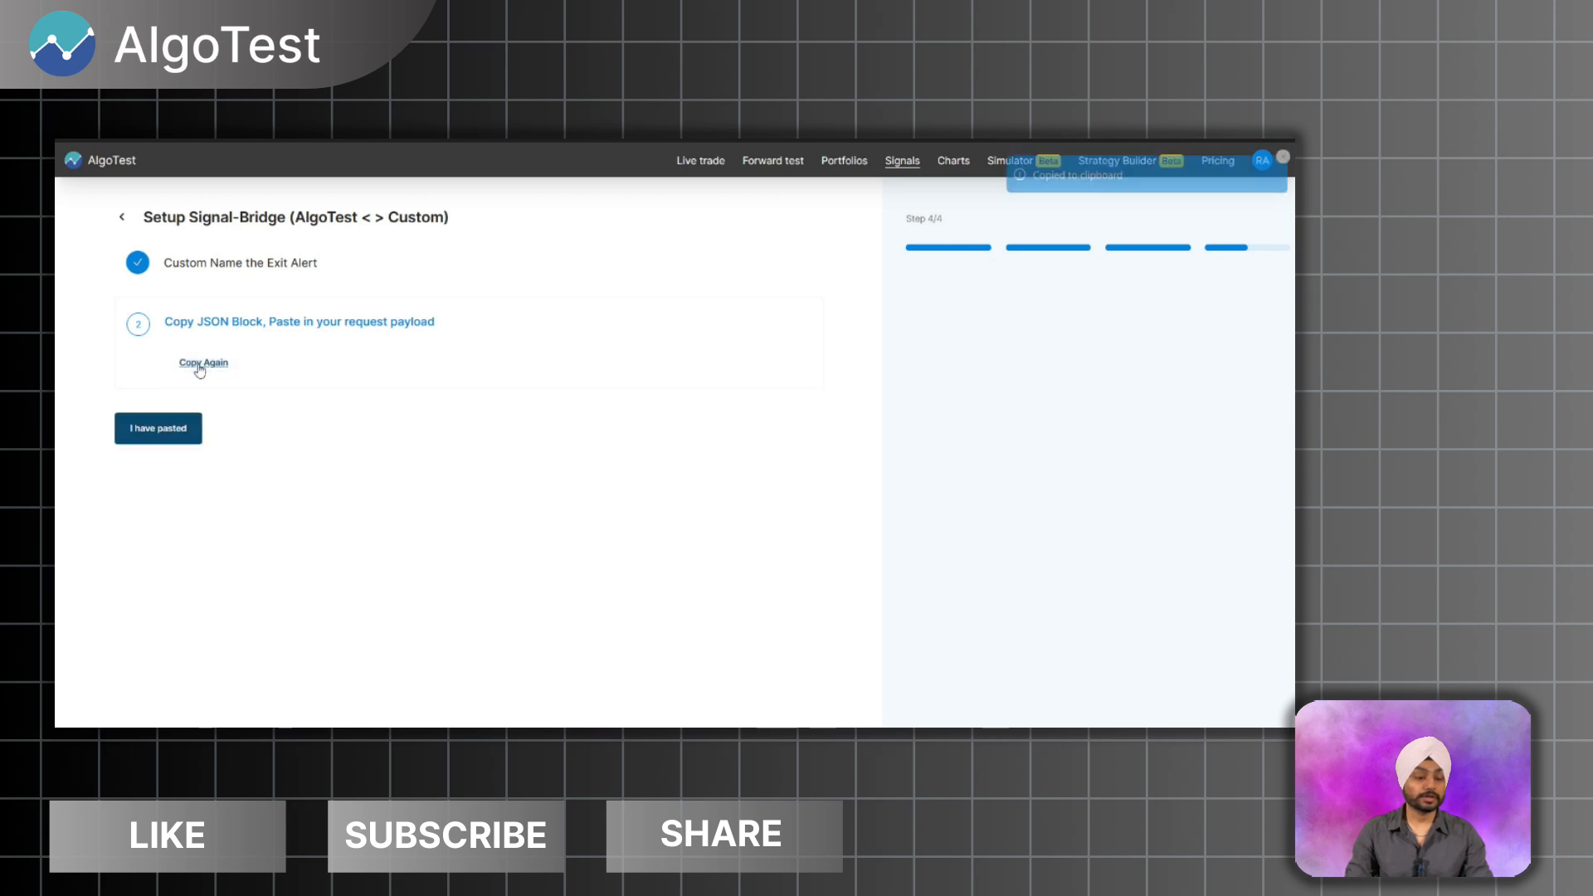
{"action": "left_click", "coordinate": [202, 363]}
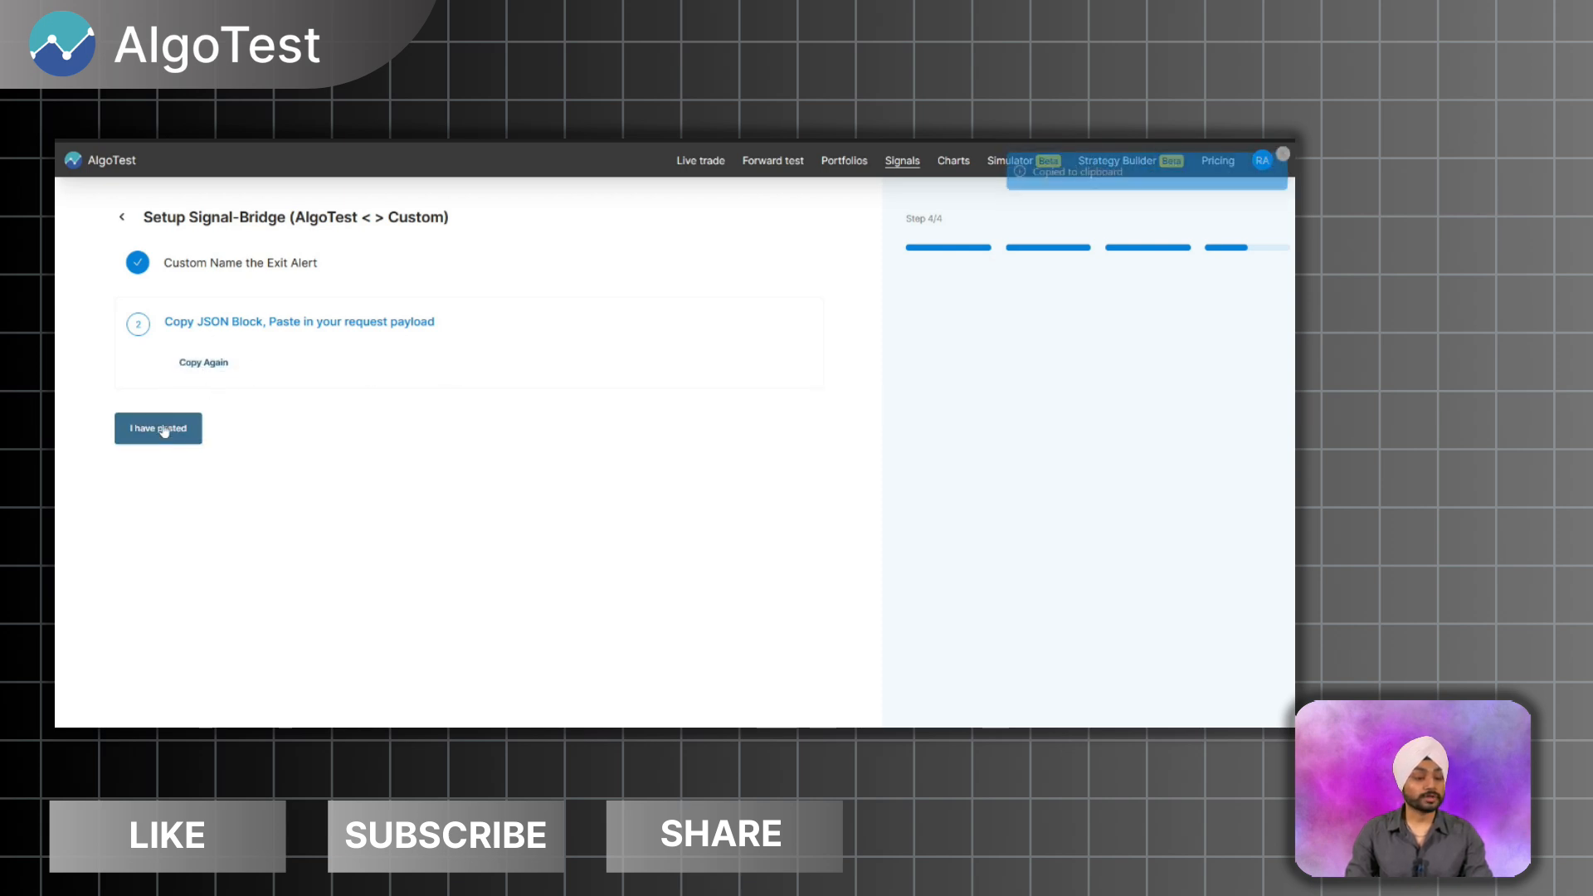
{"action": "left_click", "coordinate": [158, 428]}
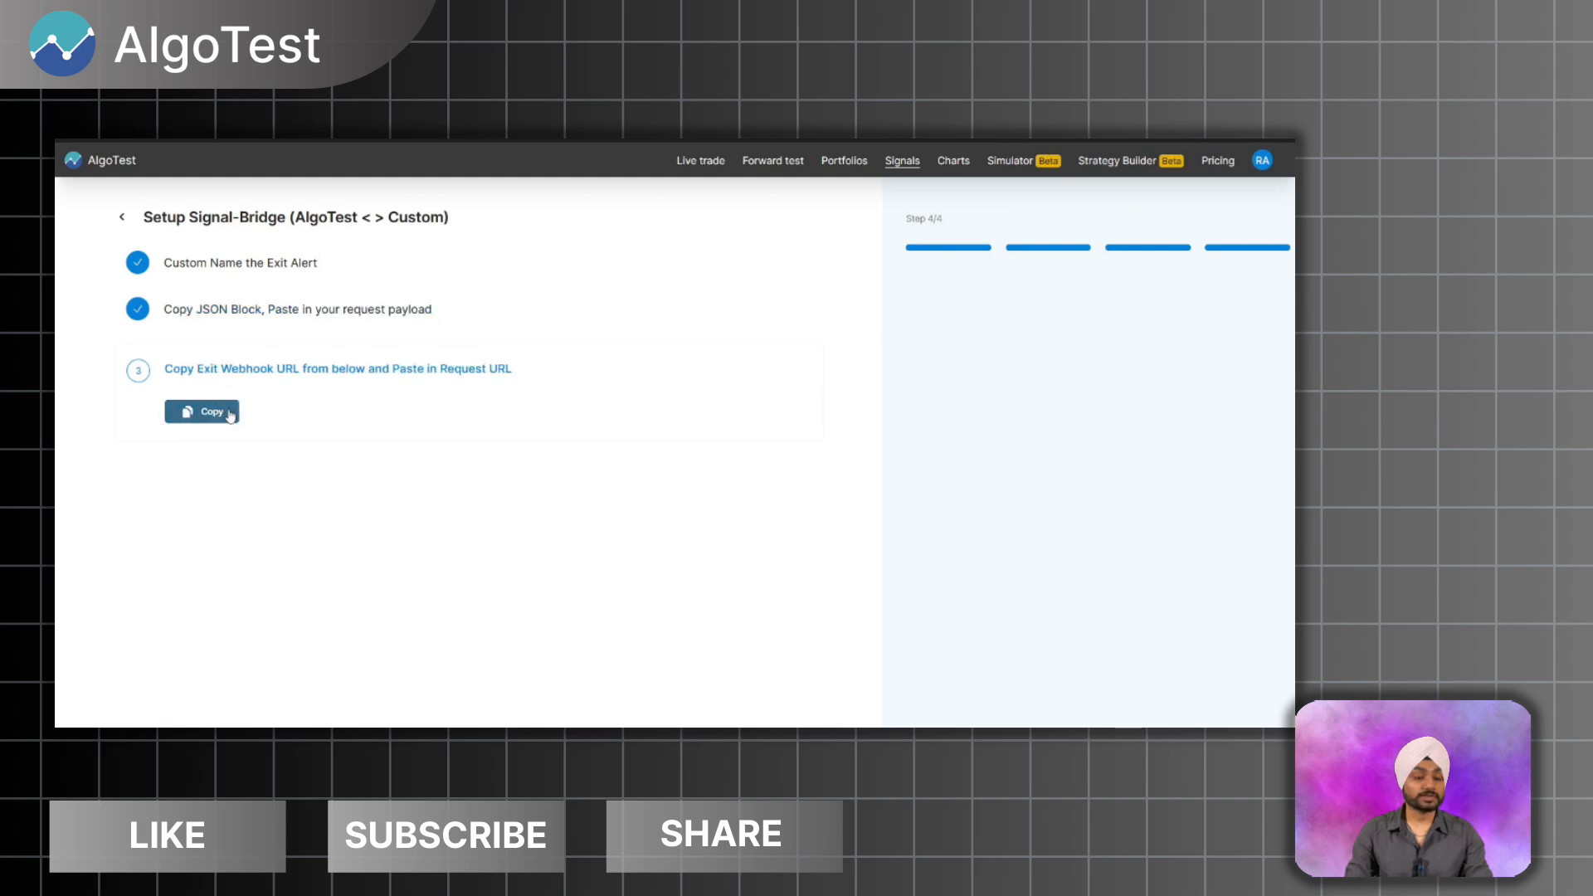
{"action": "left_click", "coordinate": [203, 411]}
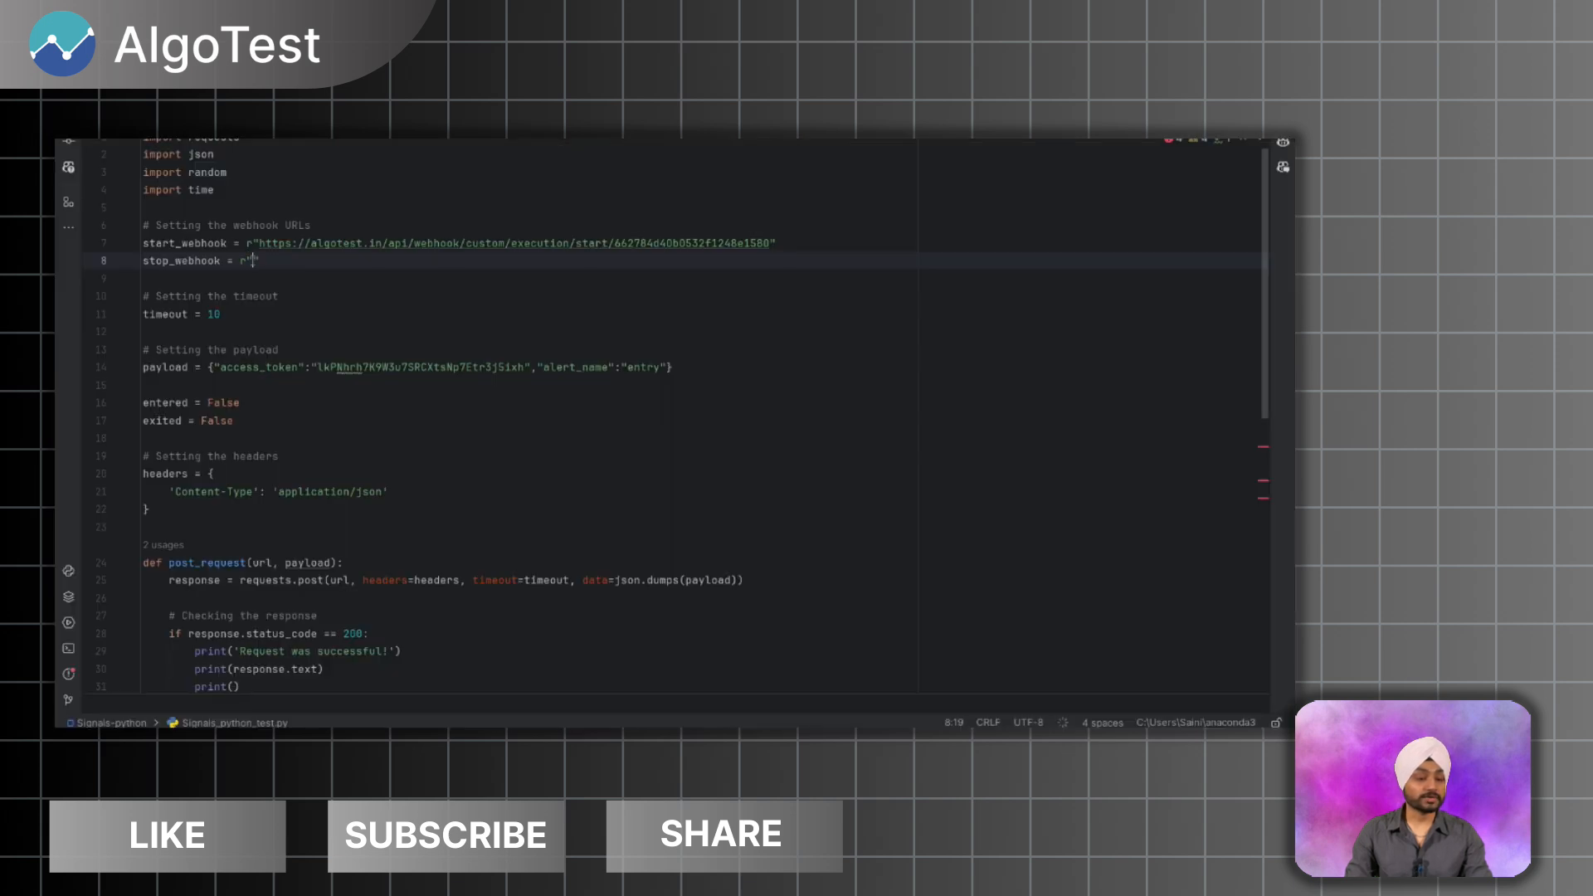
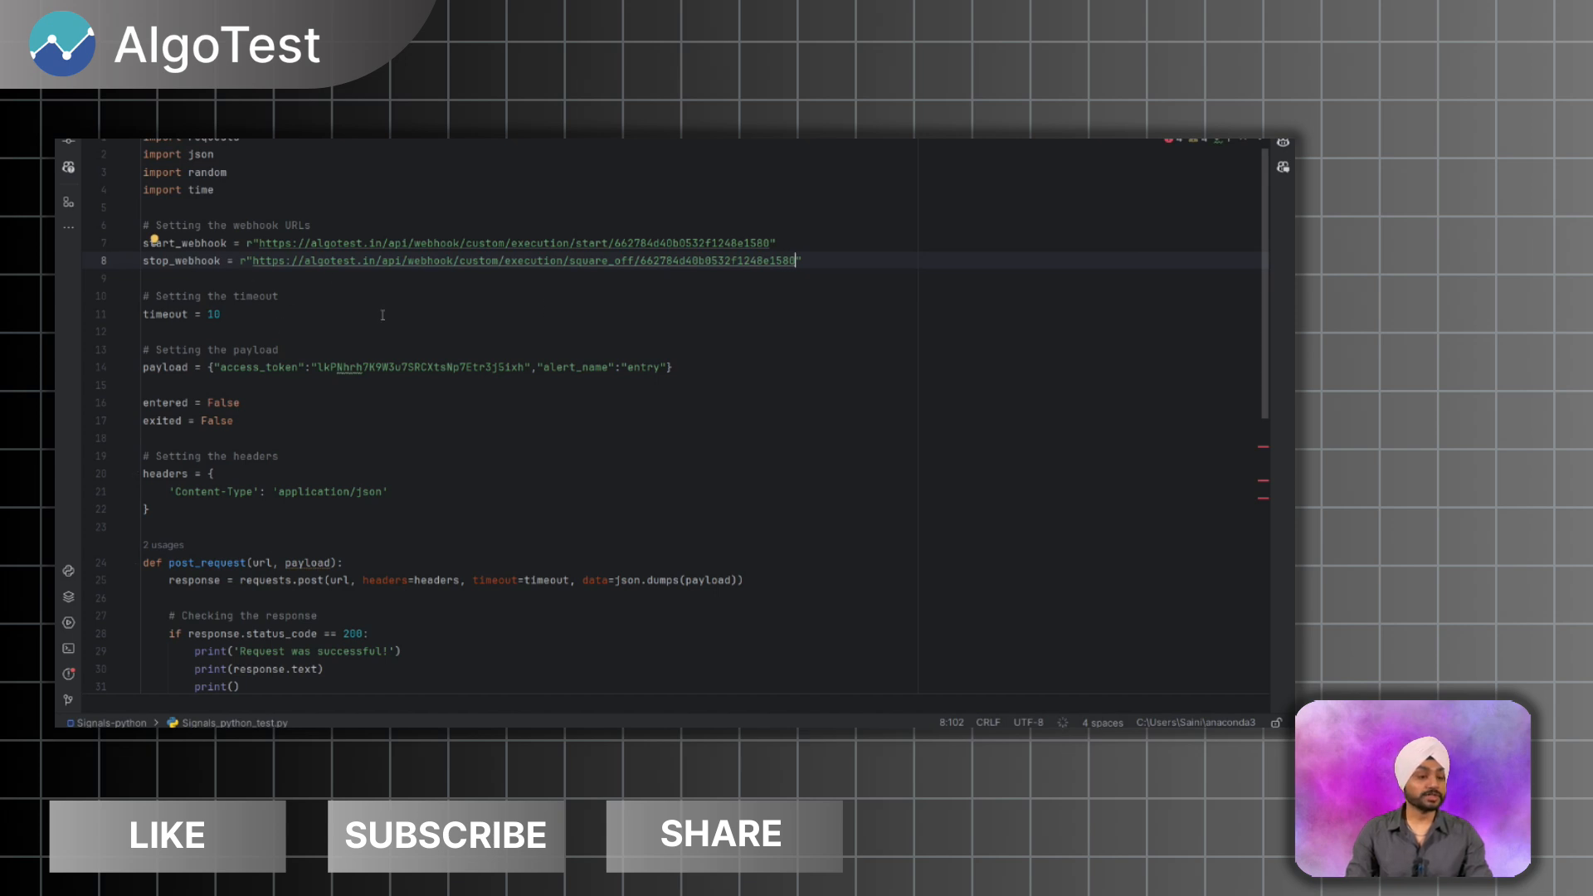
Set stop_webhook to the square_off URL, change the exit threshold to '<= 50', and start listening in AlgoTest
{"action": "scroll", "scroll_direction": "down", "scroll_amount": 3}
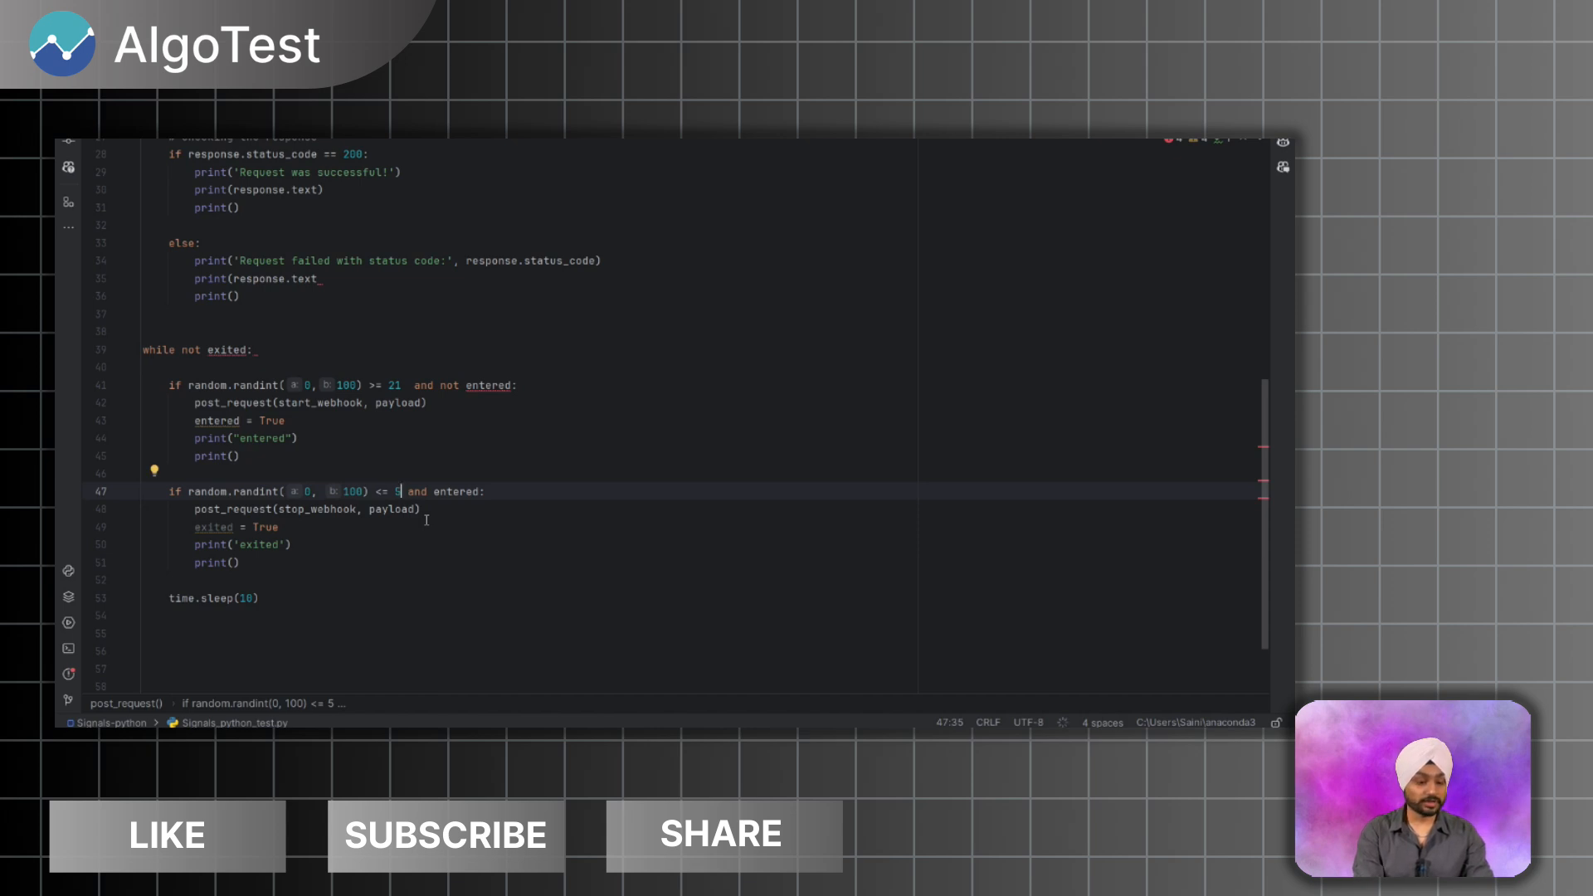
{"action": "type", "text": "0"}
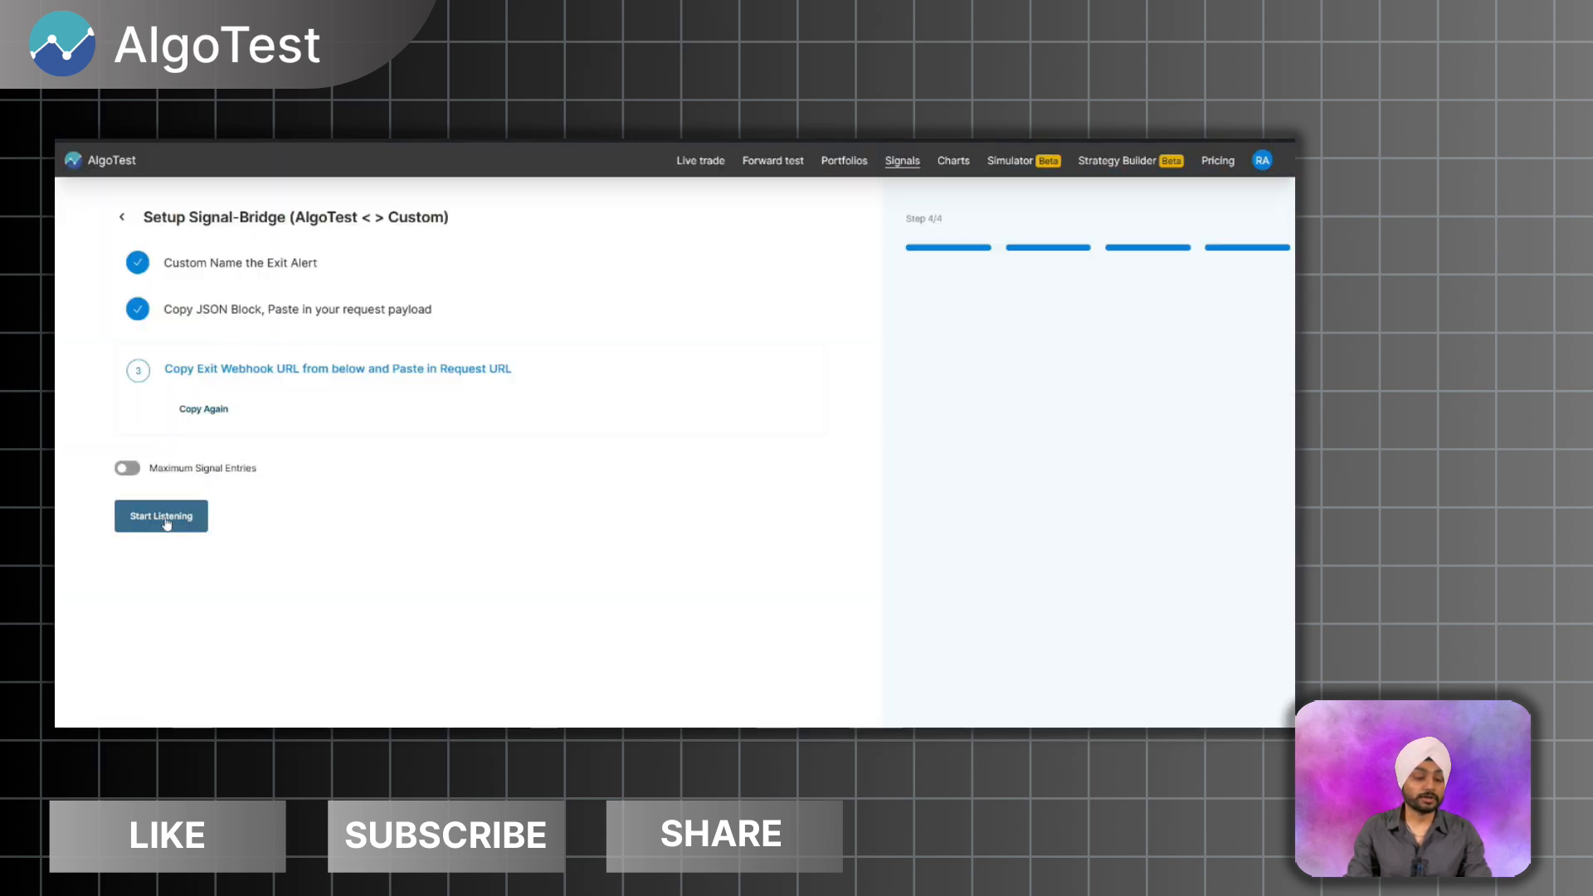
{"action": "left_click", "coordinate": [161, 514]}
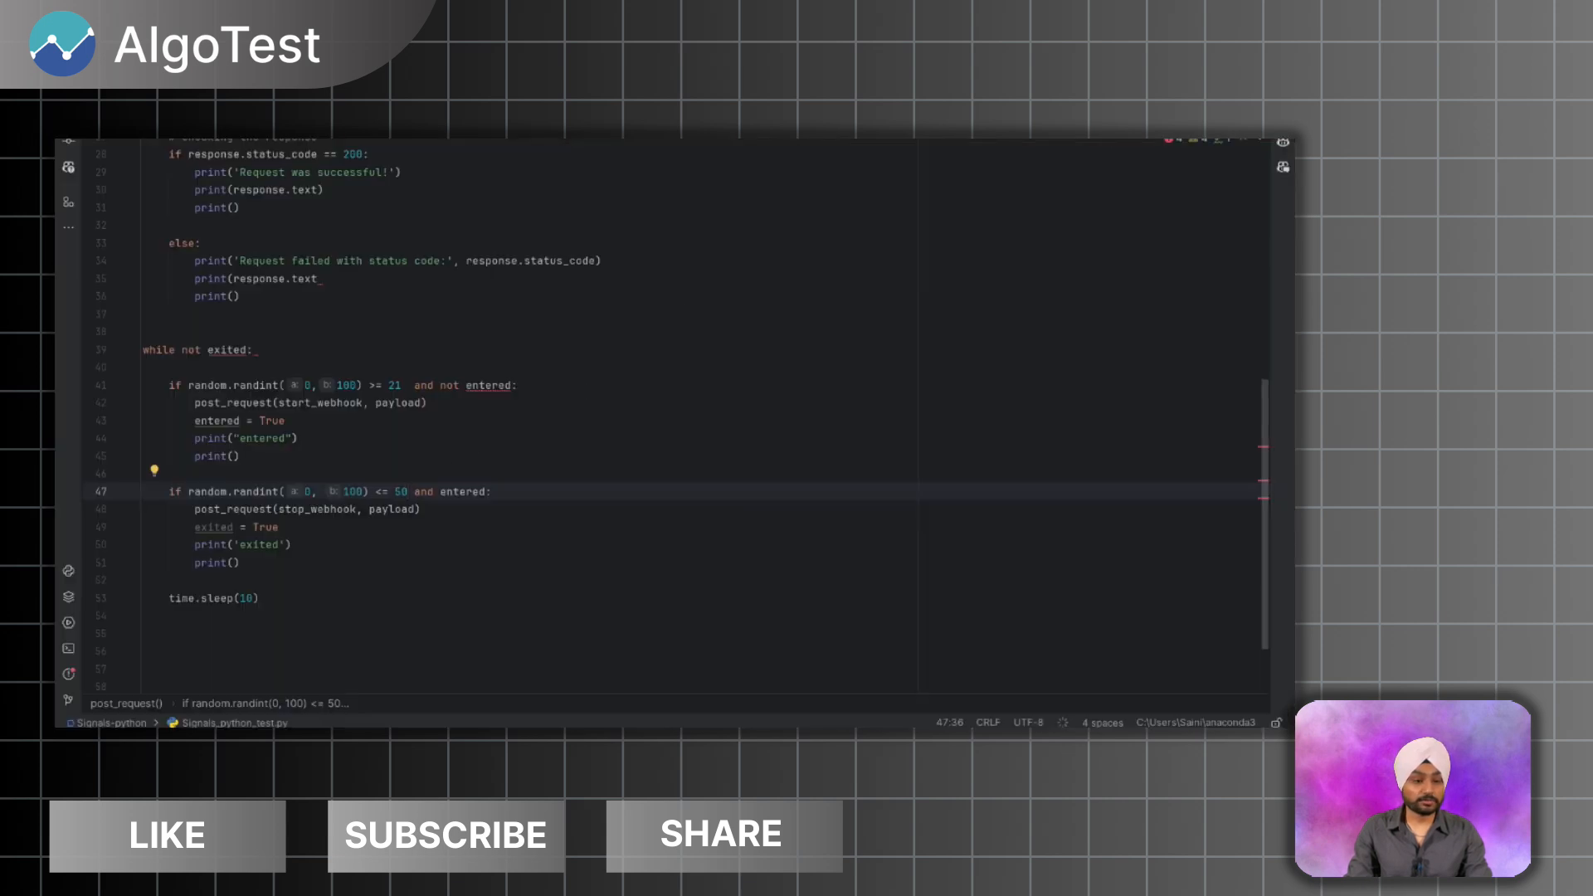
Run Signals_python_test so the entry request prints entered, then bring up the AlgoTest Firefox window
{"action": "left_click", "coordinate": [68, 571]}
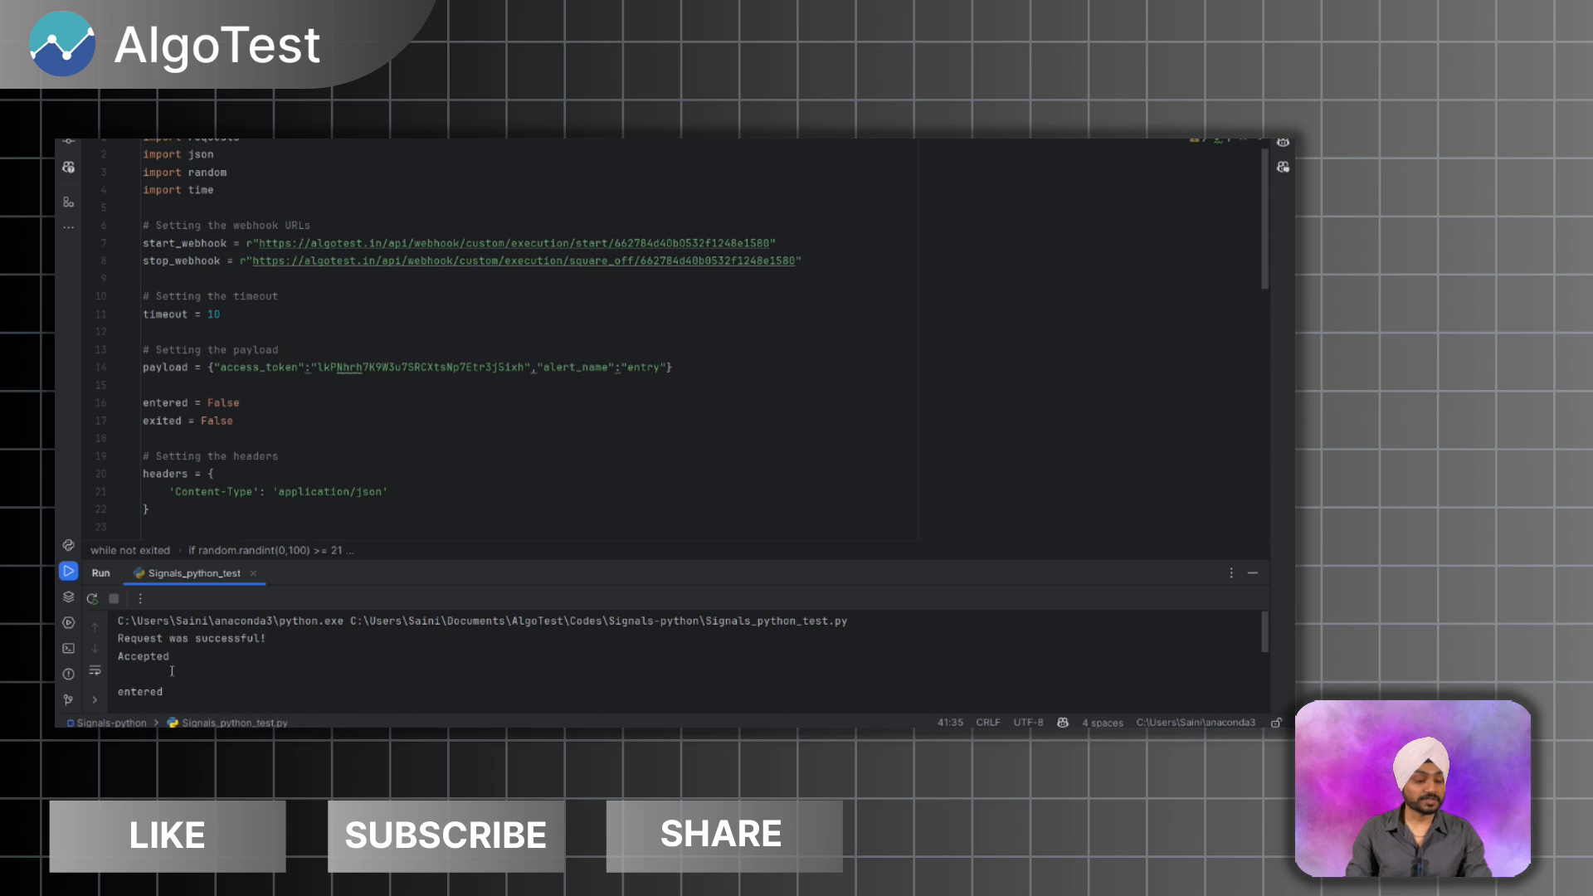
{"action": "key", "text": "alt+tab"}
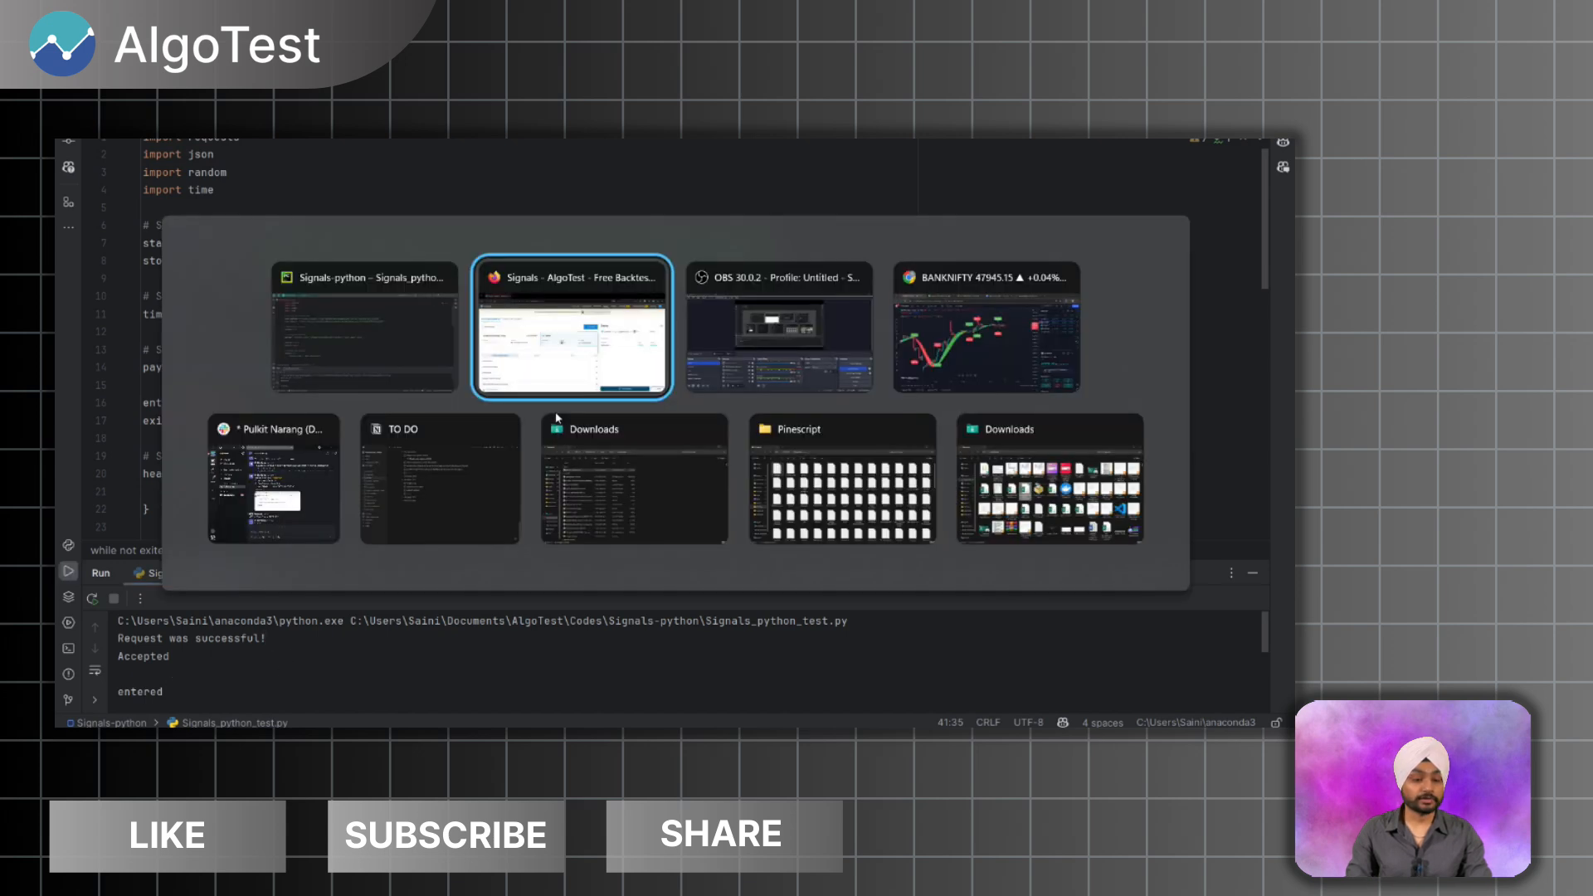
{"action": "left_click", "coordinate": [571, 327]}
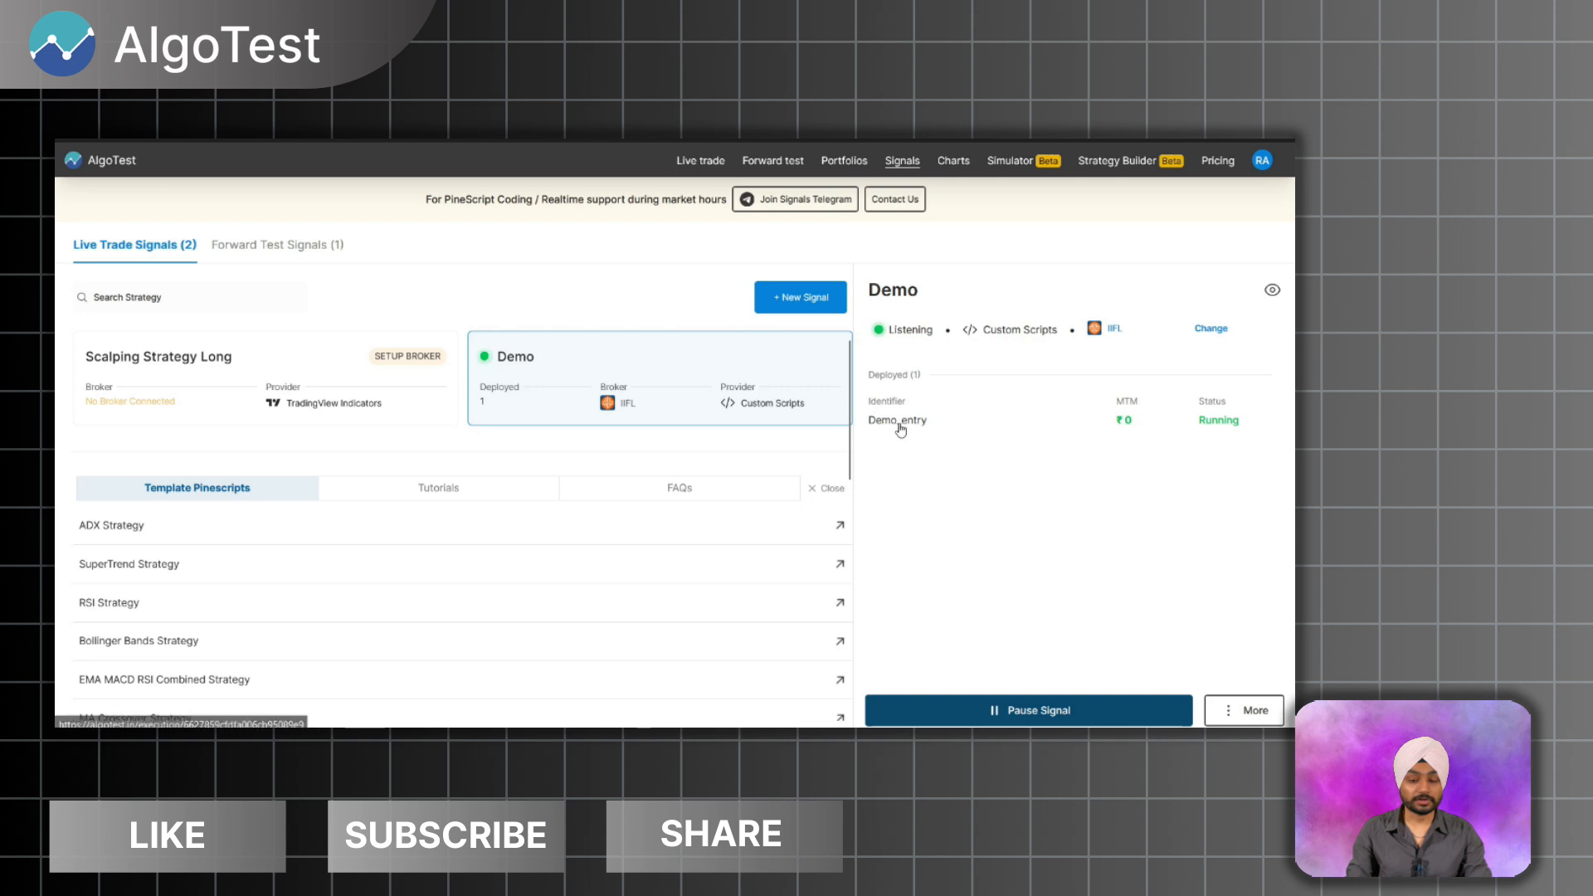
Open the Demo_entry deployment showing the bought BANKNIFTY 24 Apr 24 48700 CE leg at 10.80
{"action": "left_click", "coordinate": [896, 420]}
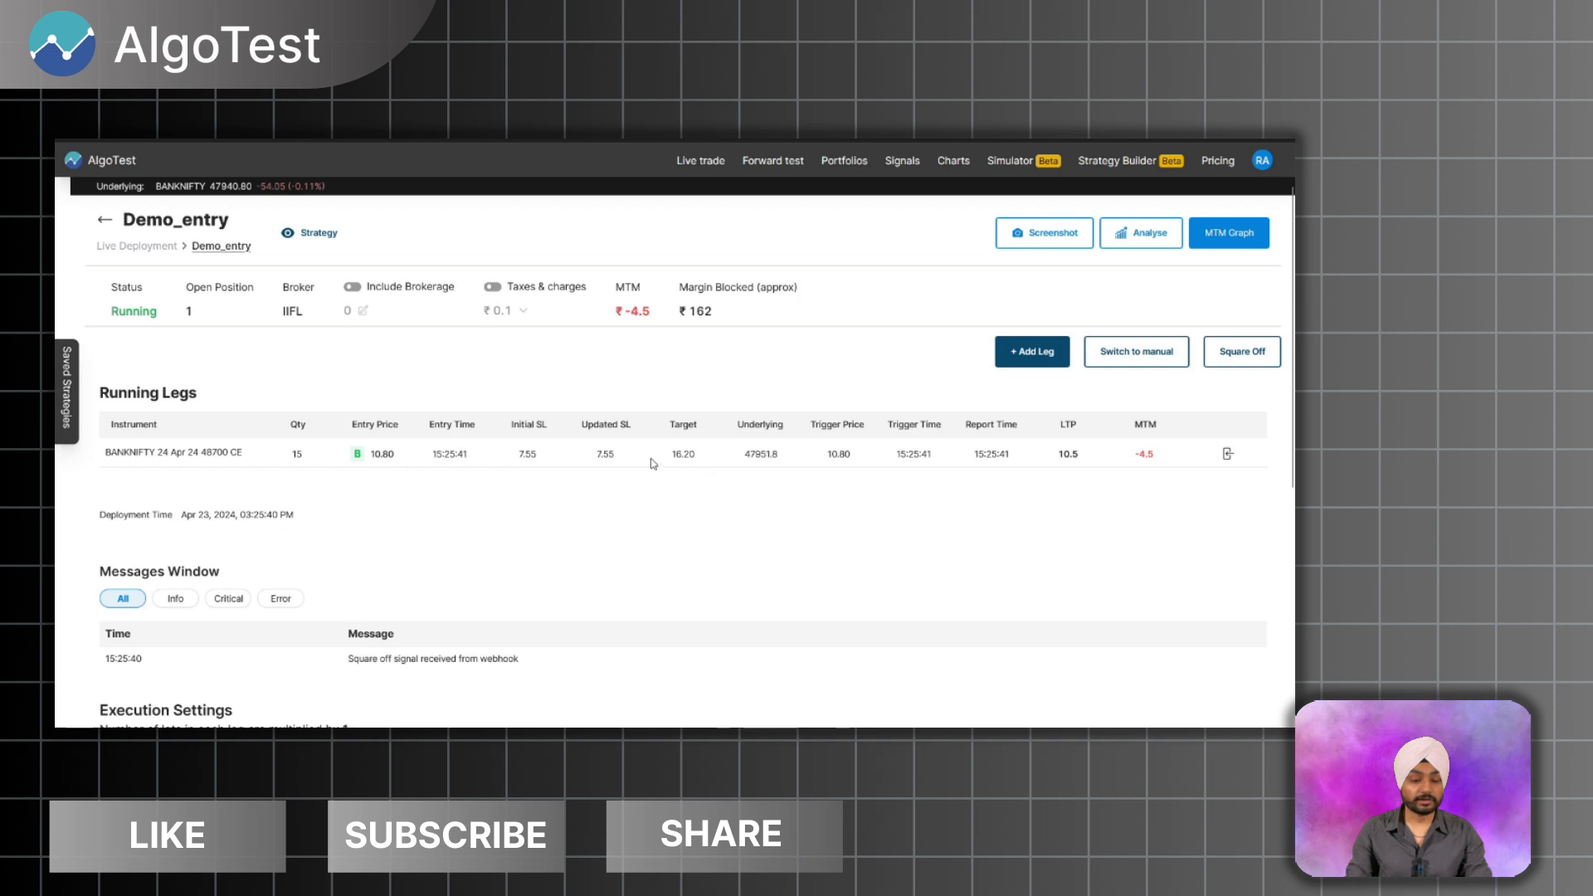
{"action": "mouse_move", "coordinate": [757, 536]}
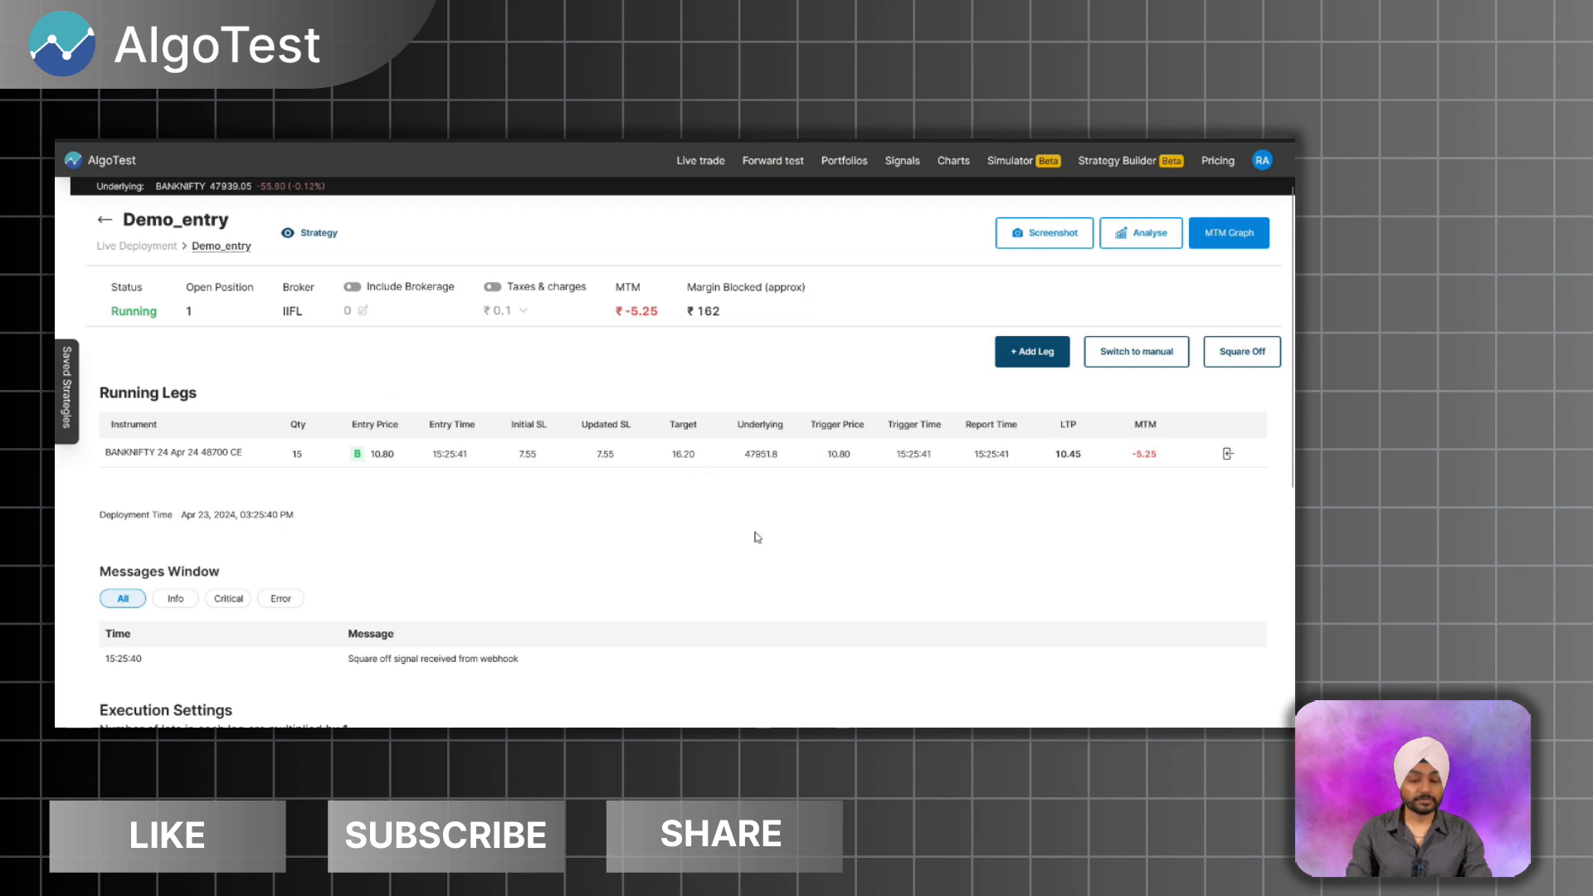
{"action": "mouse_move", "coordinate": [818, 473]}
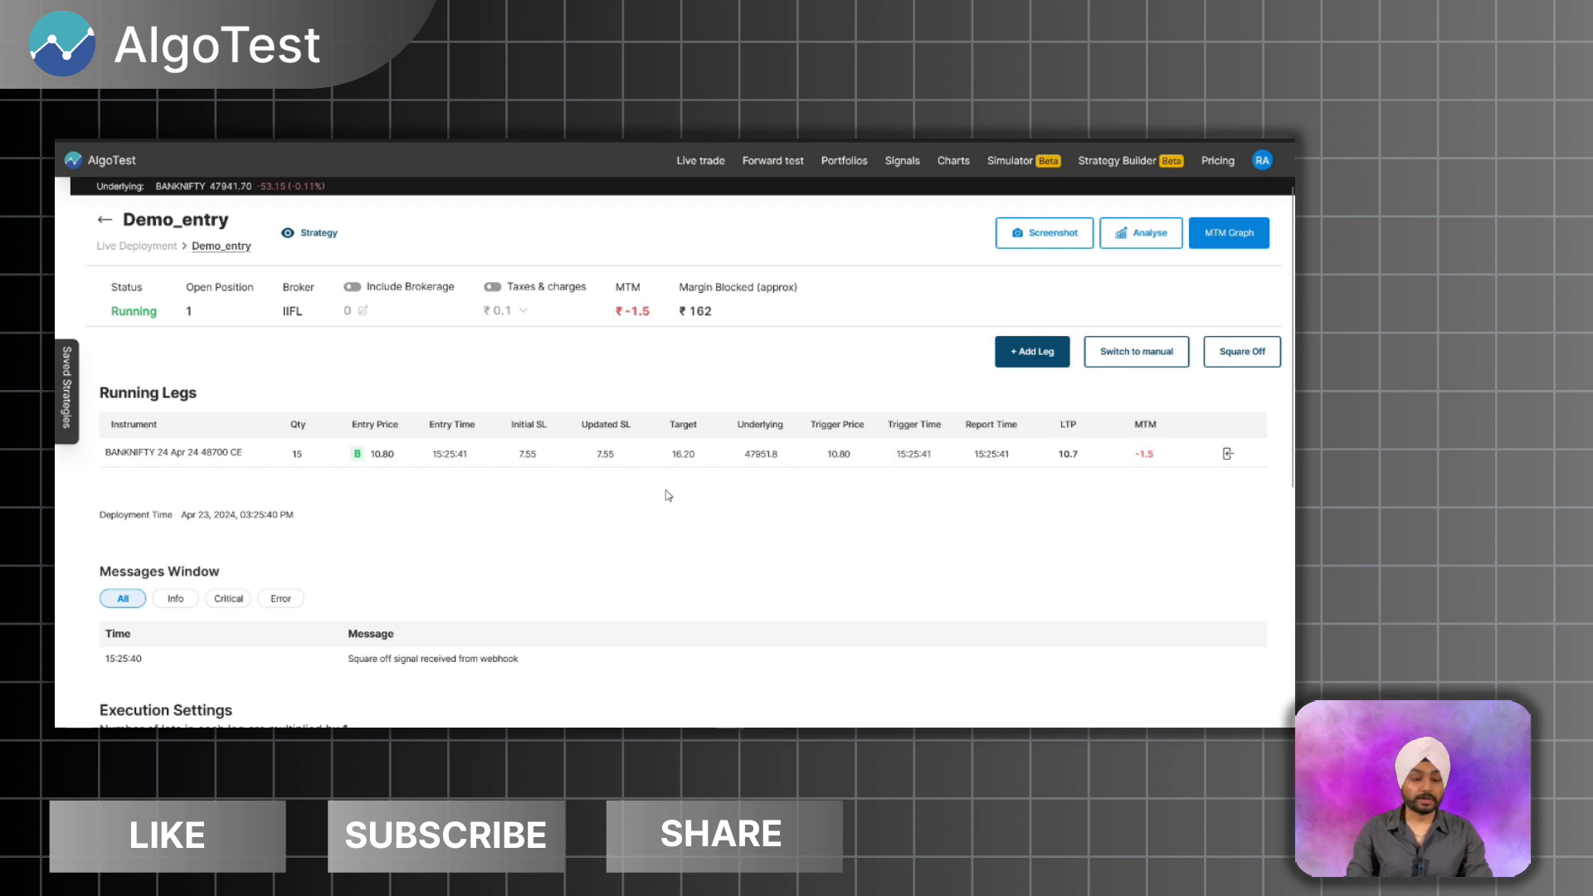
{"action": "mouse_move", "coordinate": [699, 487]}
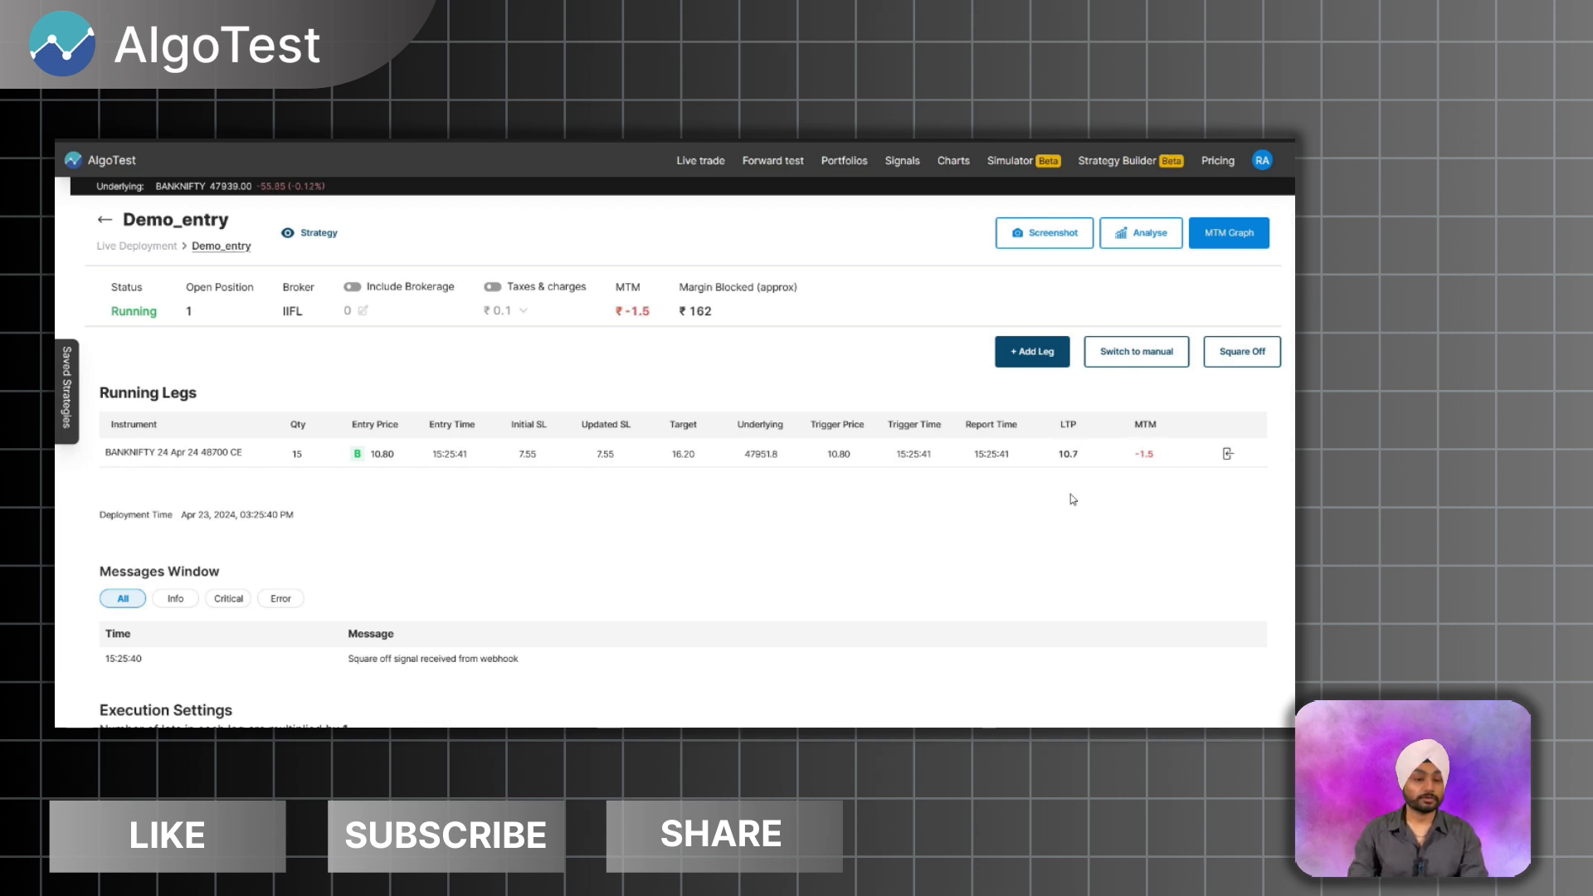
{"action": "mouse_move", "coordinate": [1144, 391]}
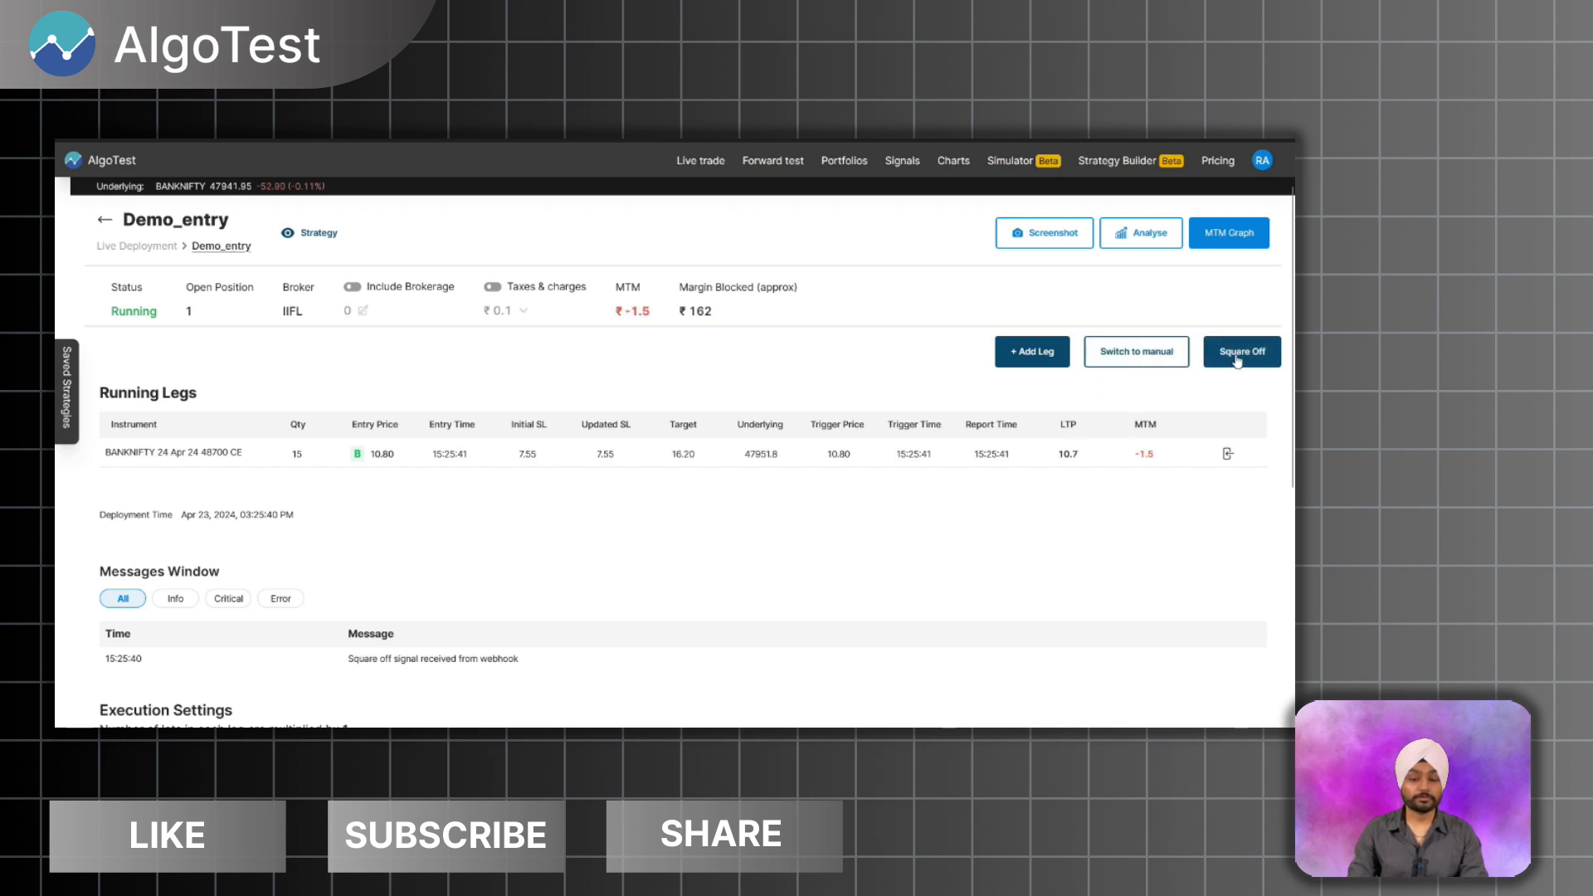
Square off the Demo_entry BANKNIFTY 48700 CE position and confirm the manual square-off
{"action": "left_click", "coordinate": [1241, 351]}
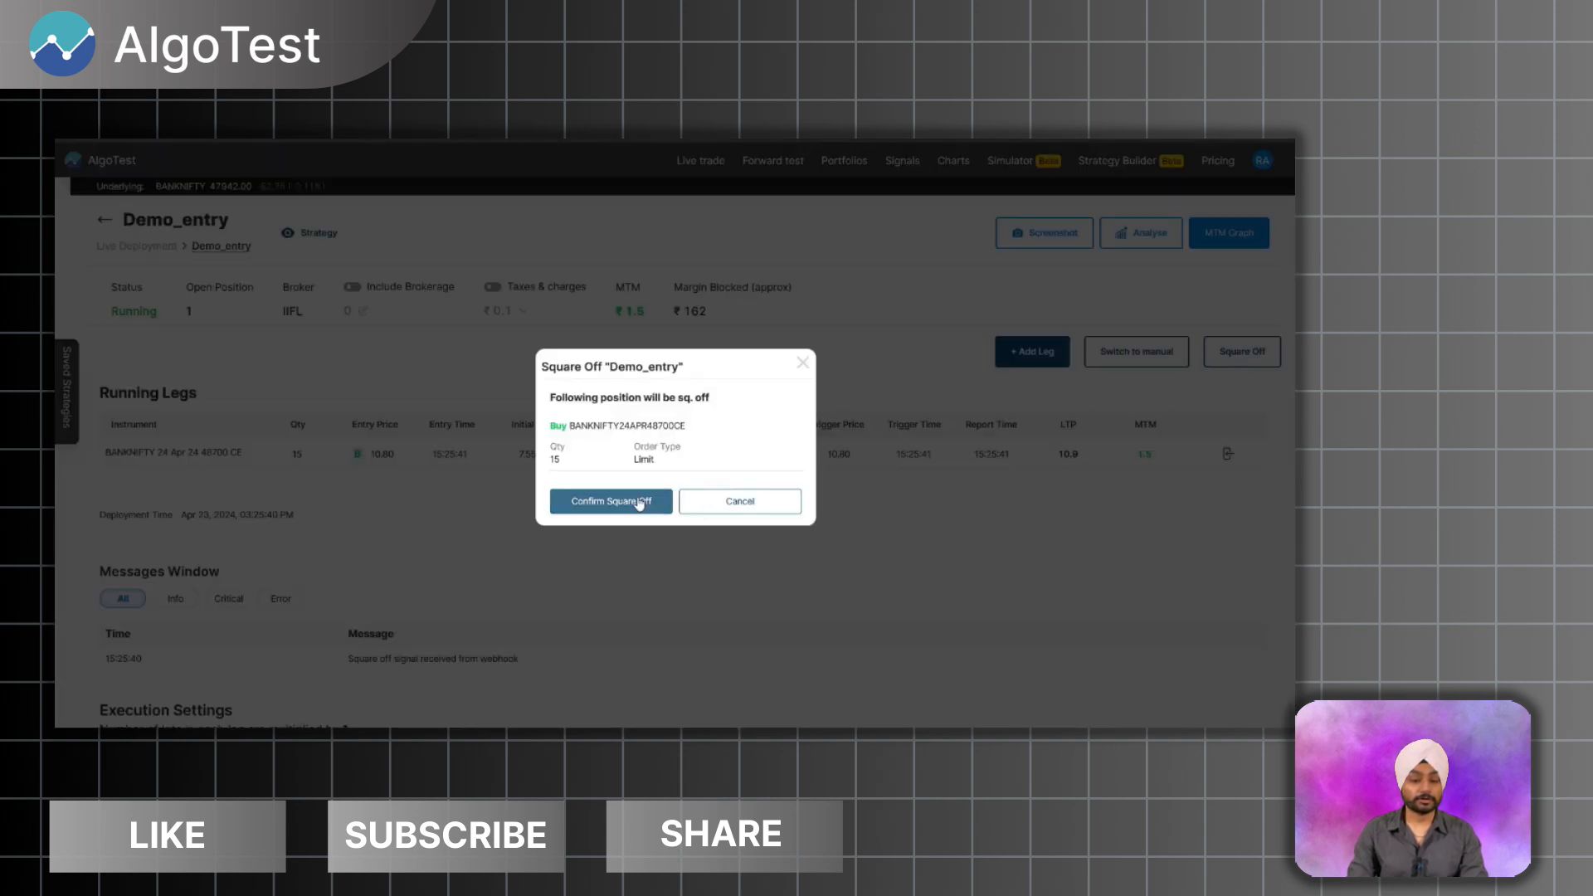
{"action": "left_click", "coordinate": [609, 501]}
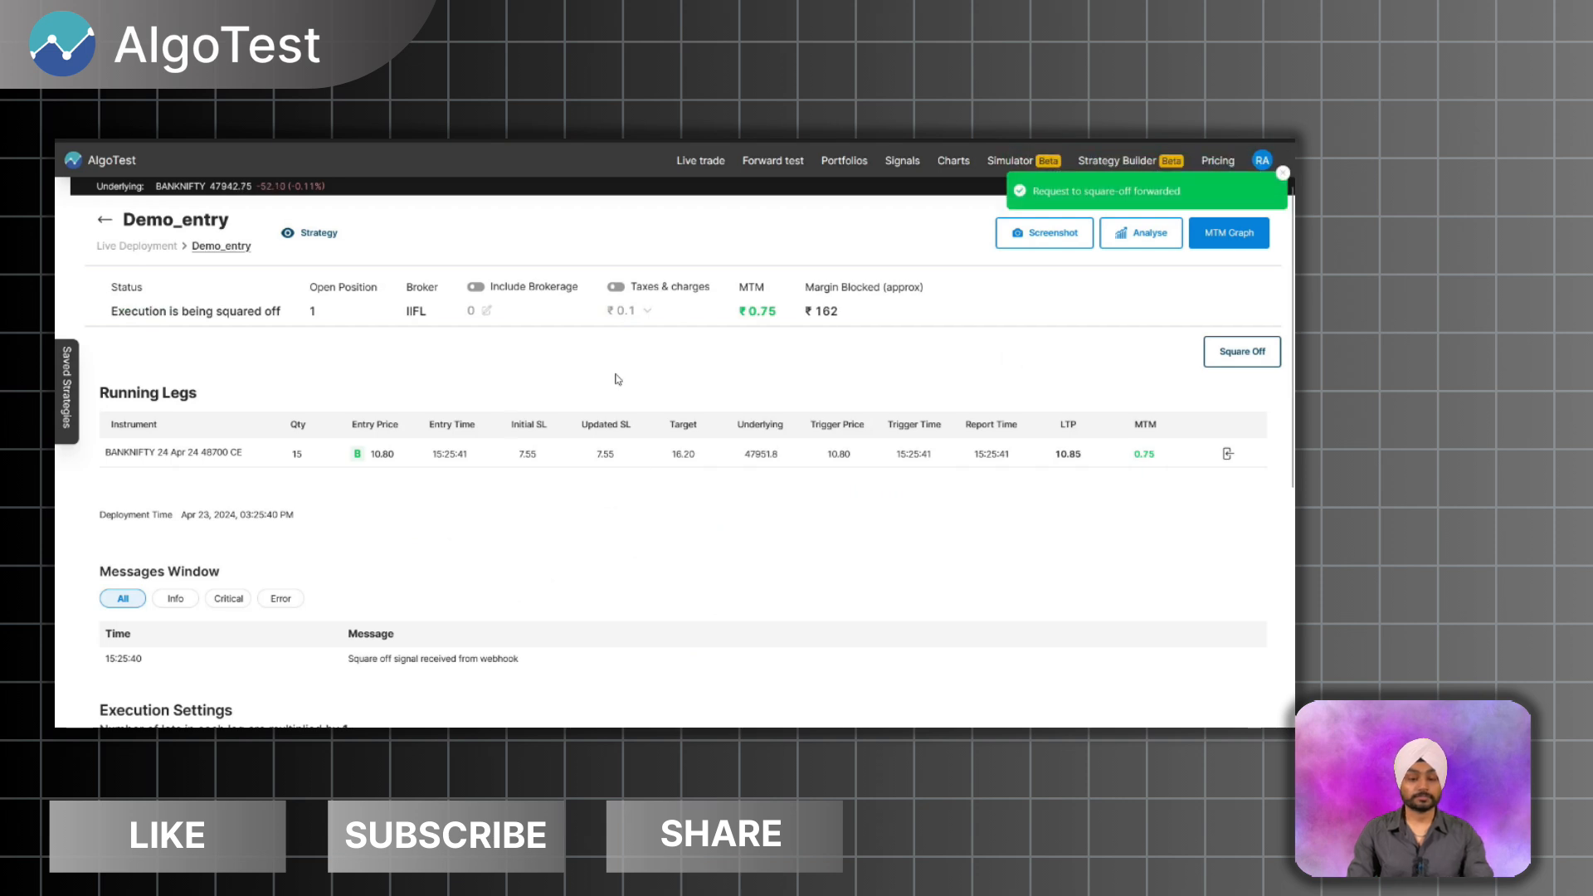